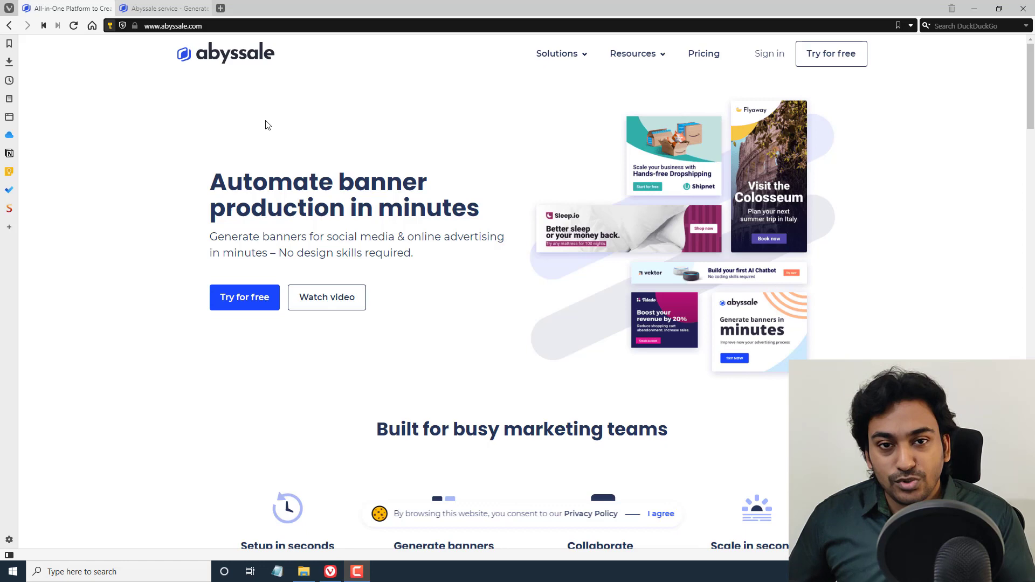
mouse_move(314, 136)
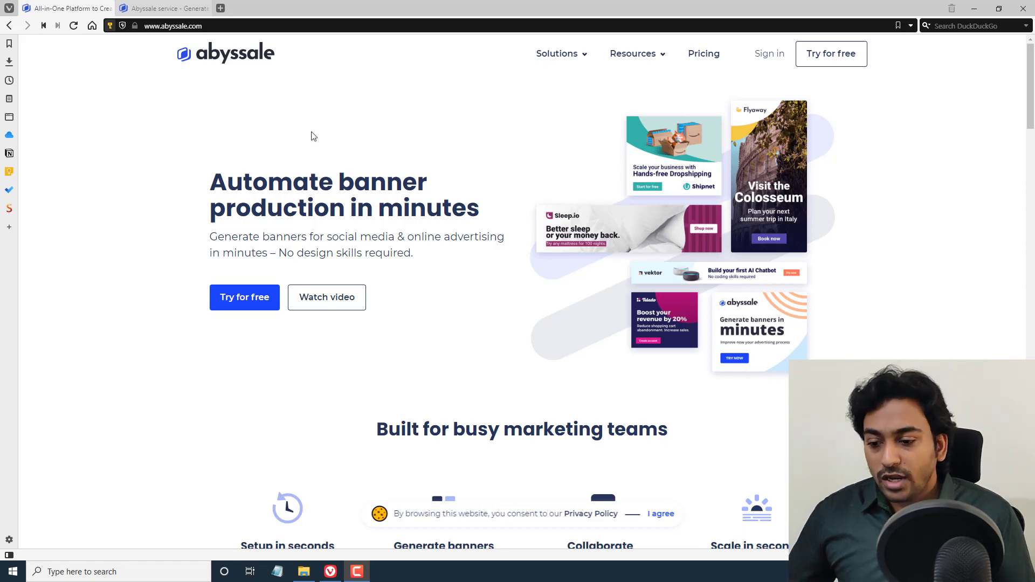
Go to the Abyssale app's projects list and open the account settings page
scroll(down, 3)
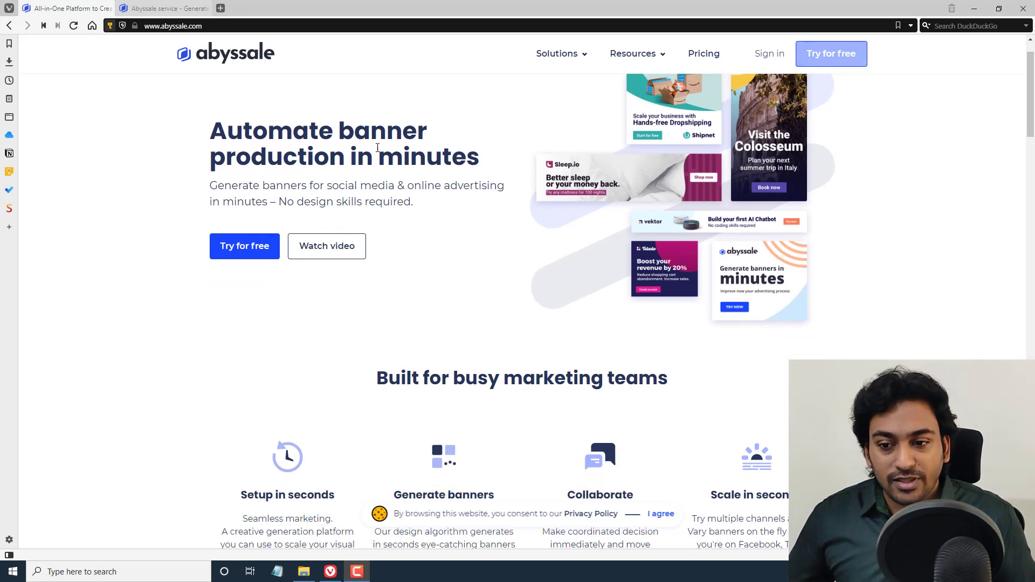
scroll(down, 3)
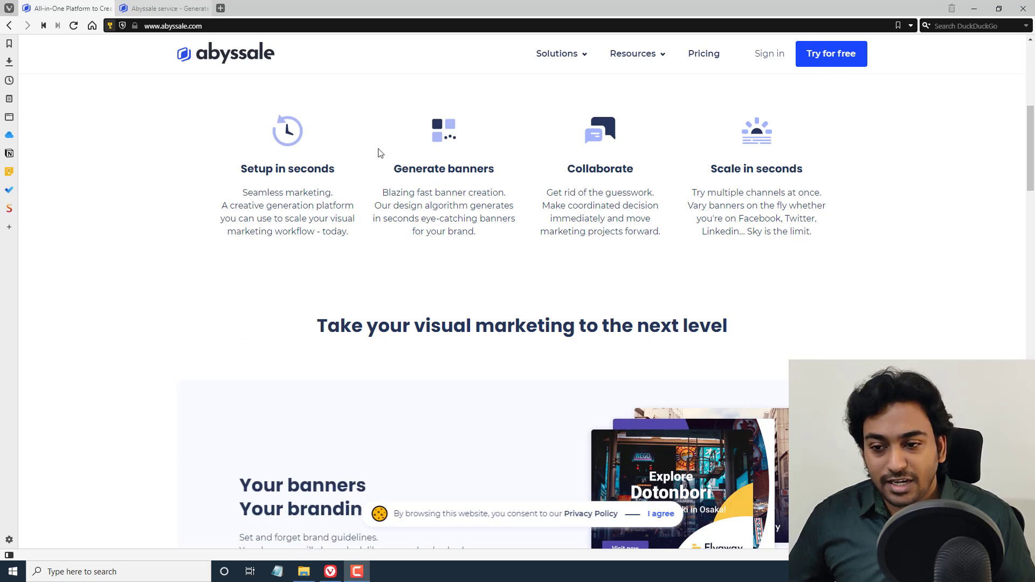
mouse_move(426, 185)
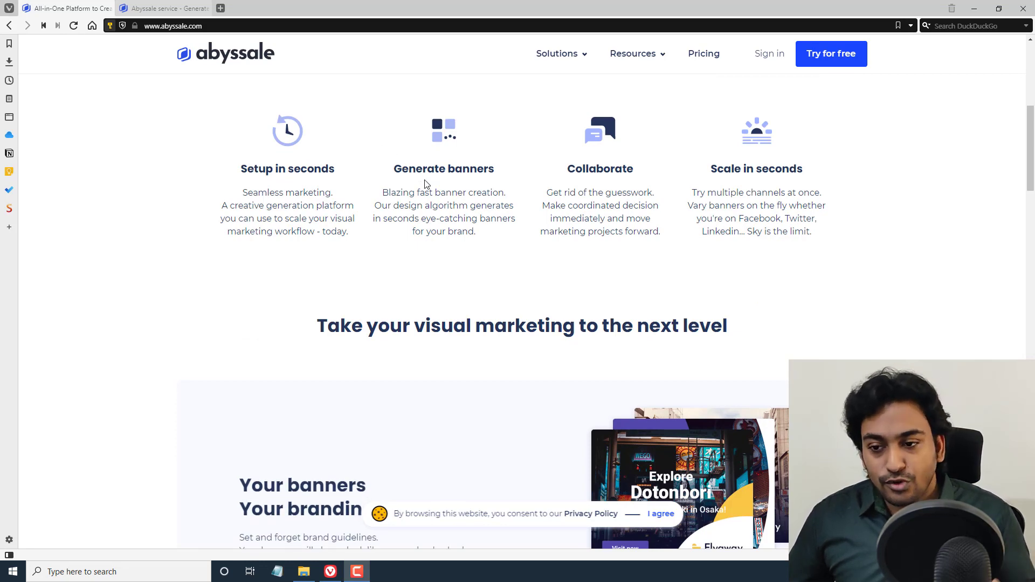
mouse_move(606, 192)
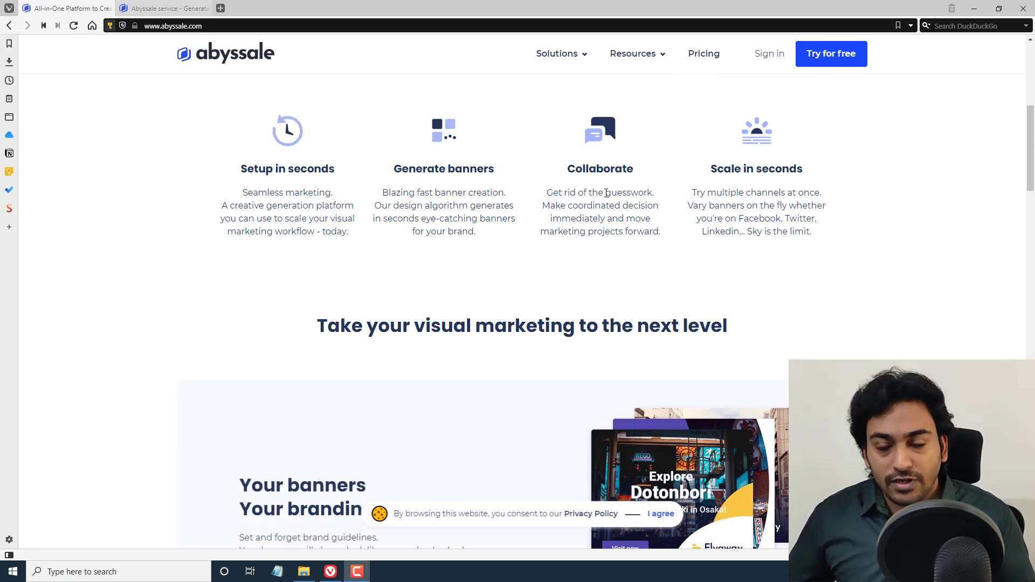
scroll(down, 3)
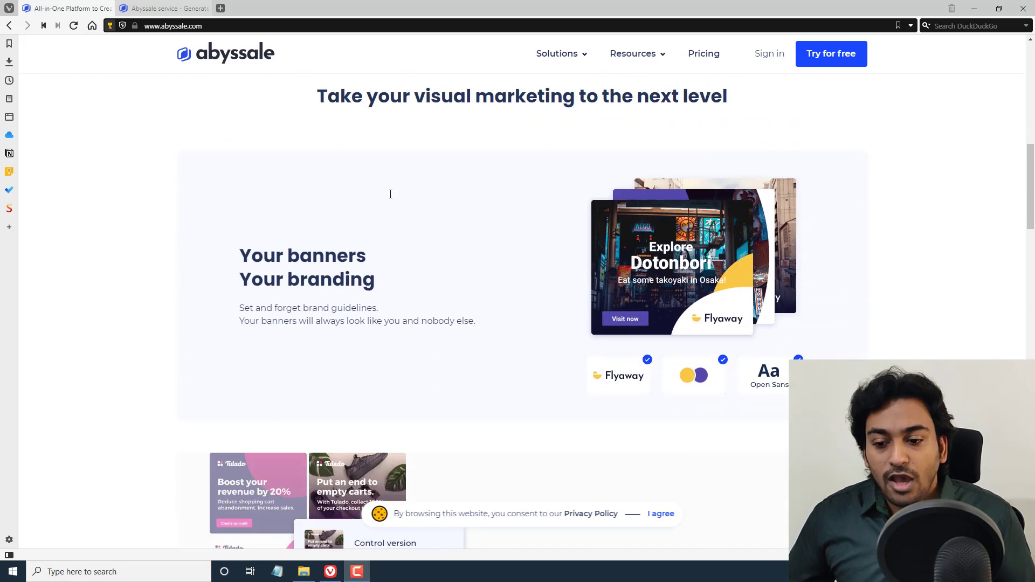
scroll(down, 3)
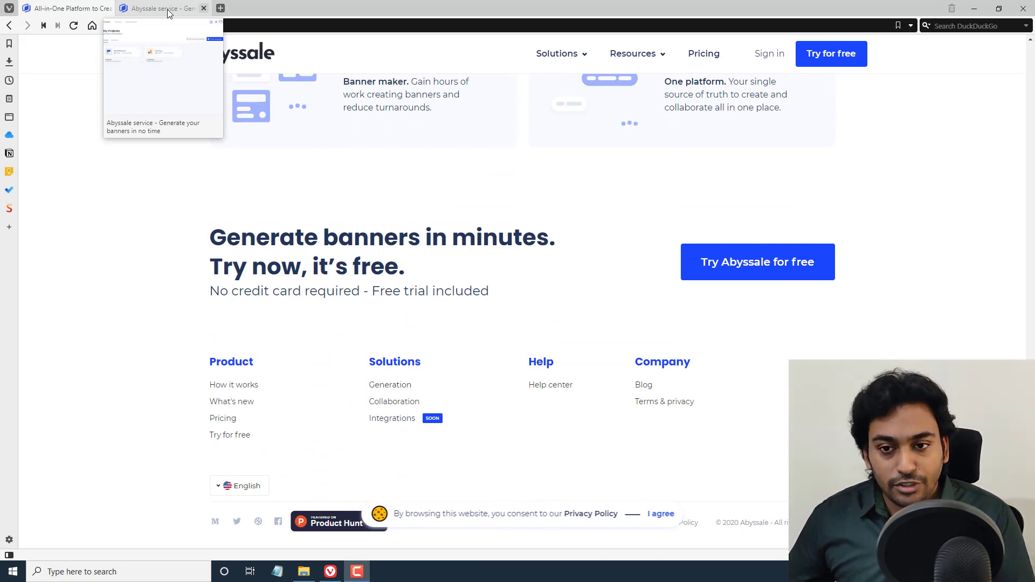
click(162, 8)
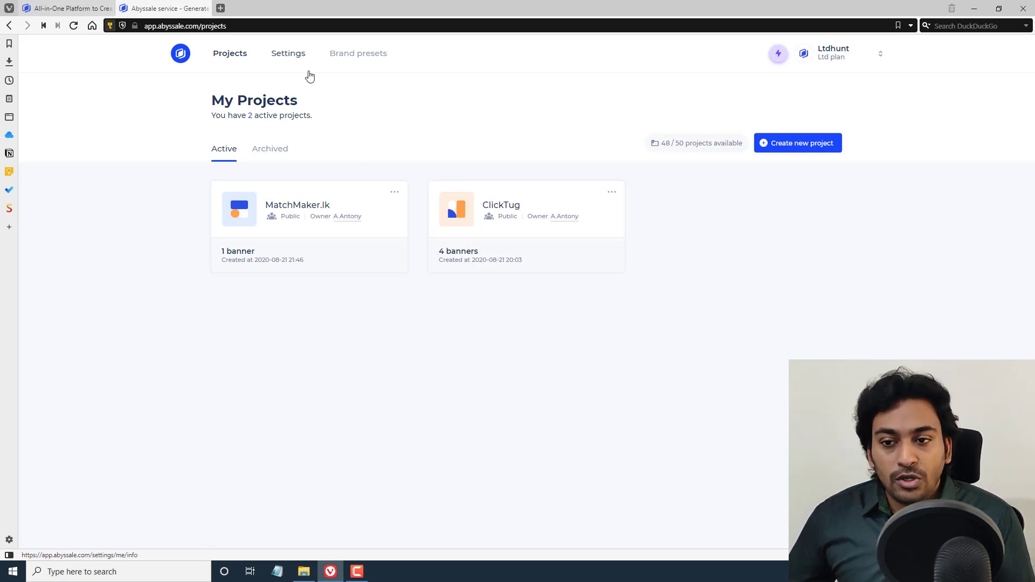
click(288, 53)
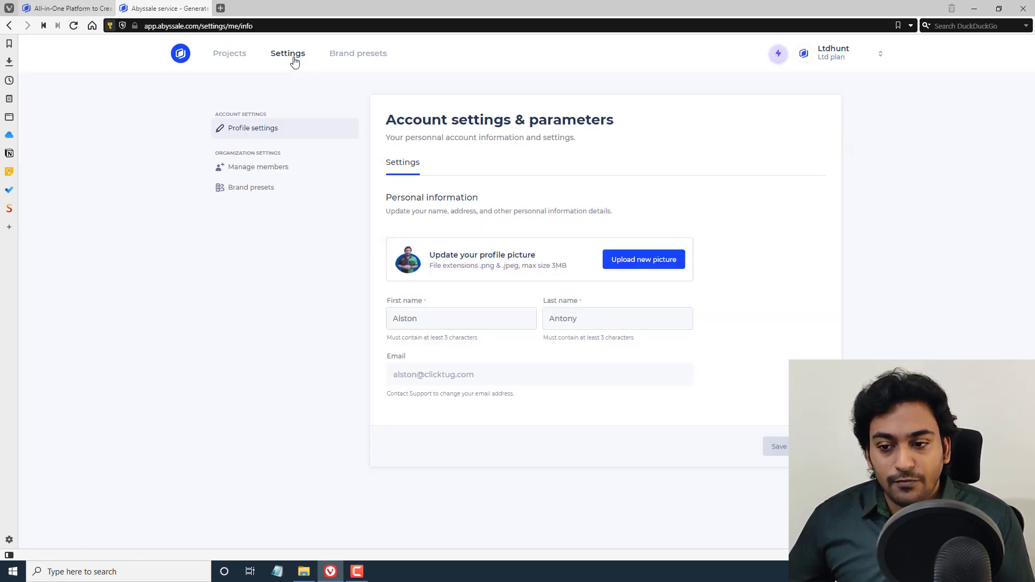
mouse_move(269, 167)
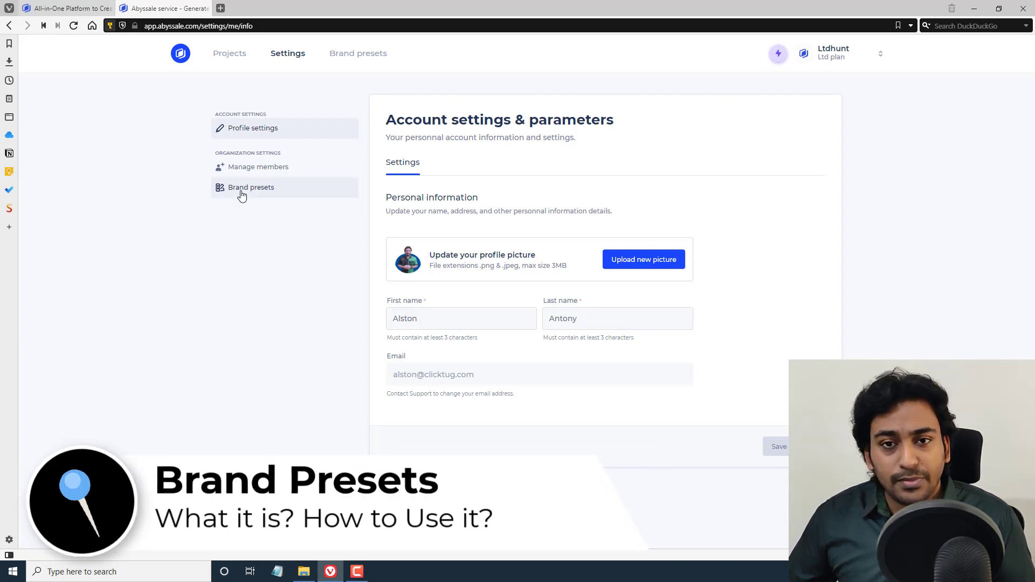
Show the brand presets list with MatchMaker and ClickTug
click(251, 187)
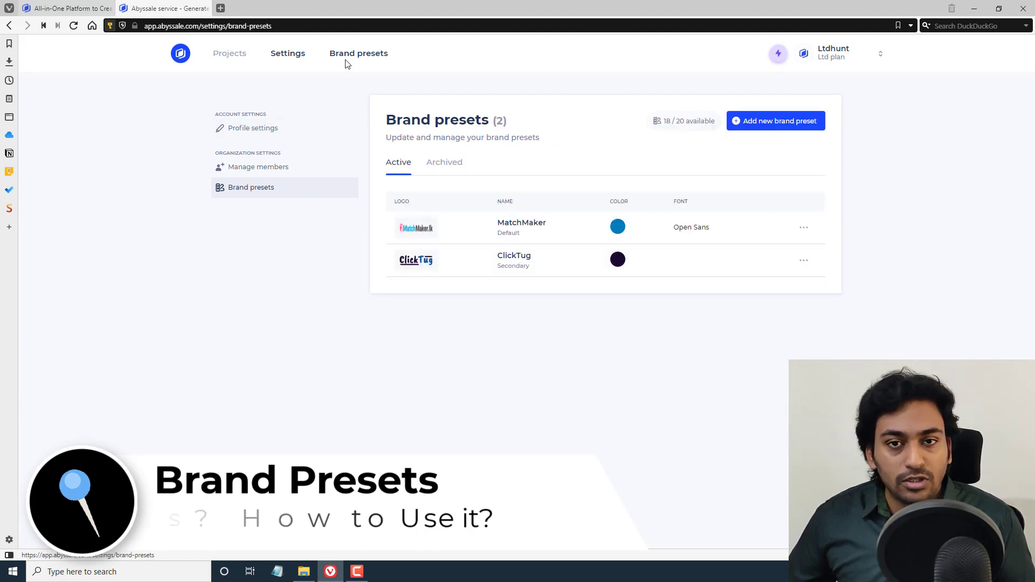
mouse_move(545, 135)
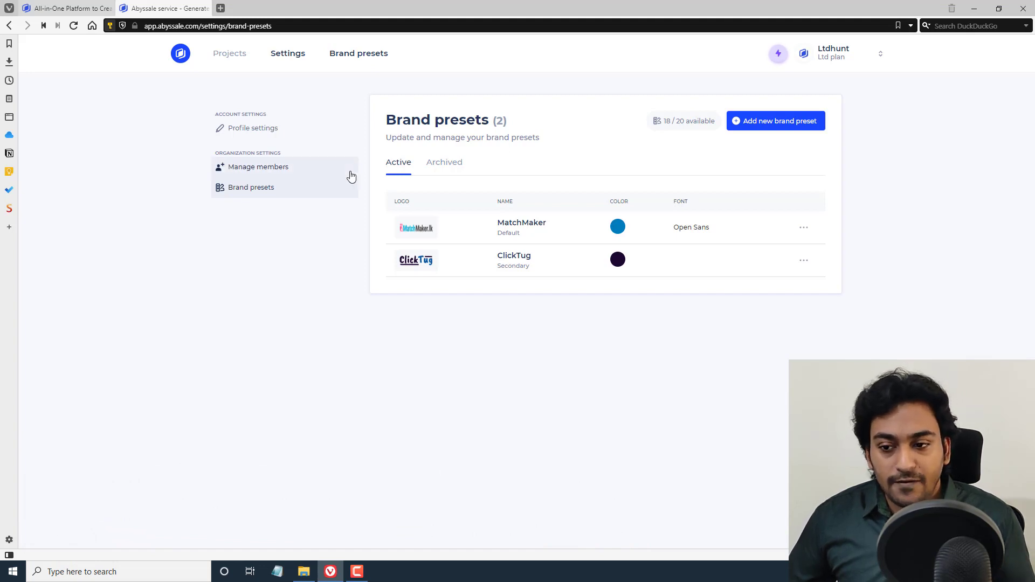
mouse_move(609, 144)
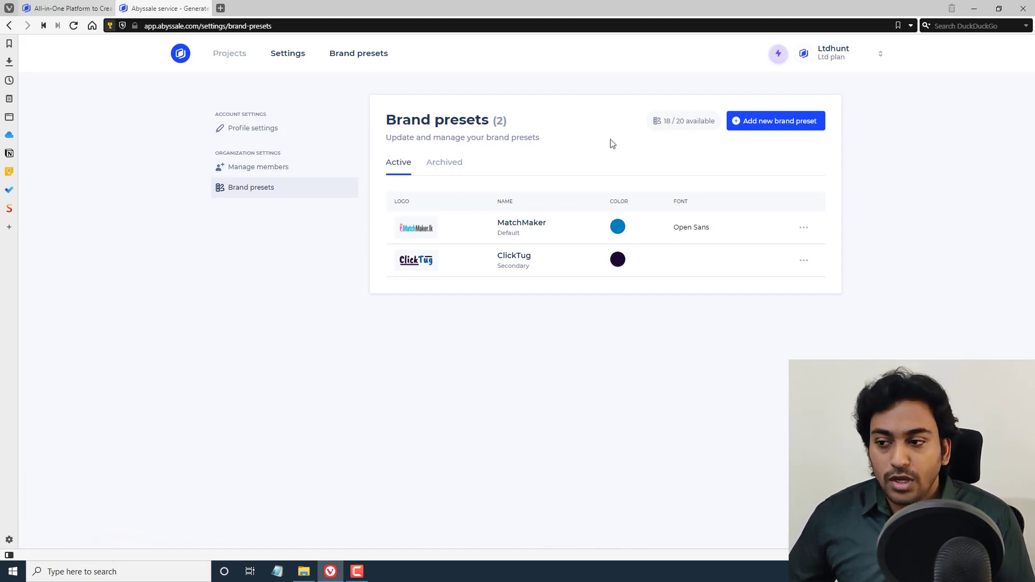
mouse_move(768, 124)
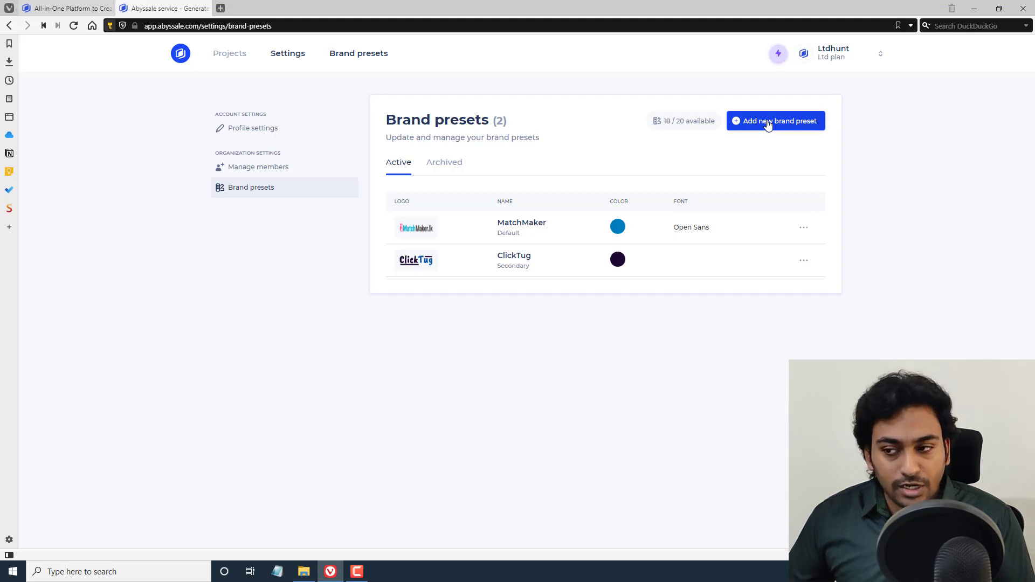
Create a new non-default brand preset named 'ClickTug Video Demo'
click(775, 121)
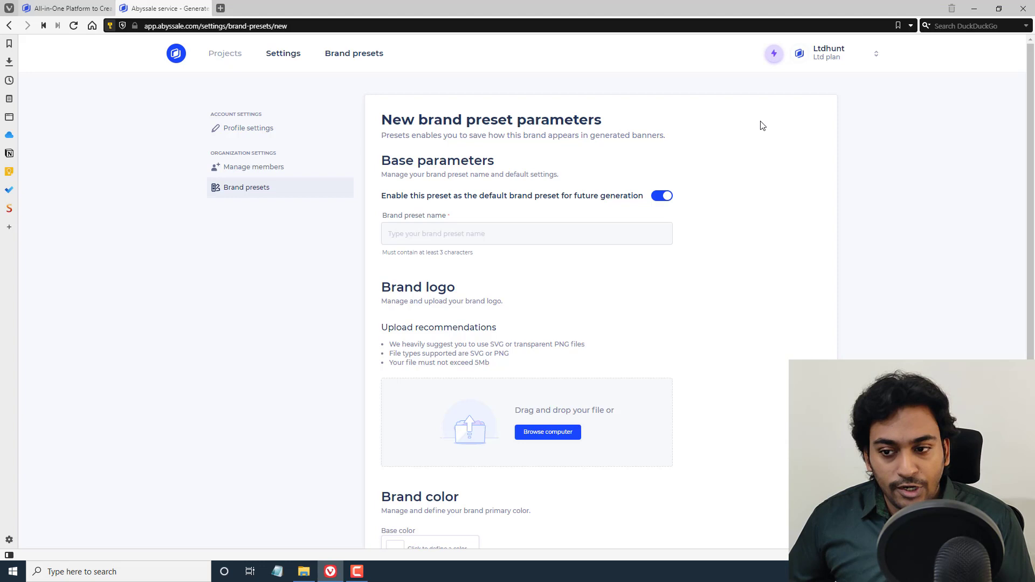
mouse_move(441, 208)
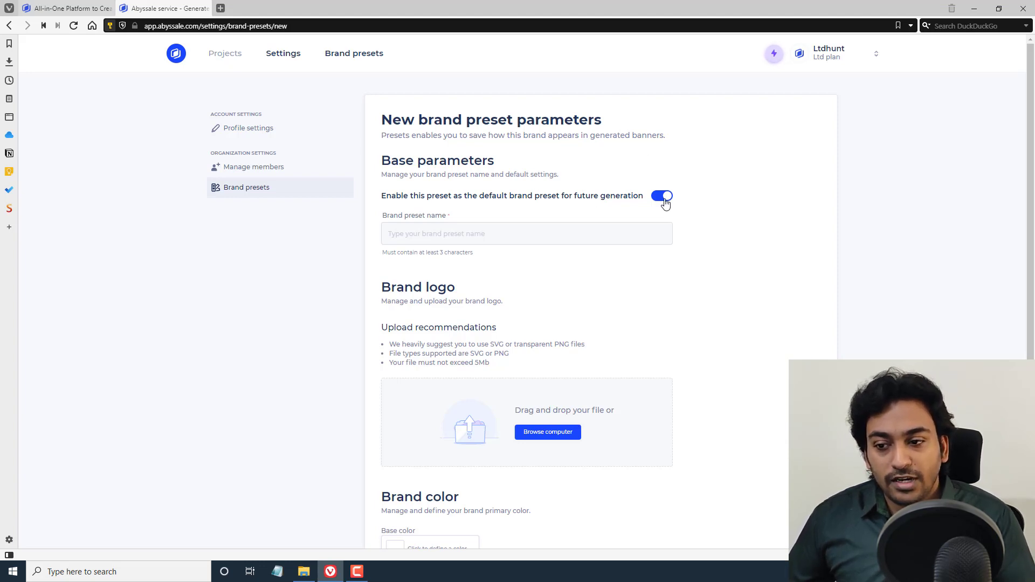
click(662, 196)
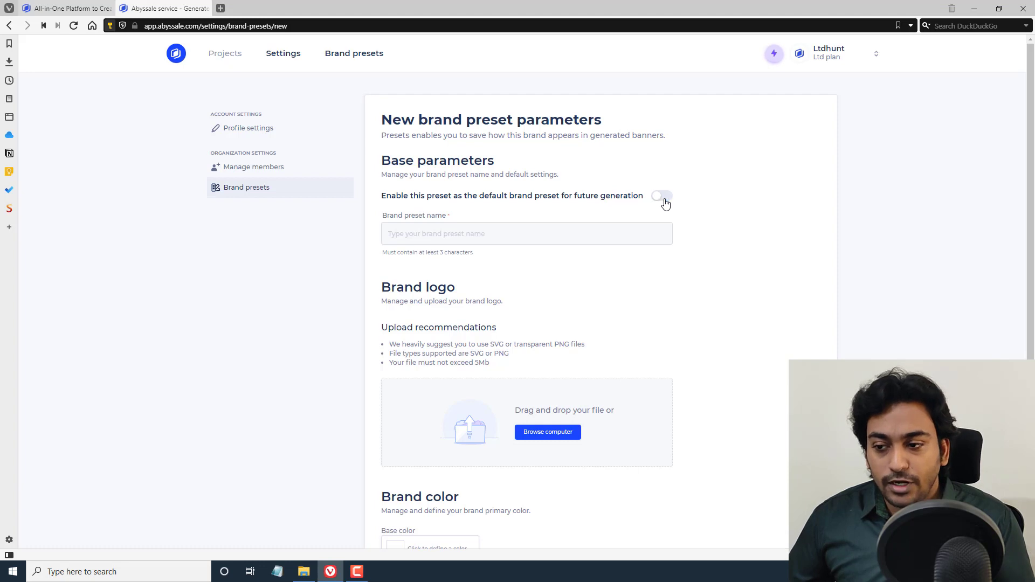
mouse_move(600, 209)
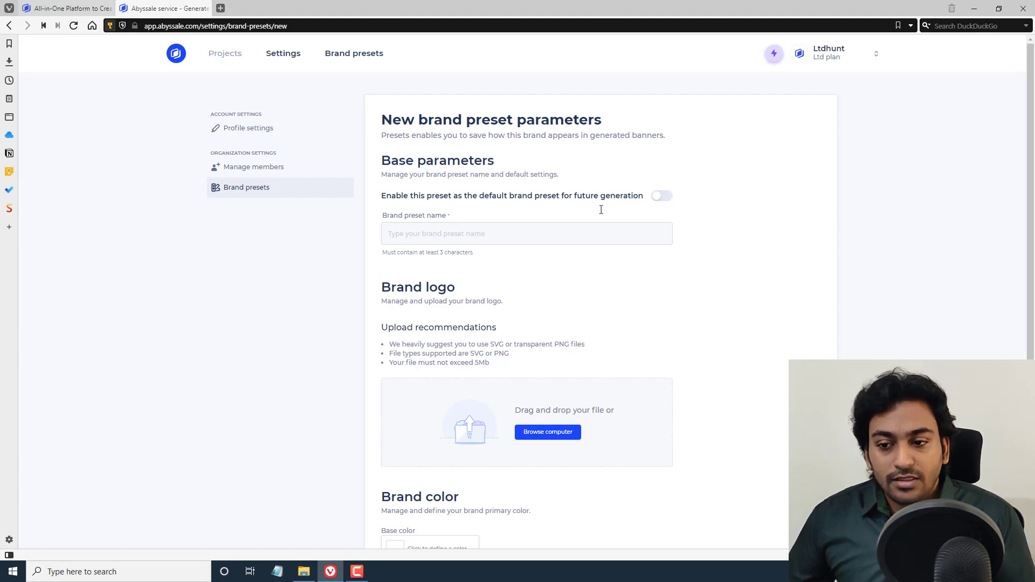
click(526, 233)
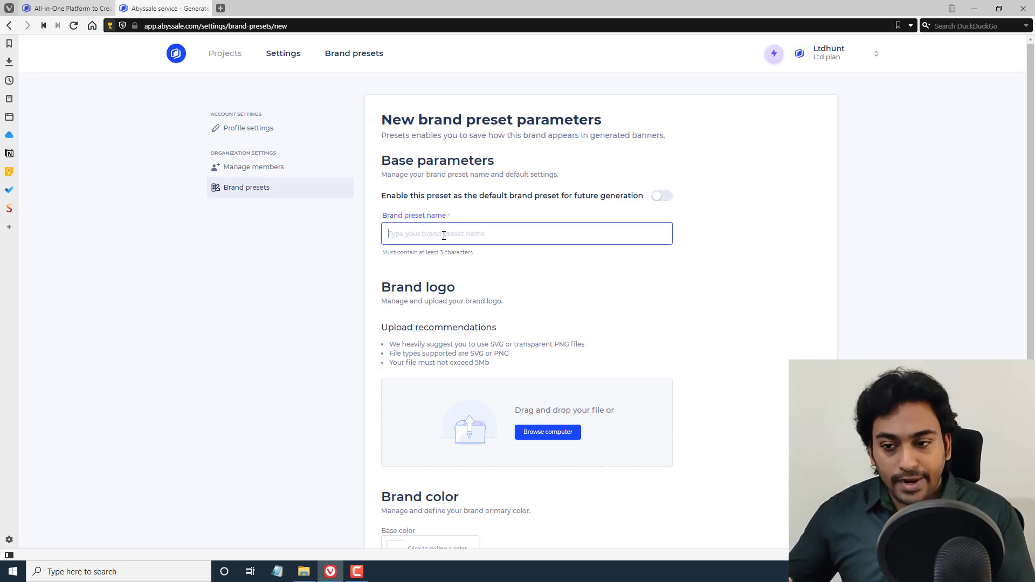
text(ClickTug Vide)
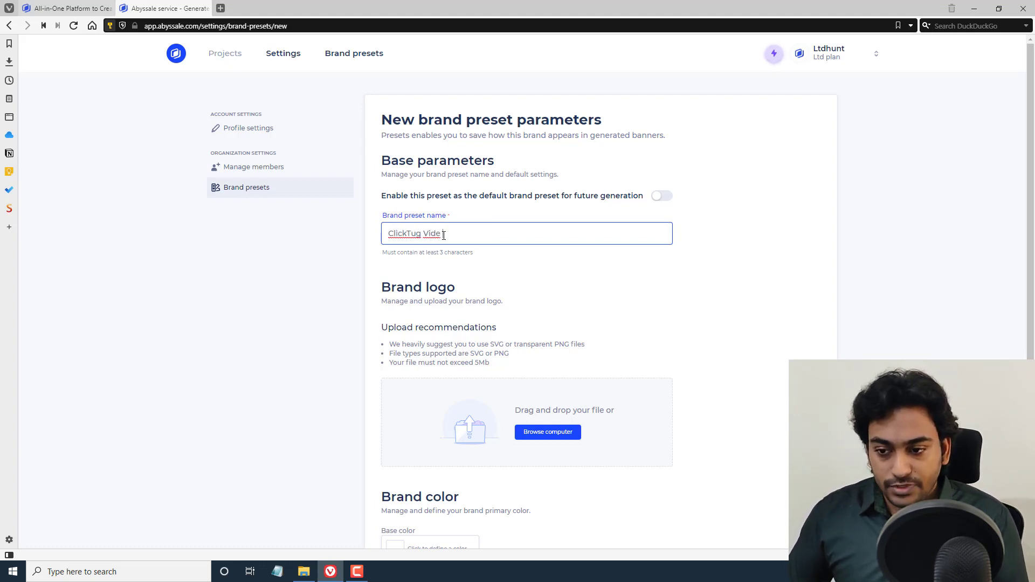
text(Demo)
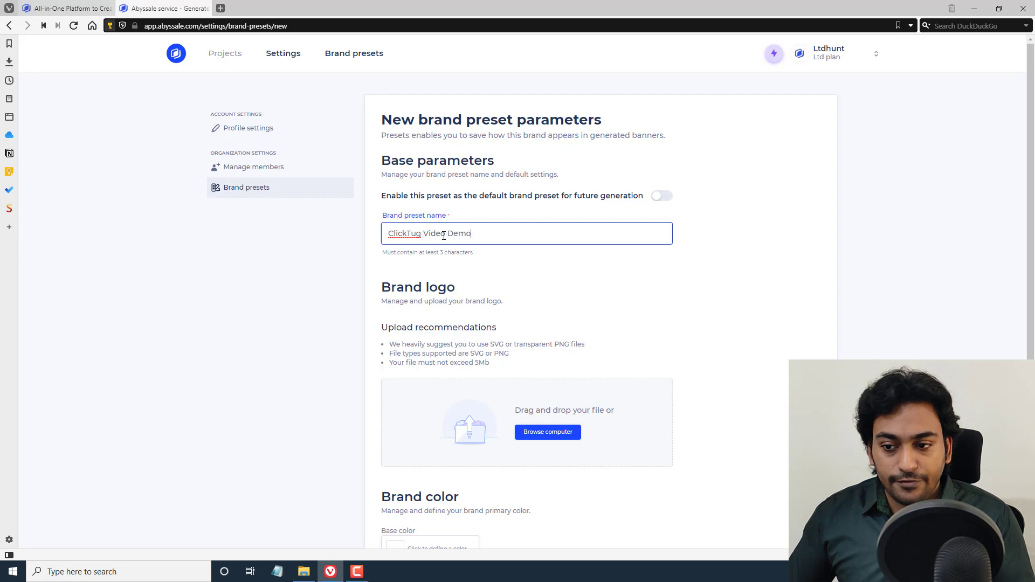
scroll(down, 3)
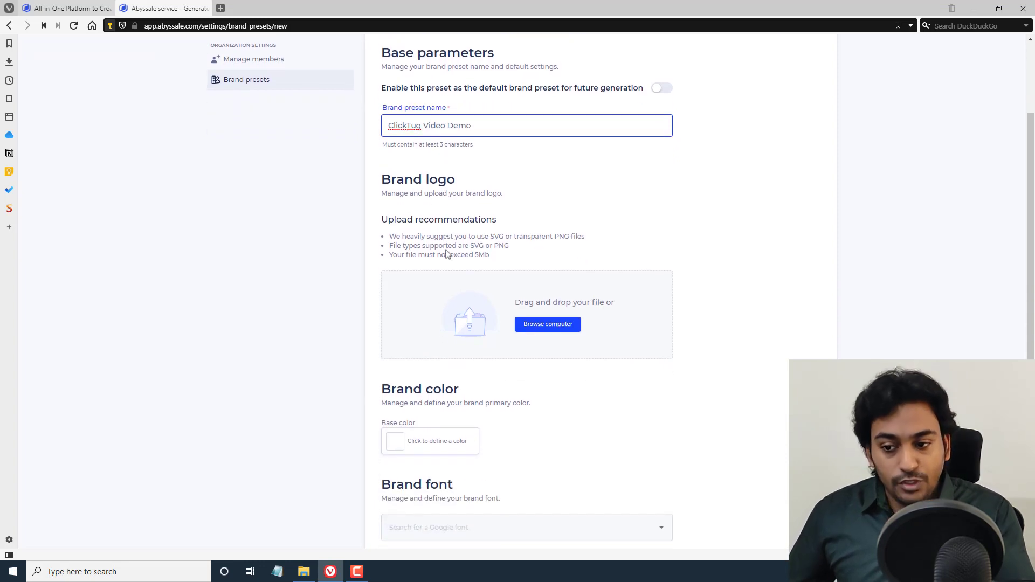
mouse_move(462, 329)
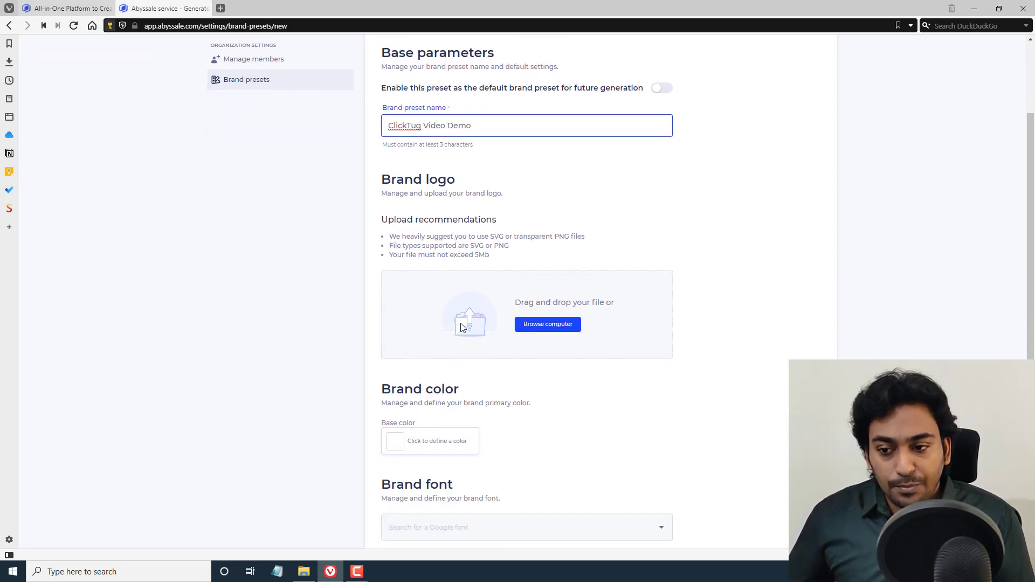
mouse_move(474, 246)
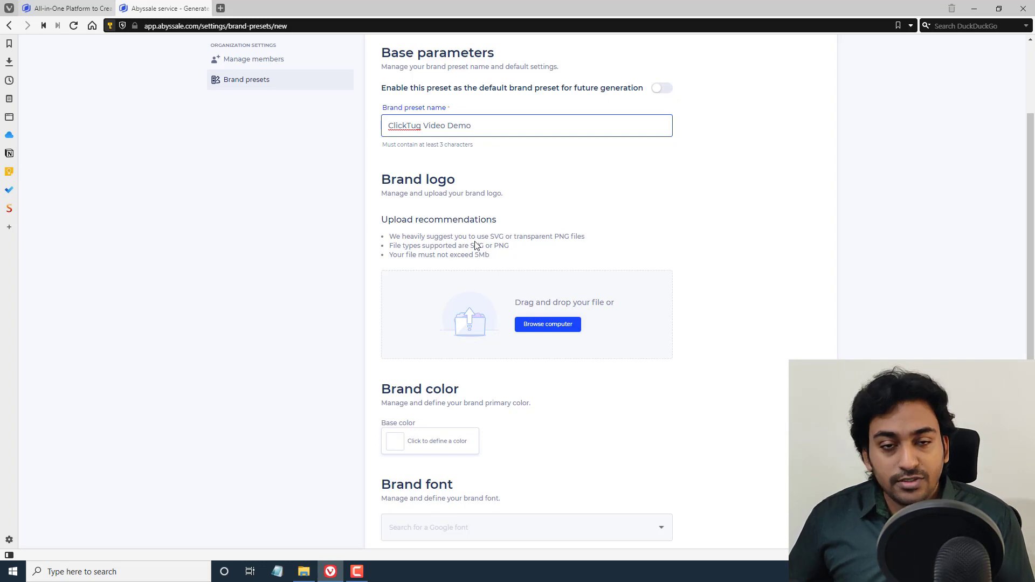
mouse_move(599, 244)
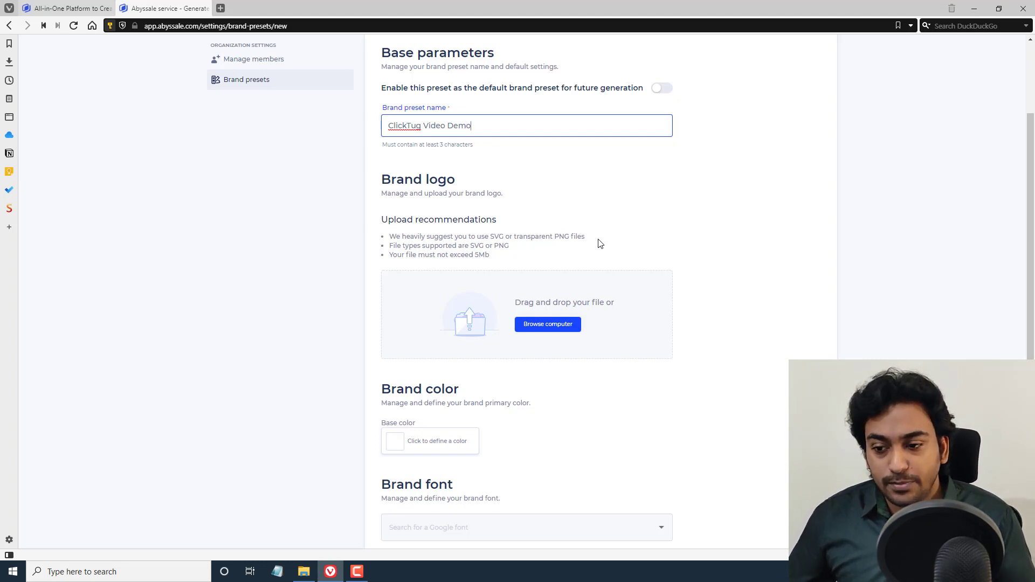
mouse_move(444, 266)
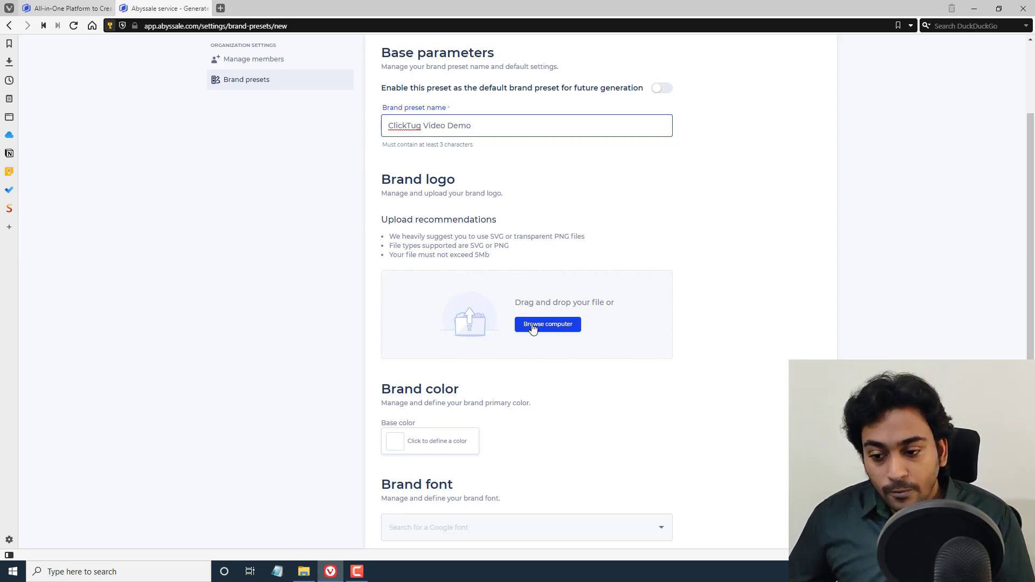
Upload the ClickTug logo files, including the white logo, as the preset's brand logos
click(546, 324)
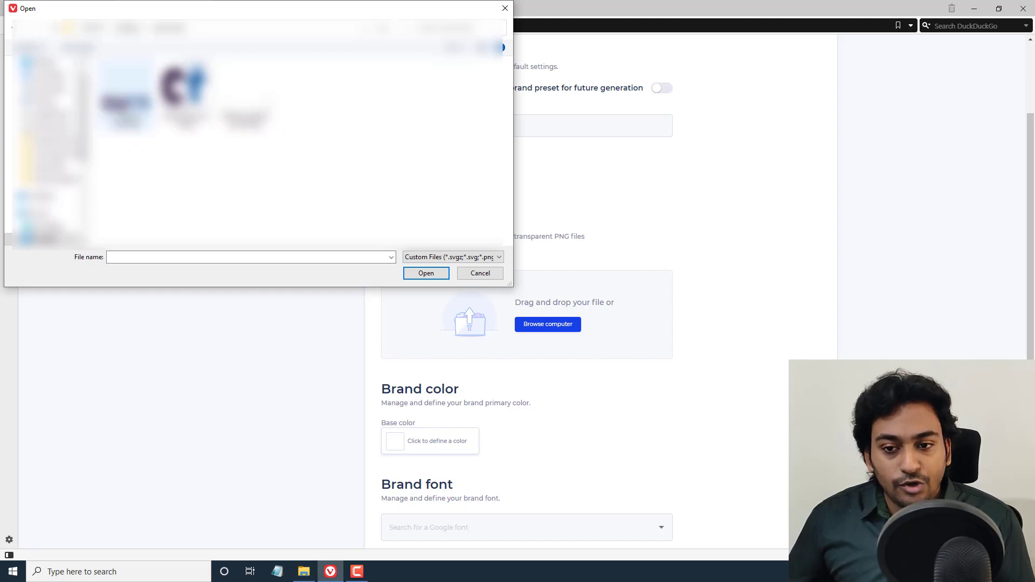
click(426, 273)
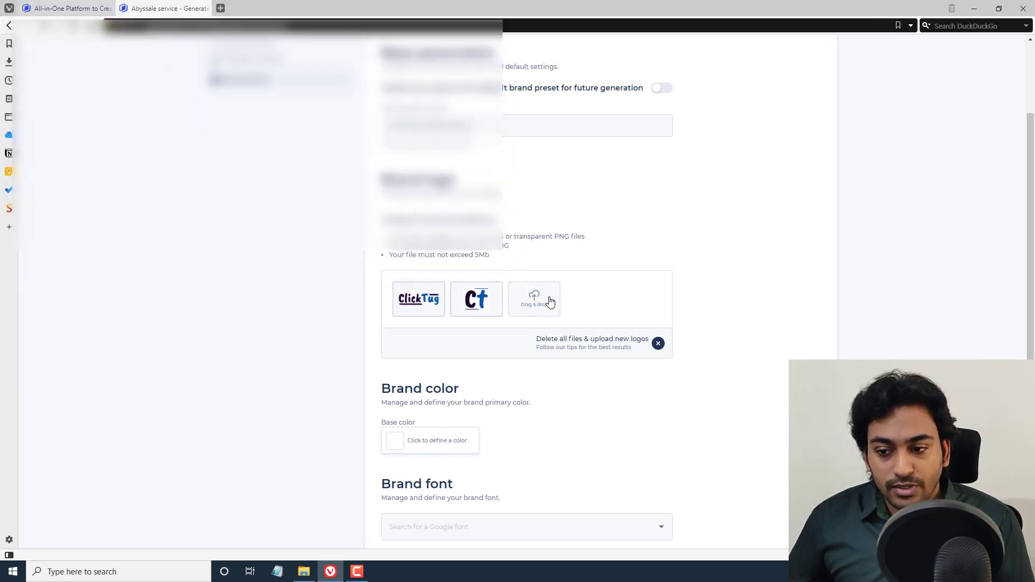
click(534, 298)
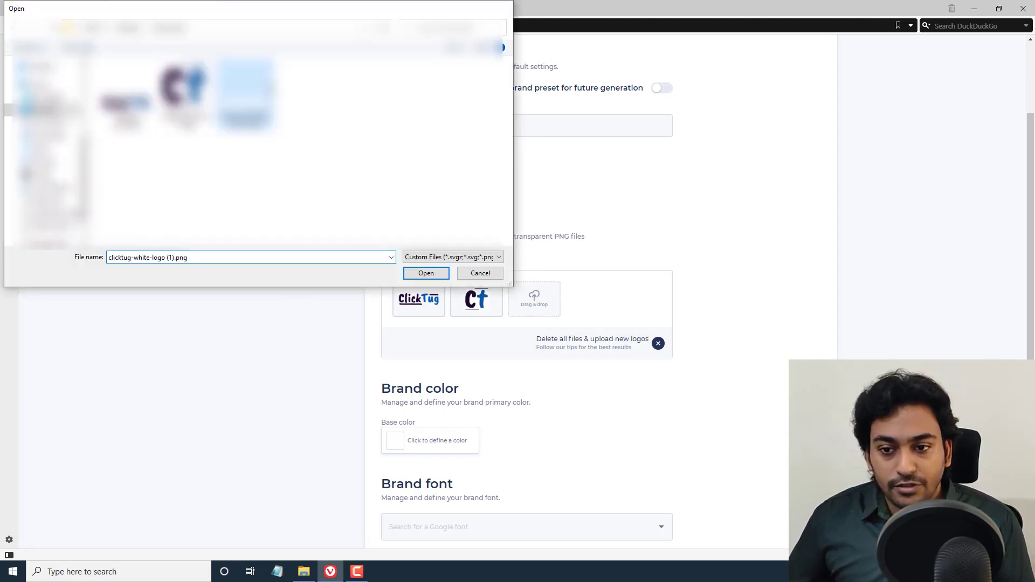
click(426, 274)
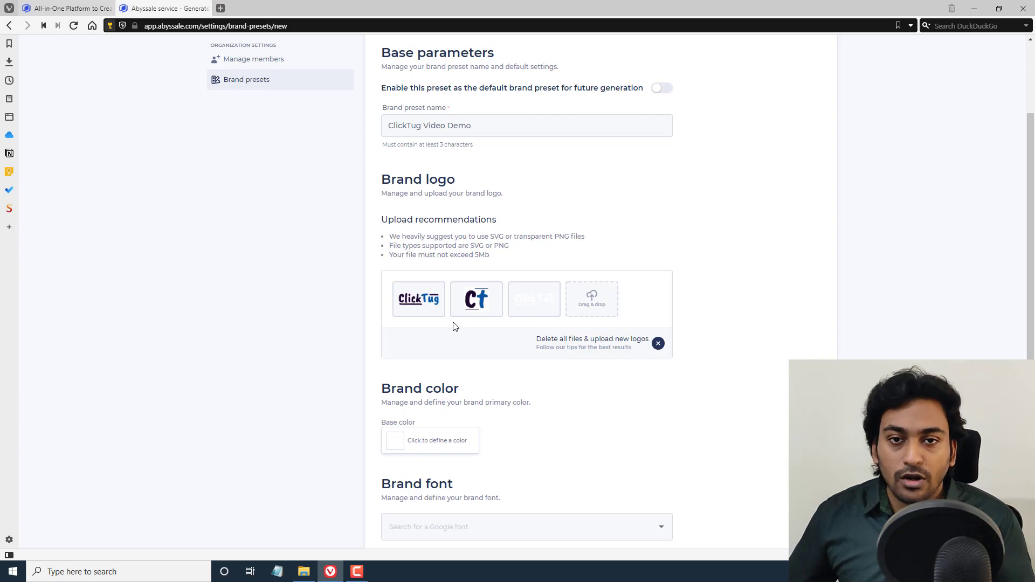
Set the preset's base brand colour to purple, hex 4712BF
scroll(down, 3)
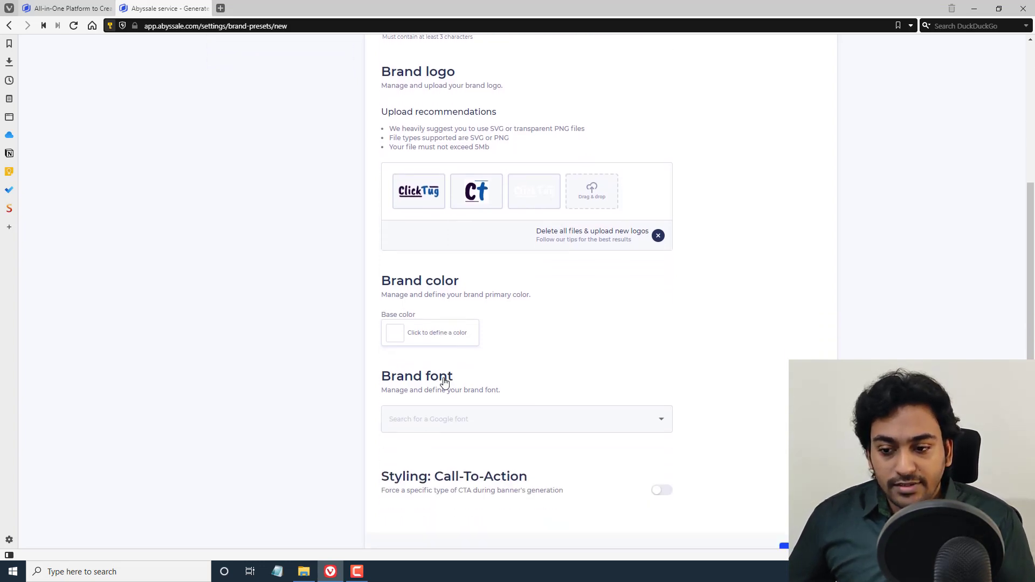
mouse_move(424, 320)
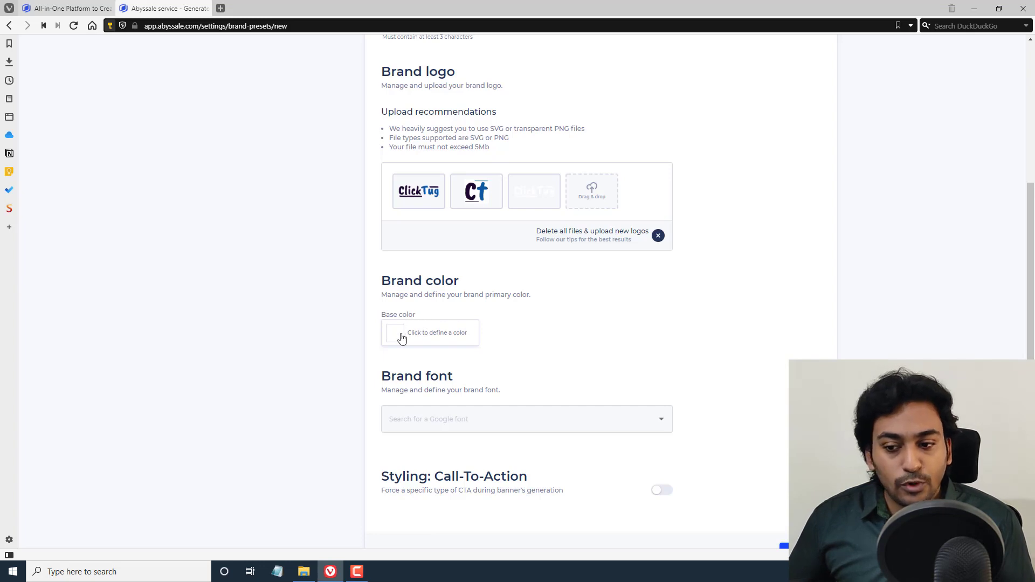
click(395, 332)
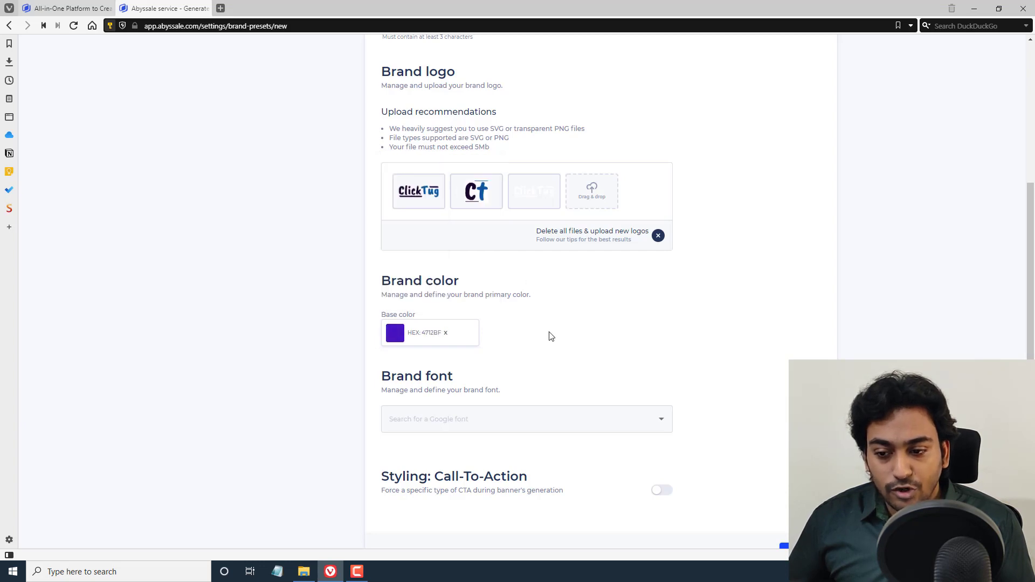
scroll(down, 3)
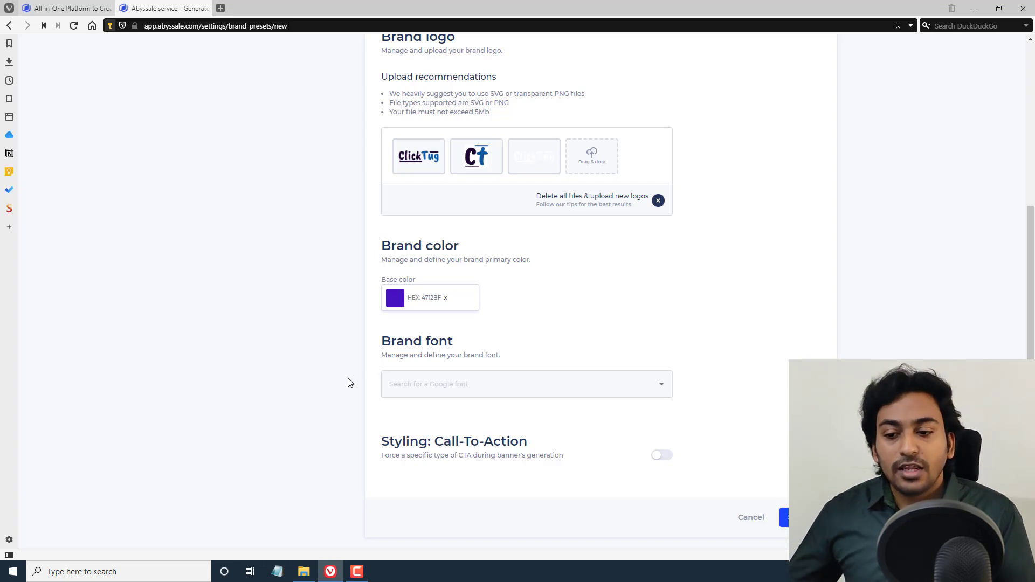
click(527, 384)
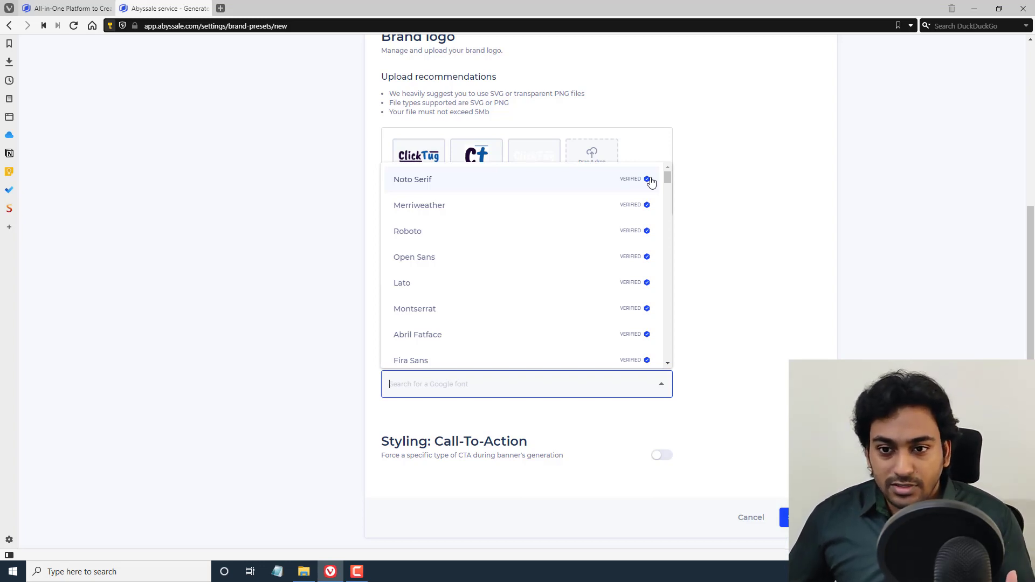
mouse_move(581, 333)
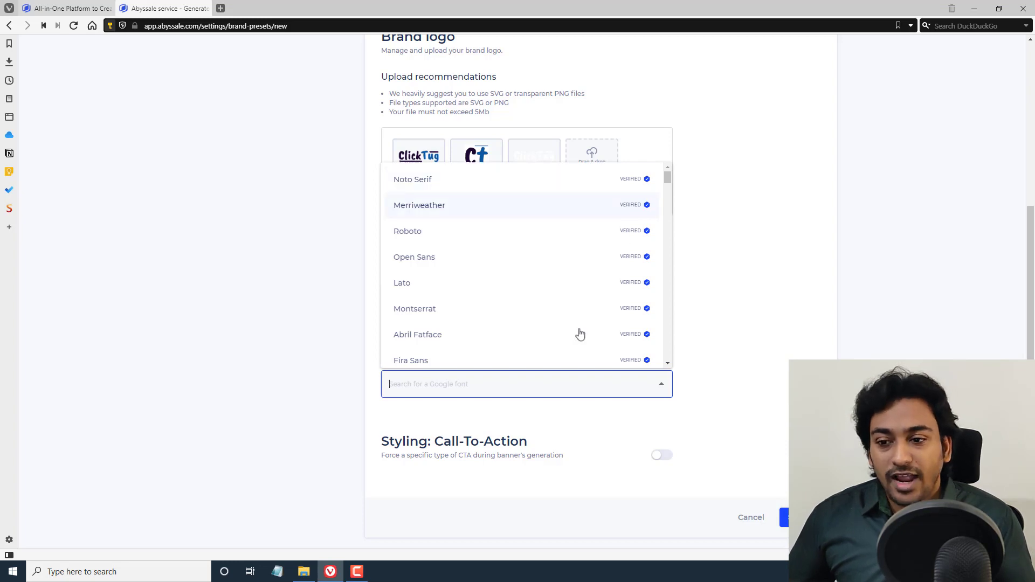
scroll(down, 3)
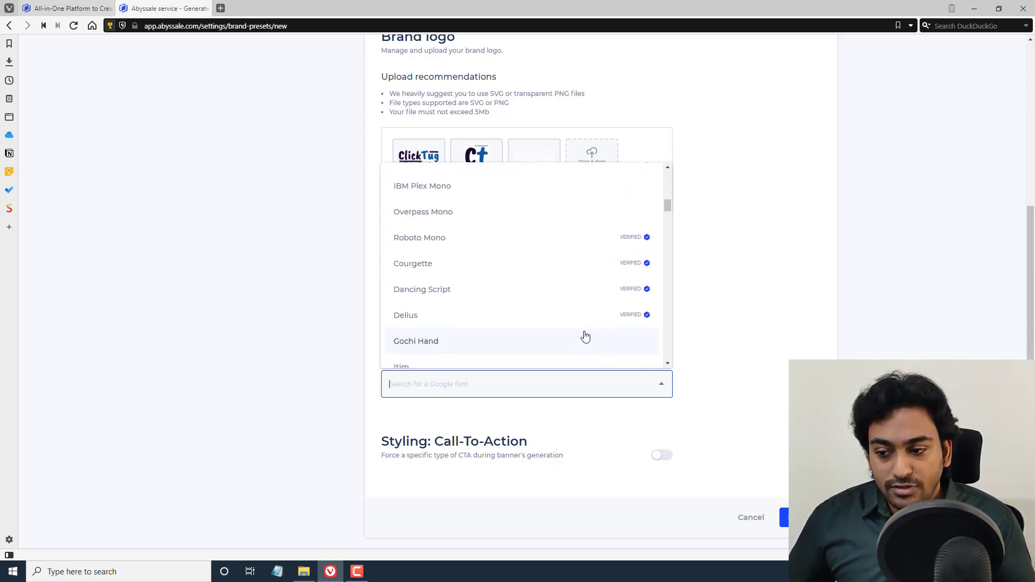
mouse_move(574, 305)
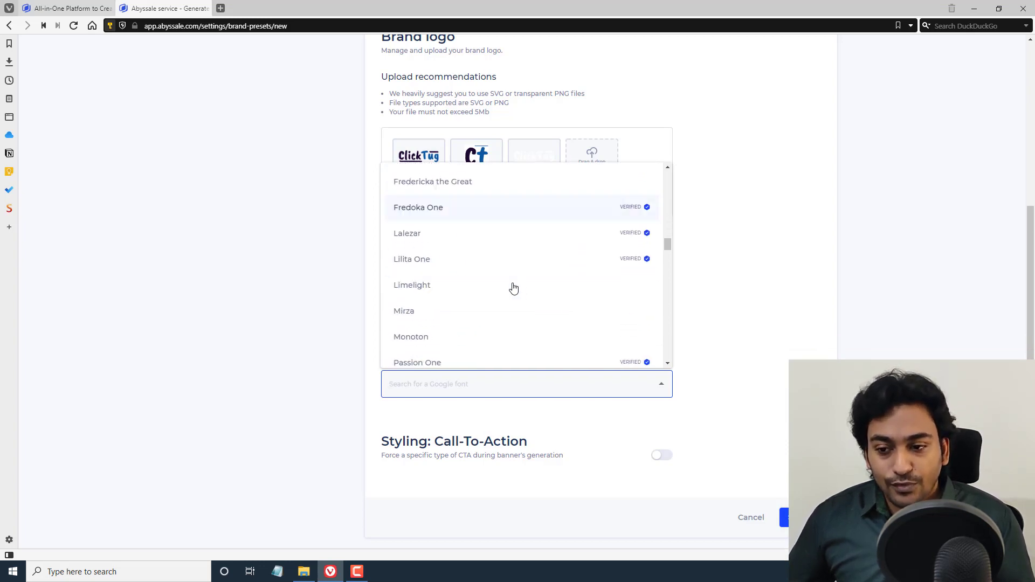
scroll(down, 3)
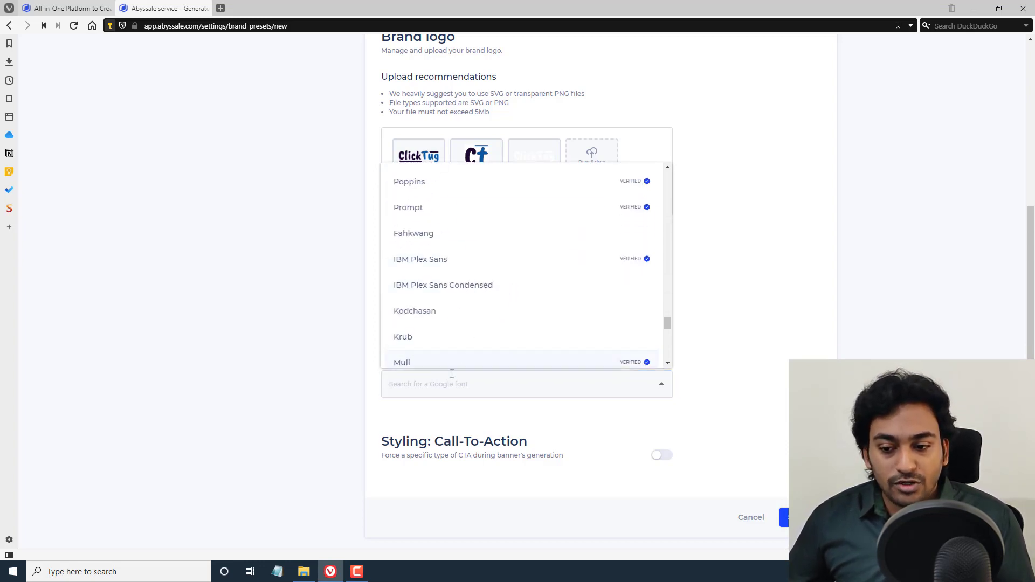
text(mon)
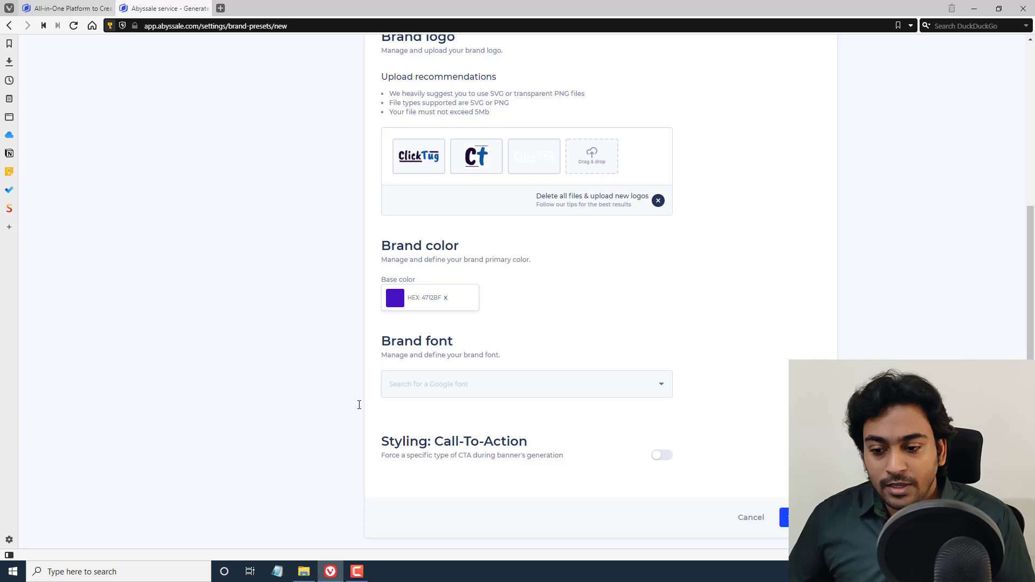
mouse_move(670, 458)
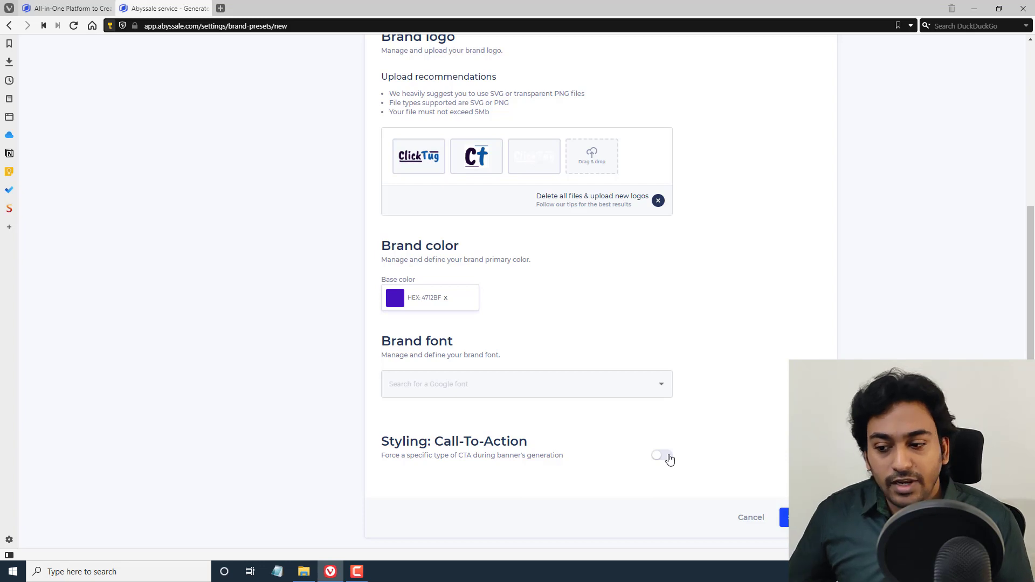
Enable call-to-action styling with filled buttons and random shape, and save the preset
click(662, 455)
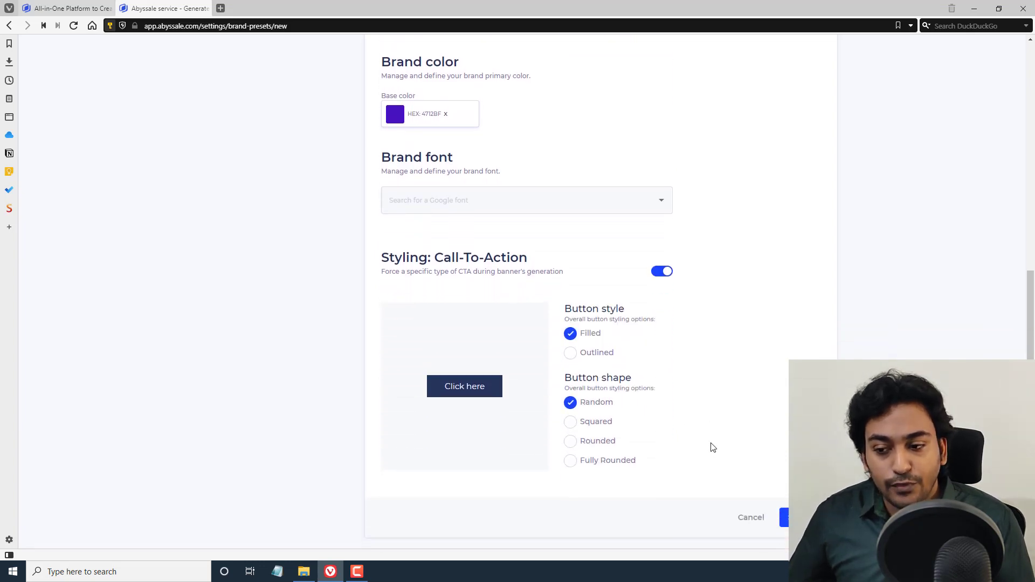
click(570, 353)
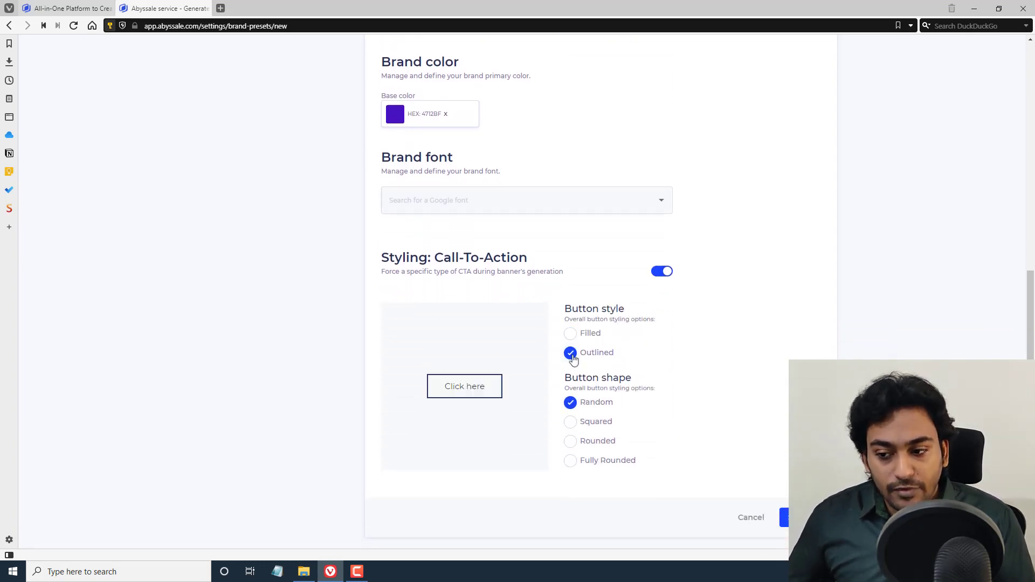
click(570, 333)
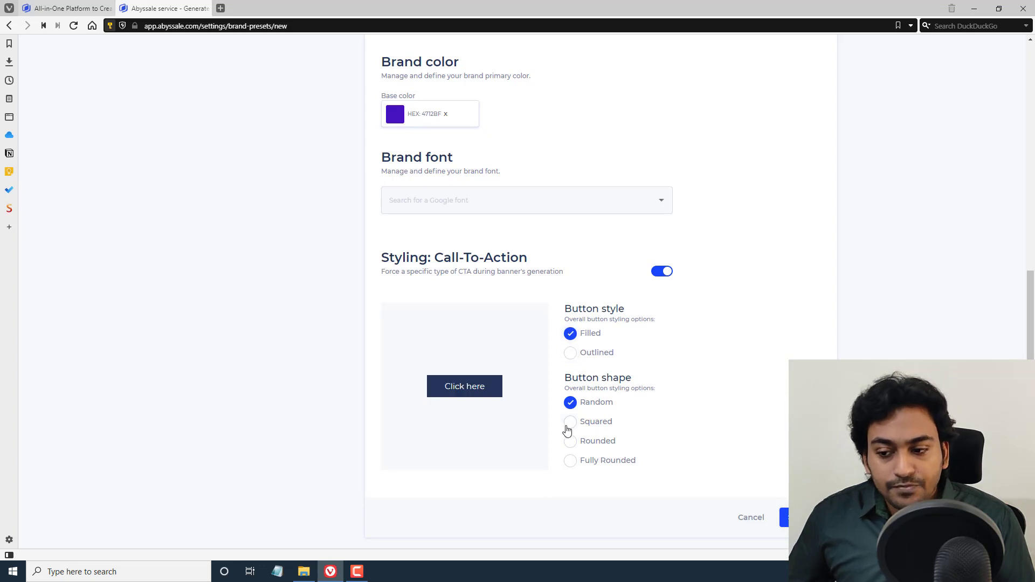
click(570, 460)
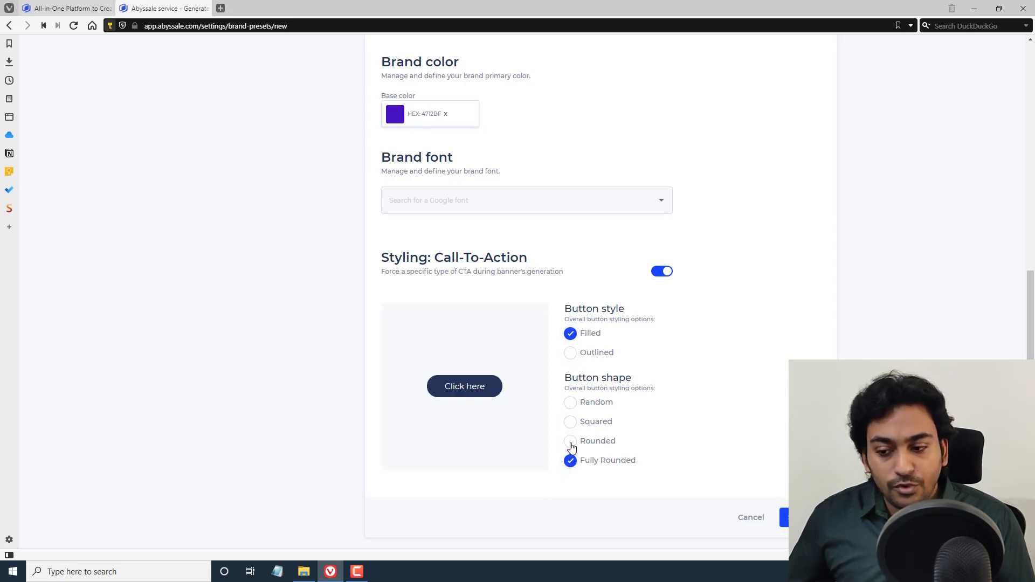
click(570, 402)
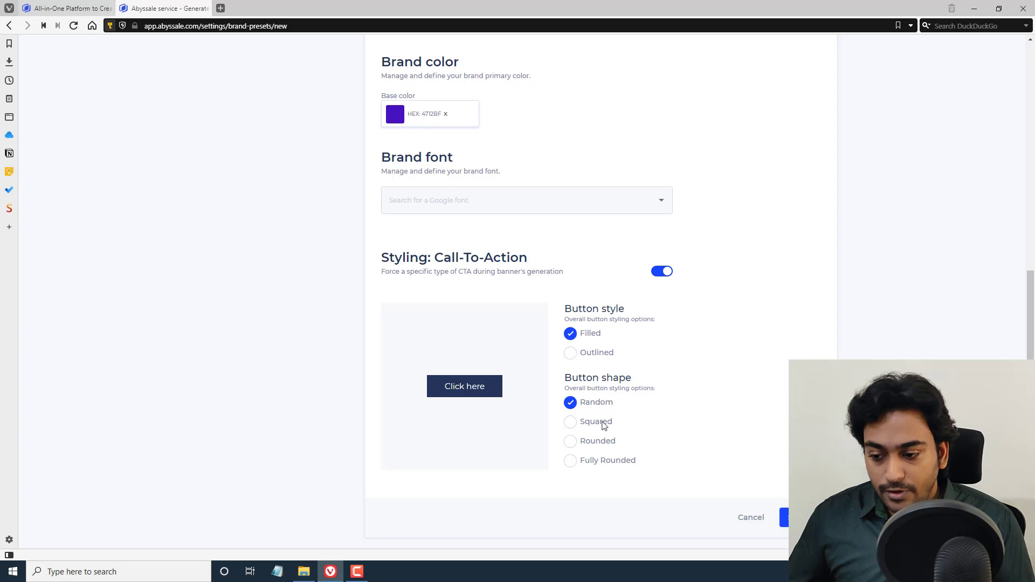
click(786, 518)
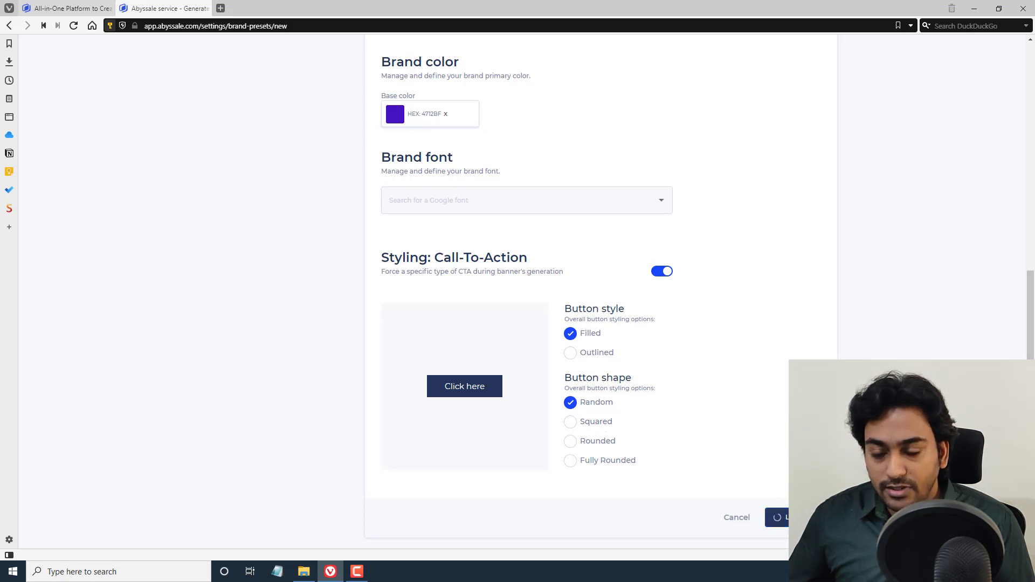
Confirm the saved ClickTug Video Demo preset in the list and leave its options unchanged
click(782, 518)
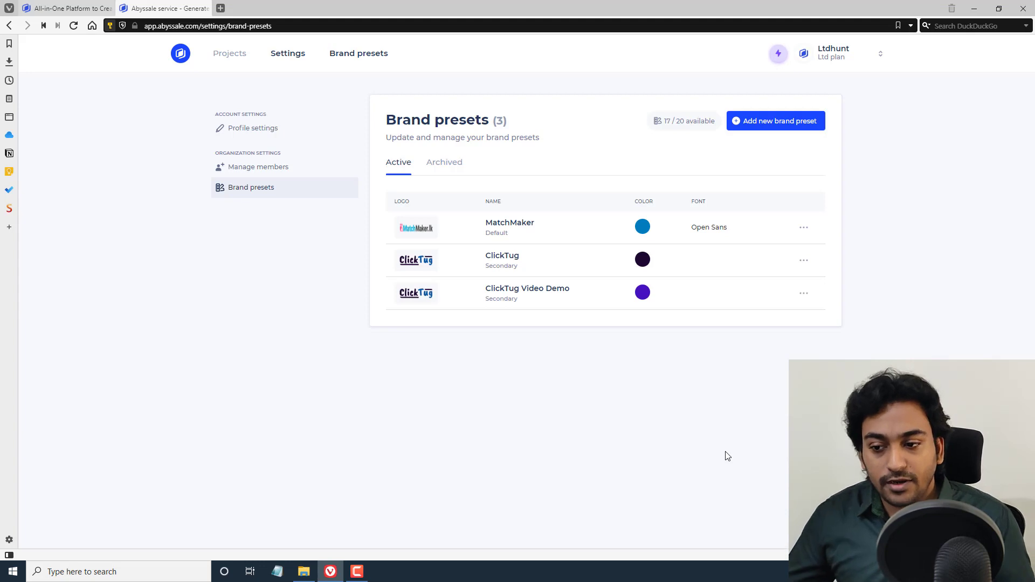
mouse_move(713, 315)
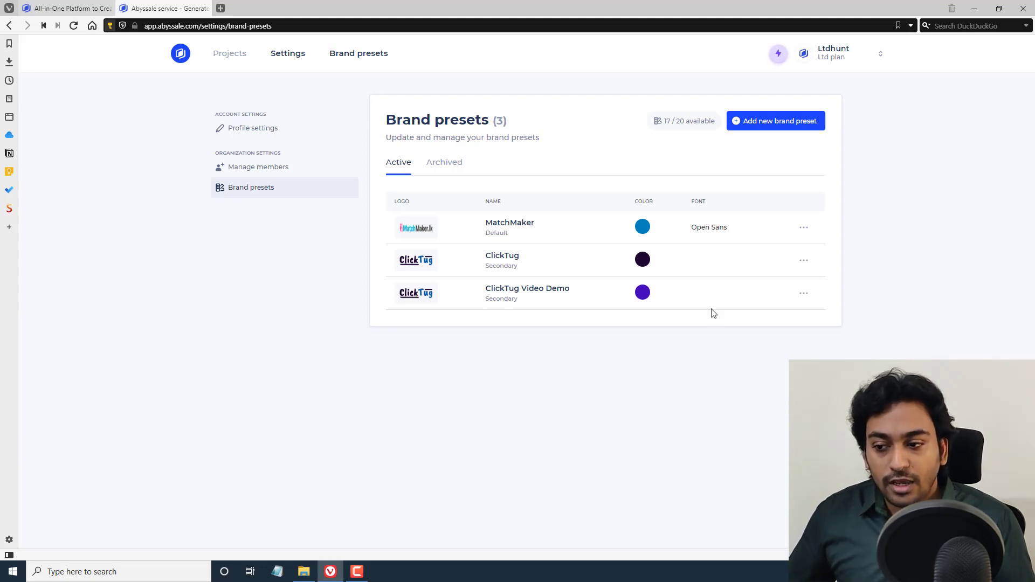
mouse_move(712, 296)
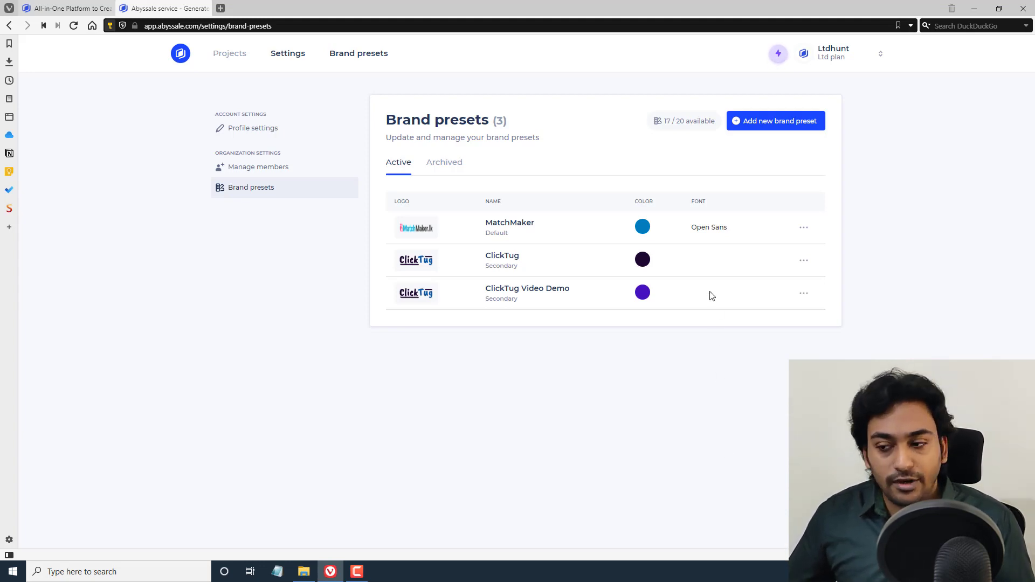
click(803, 292)
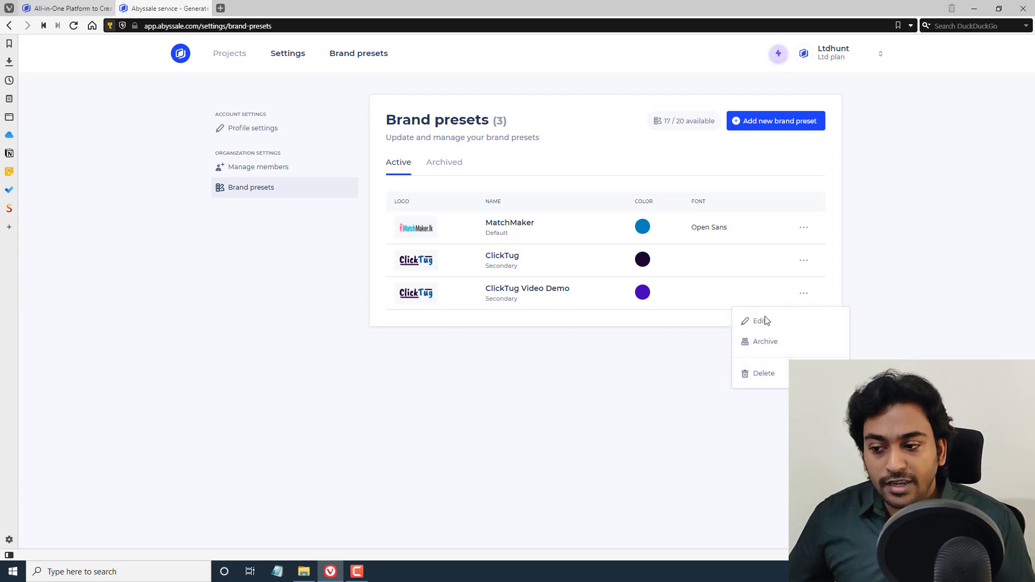
mouse_move(763, 321)
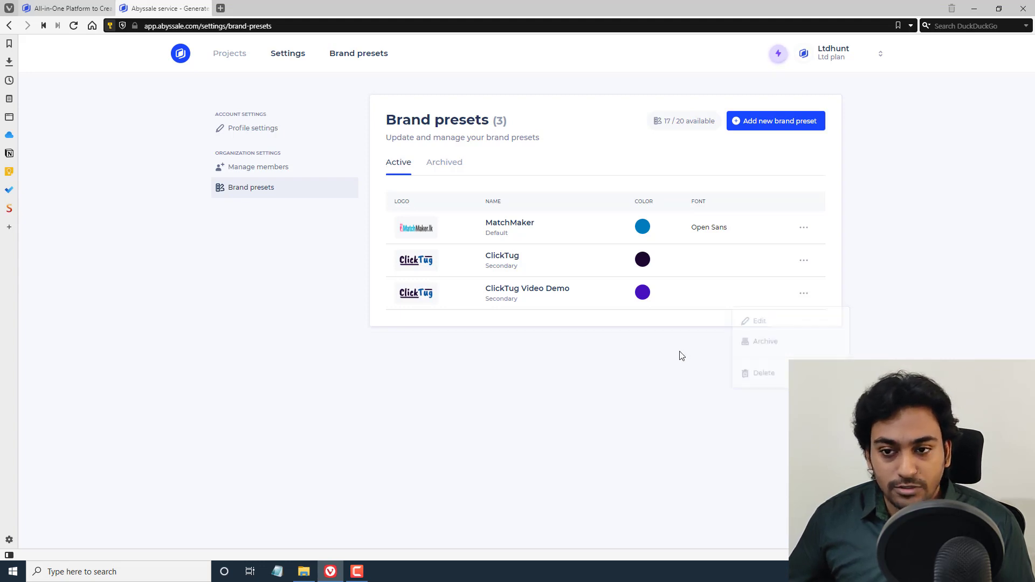
click(230, 53)
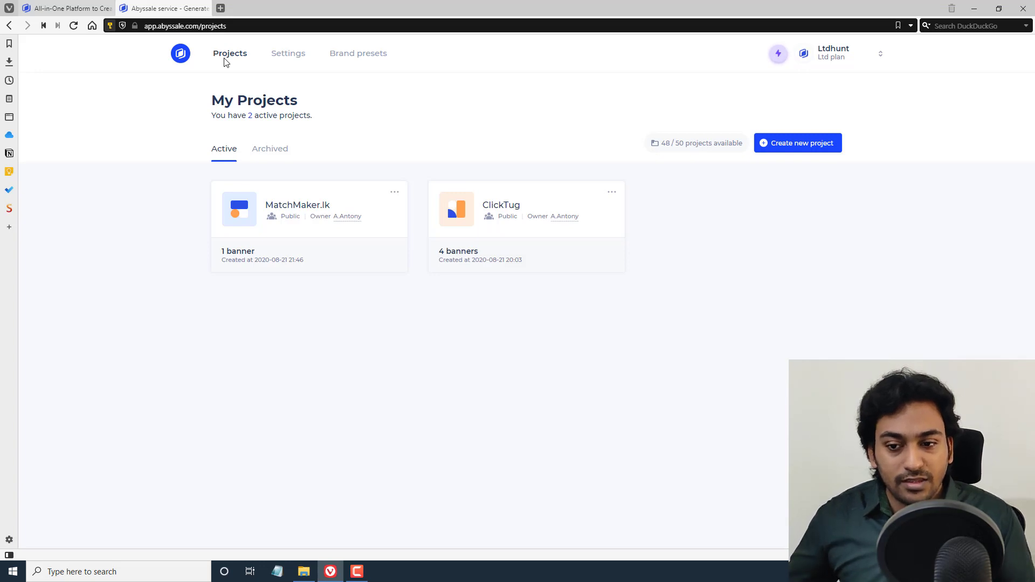
mouse_move(501, 205)
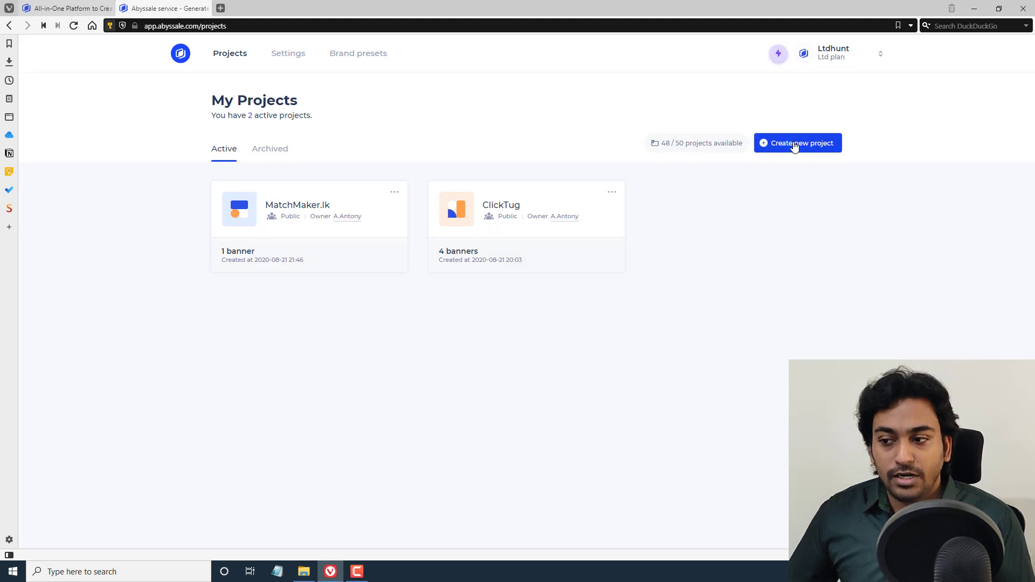
Bring up the Create new project form from My Projects
click(797, 143)
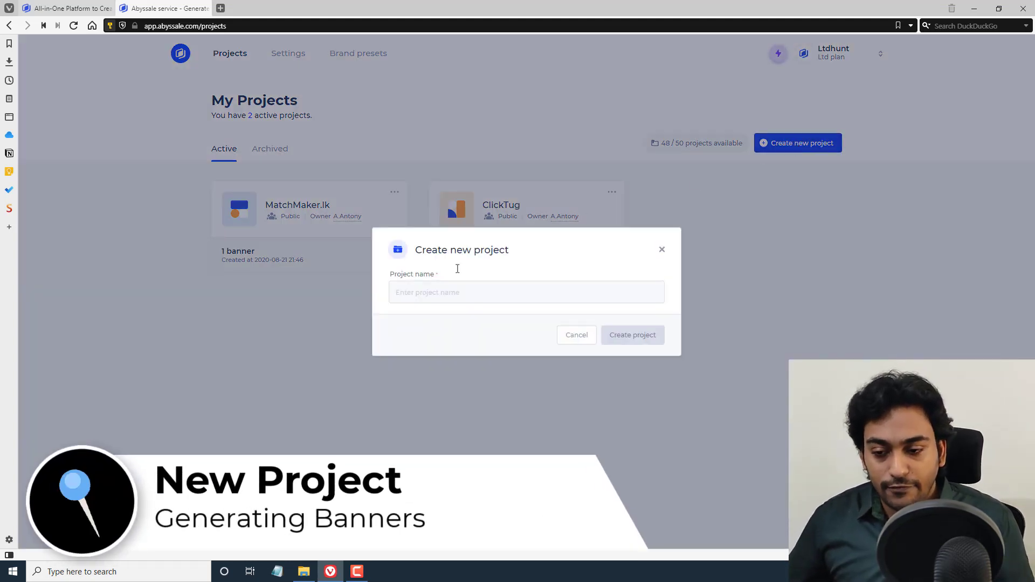
Create the project 'BlackFriday Sale ClickTug'
click(526, 292)
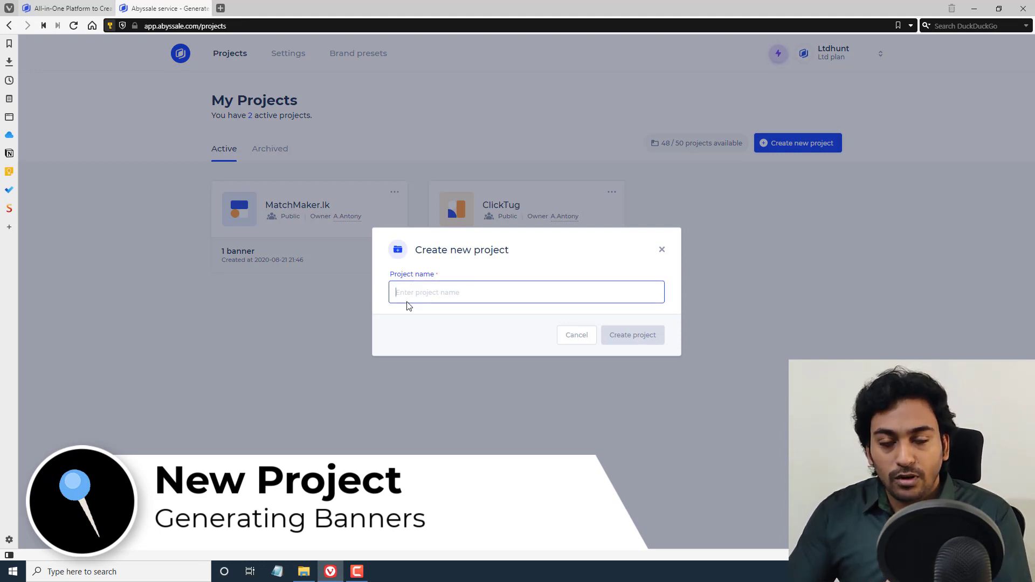
text(BlackFrida)
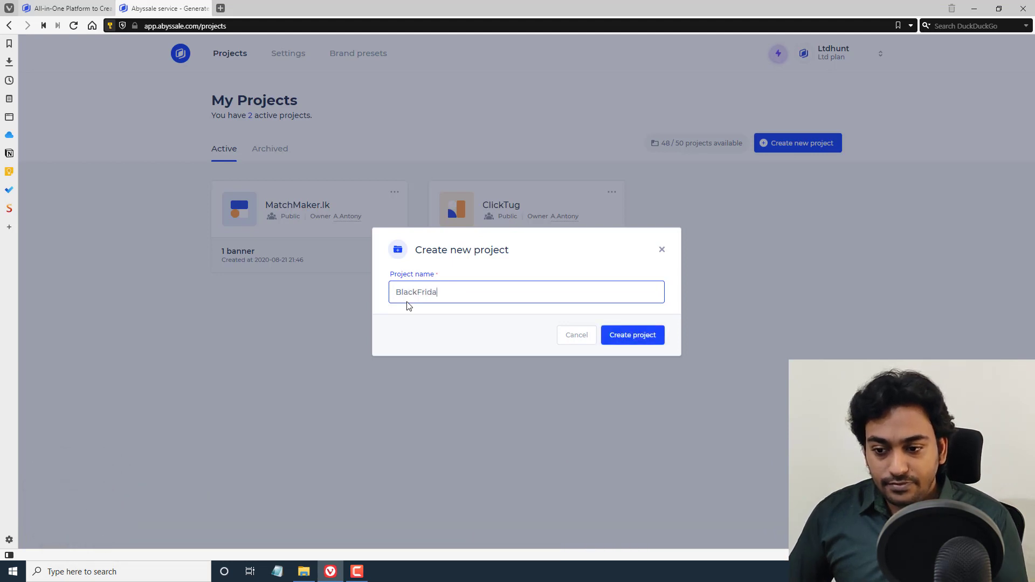
text(Sale Clic)
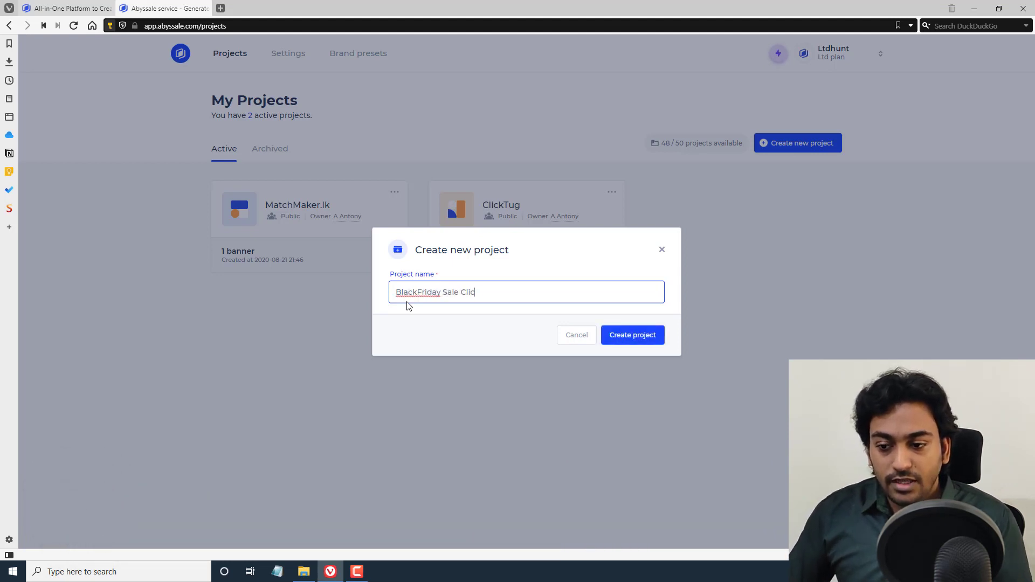
text(kTug)
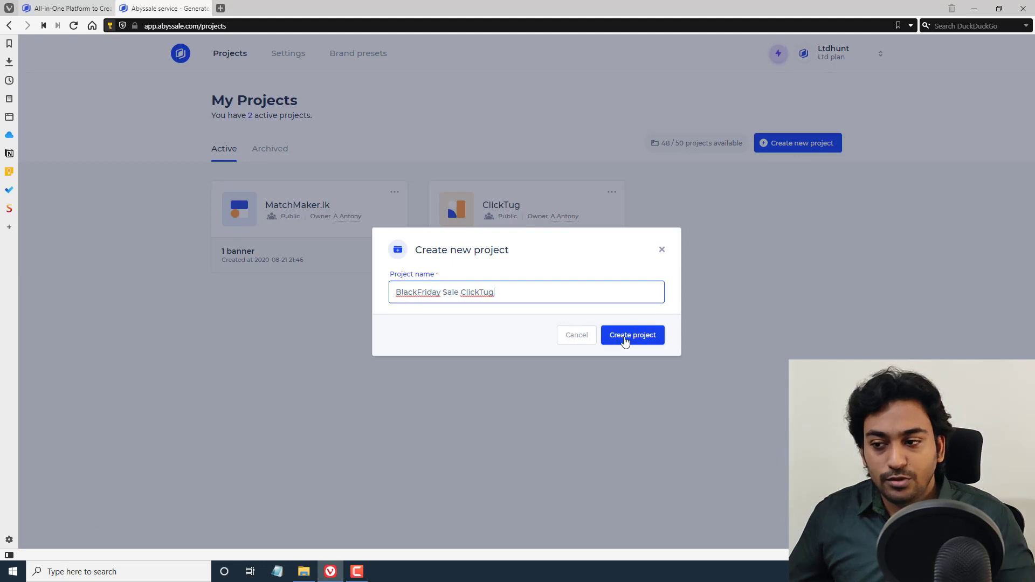
click(632, 335)
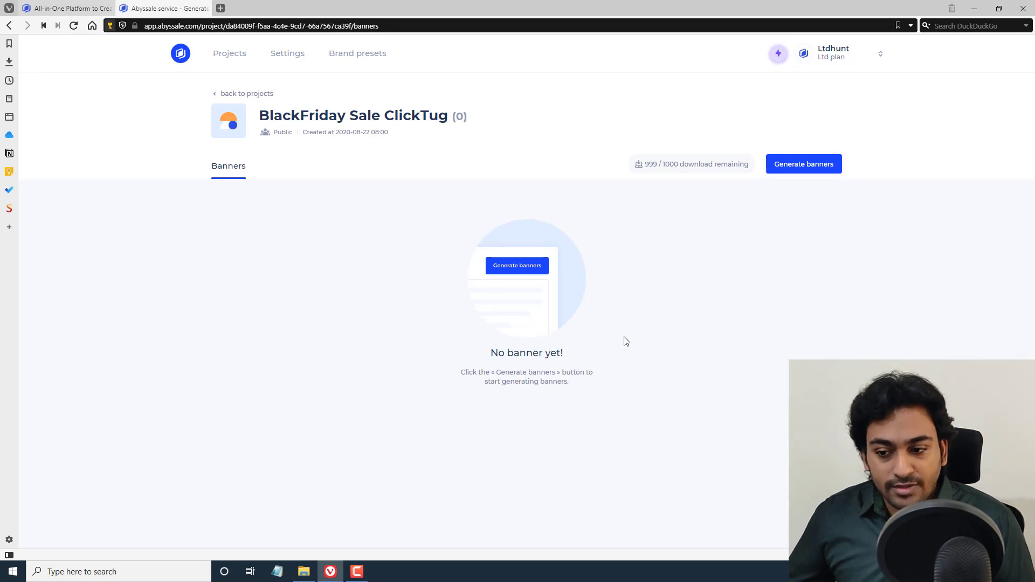
mouse_move(207, 253)
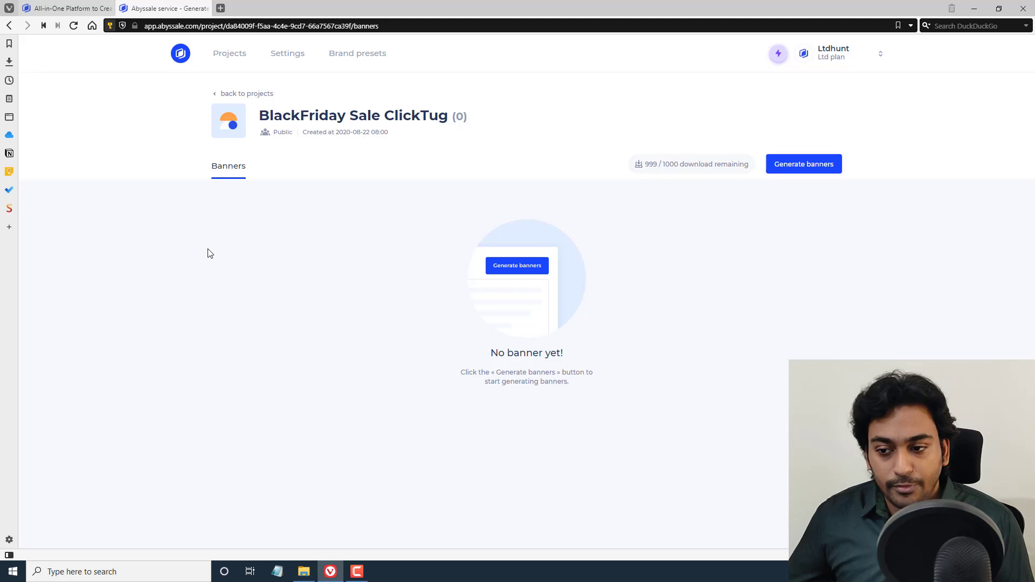
mouse_move(804, 164)
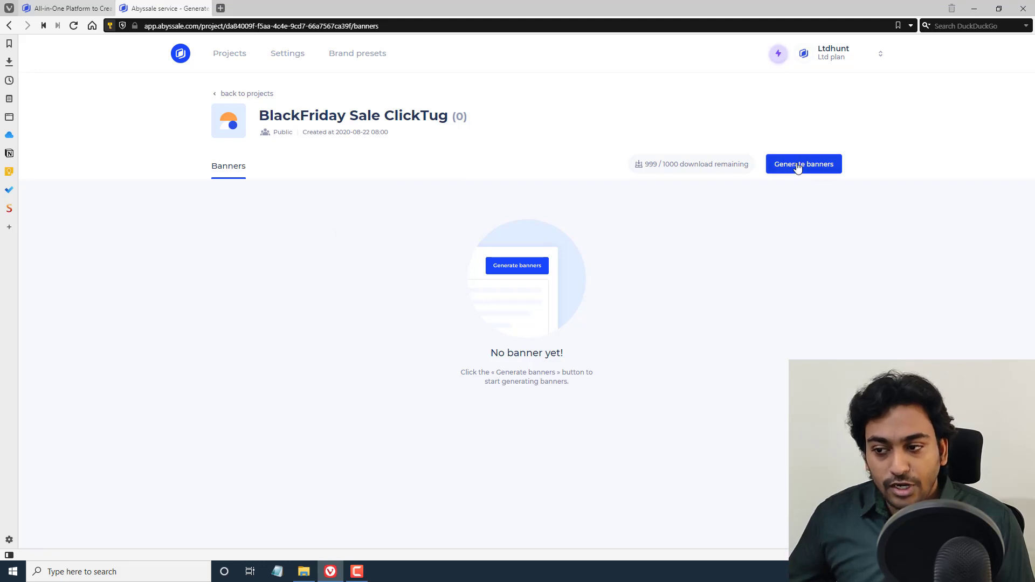
Start banner generation for the project, showing its Generation Settings
click(803, 164)
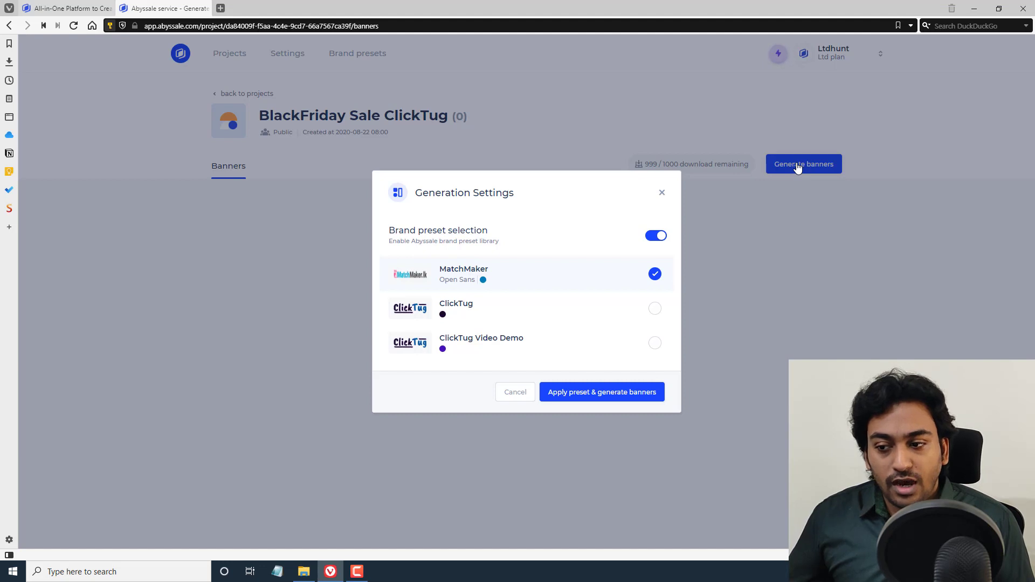
Select the ClickTug Video Demo brand preset and apply it to generate banners
click(655, 236)
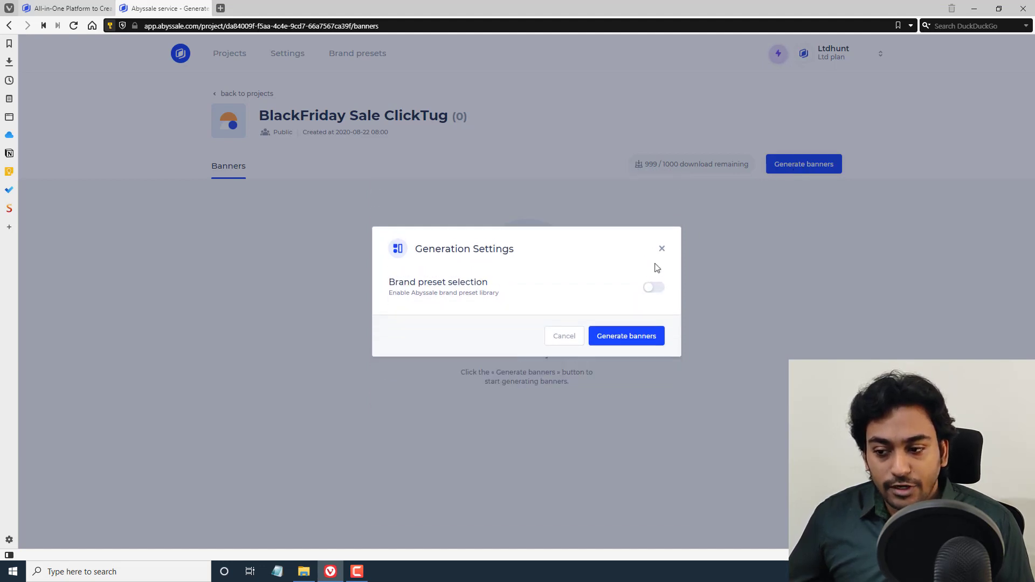
mouse_move(654, 289)
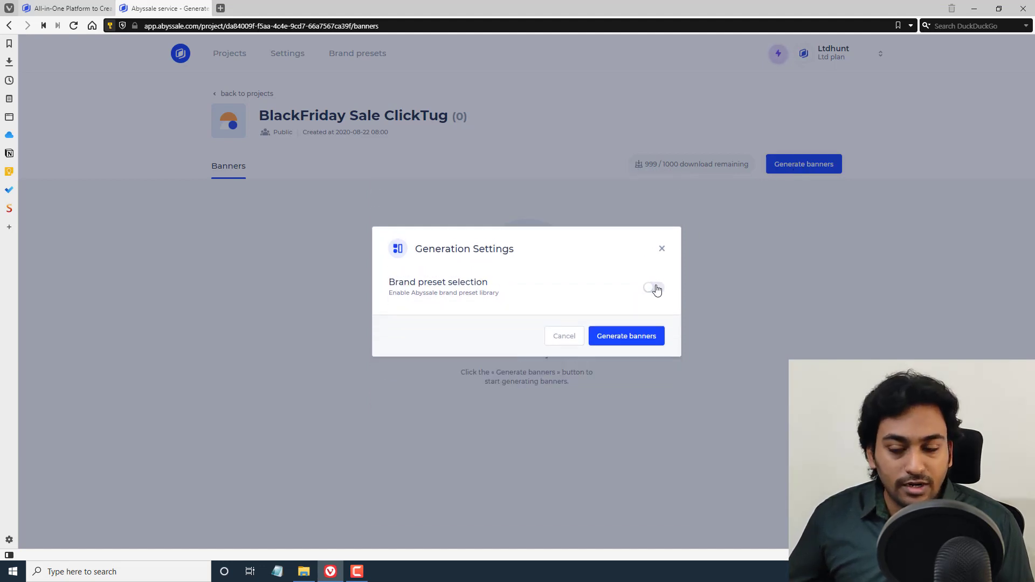
click(656, 289)
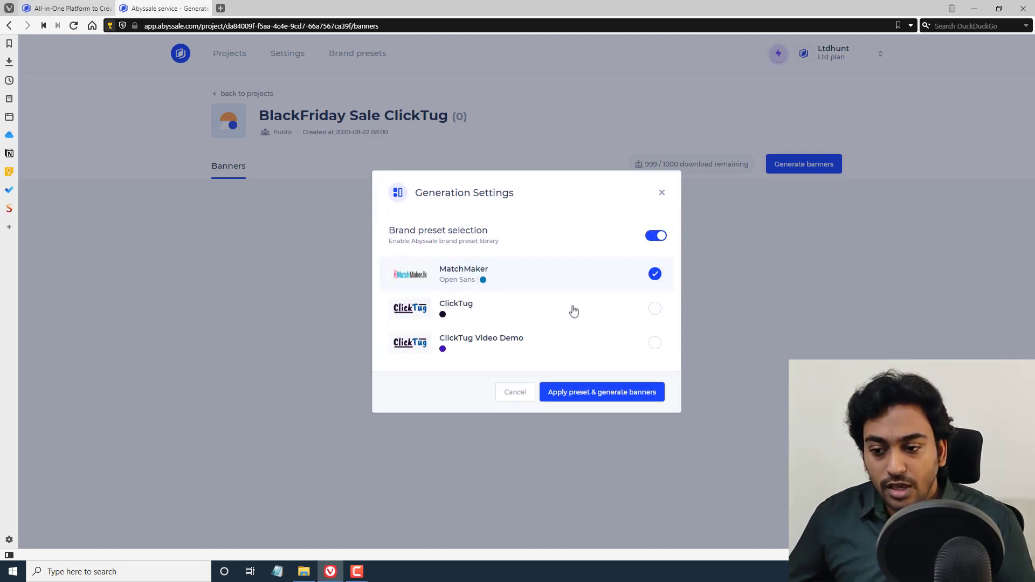
click(655, 343)
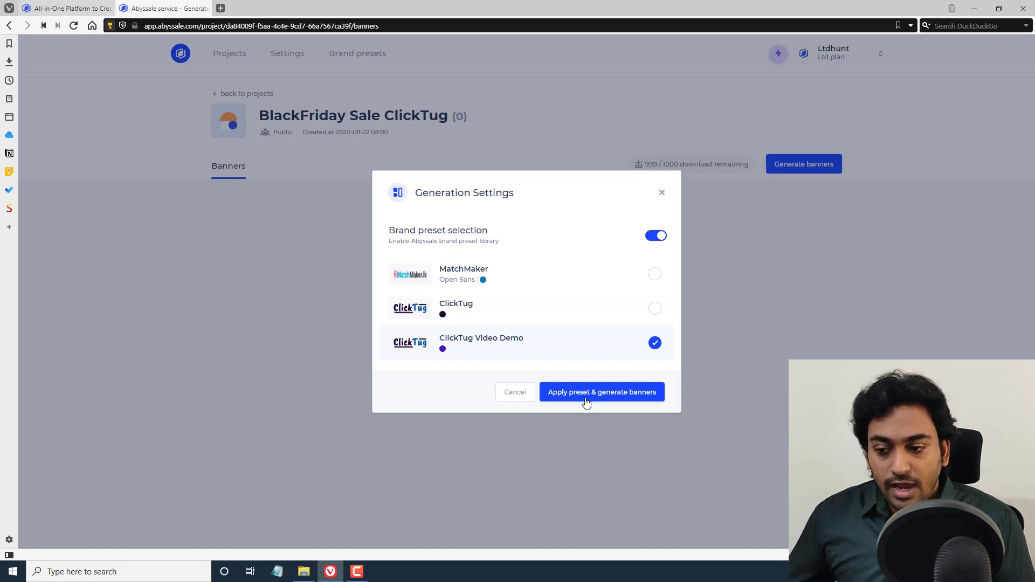
click(601, 391)
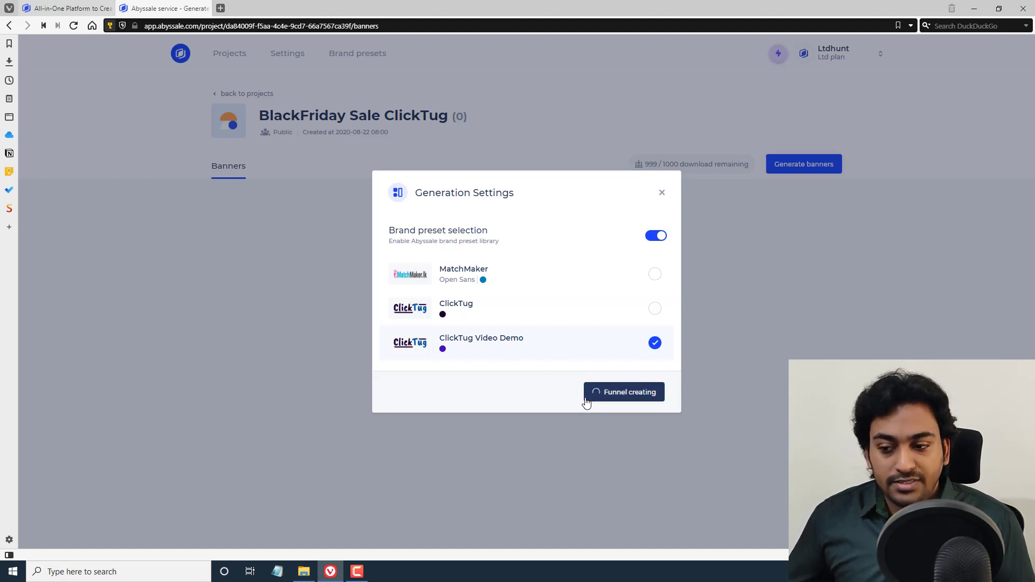
click(624, 392)
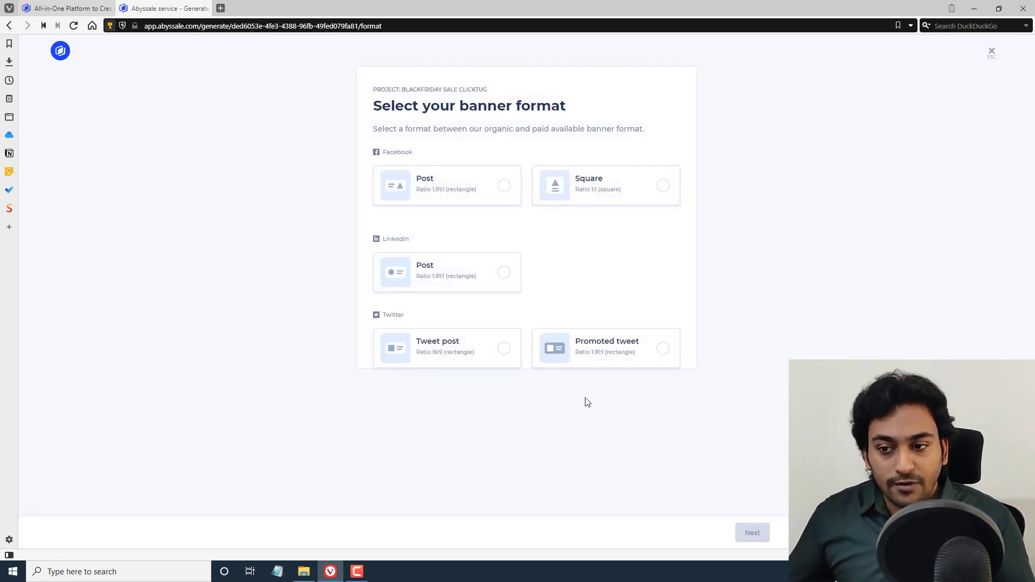
mouse_move(390, 147)
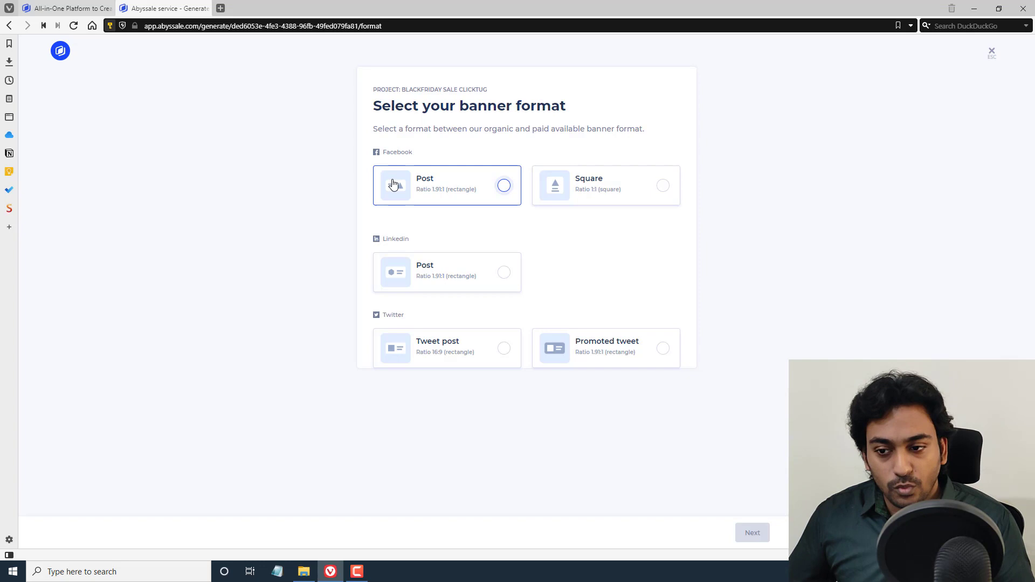
mouse_move(439, 189)
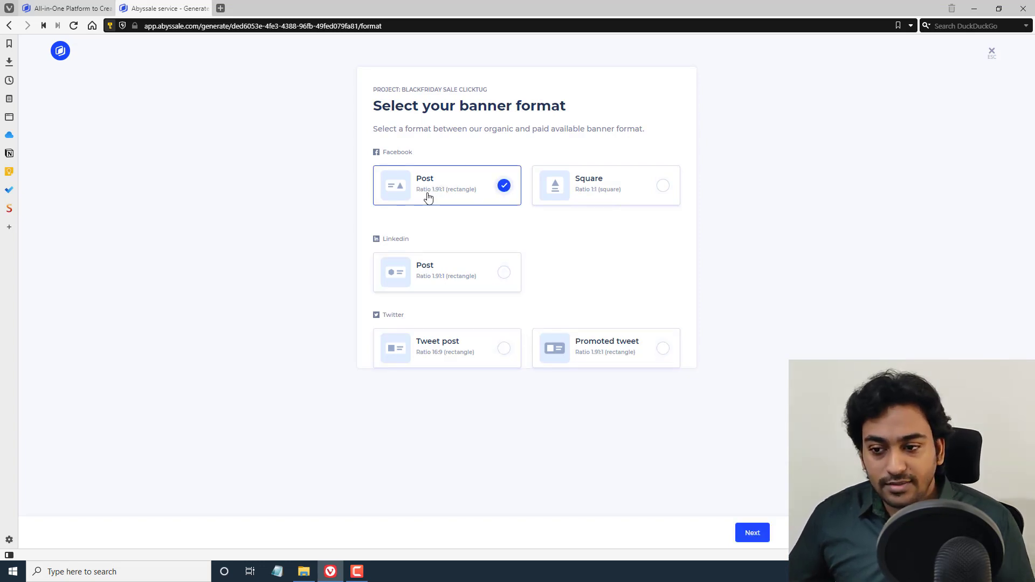
mouse_move(459, 285)
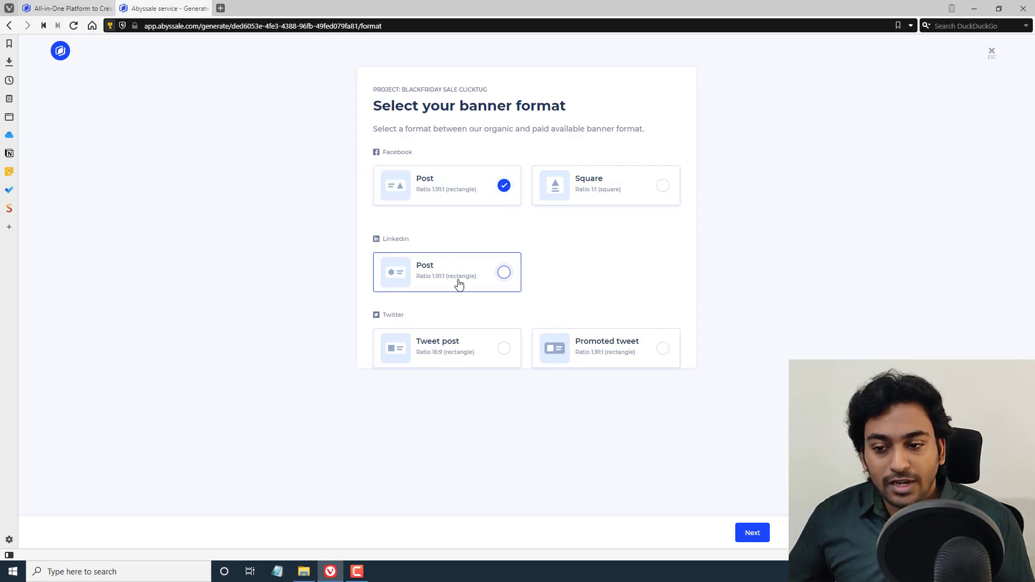
mouse_move(743, 530)
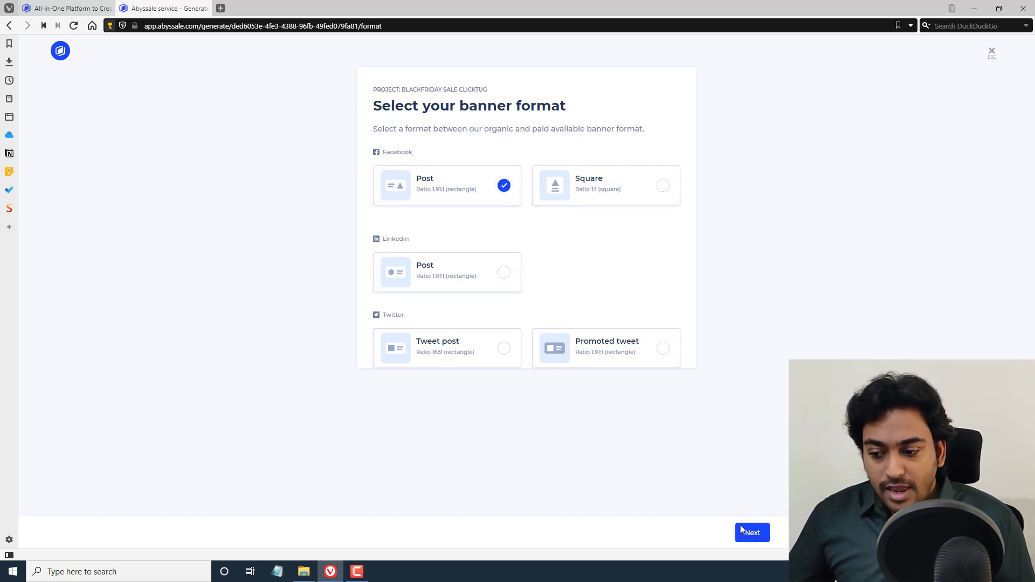
Confirm the Facebook Post banner format and continue to the logo step
click(751, 533)
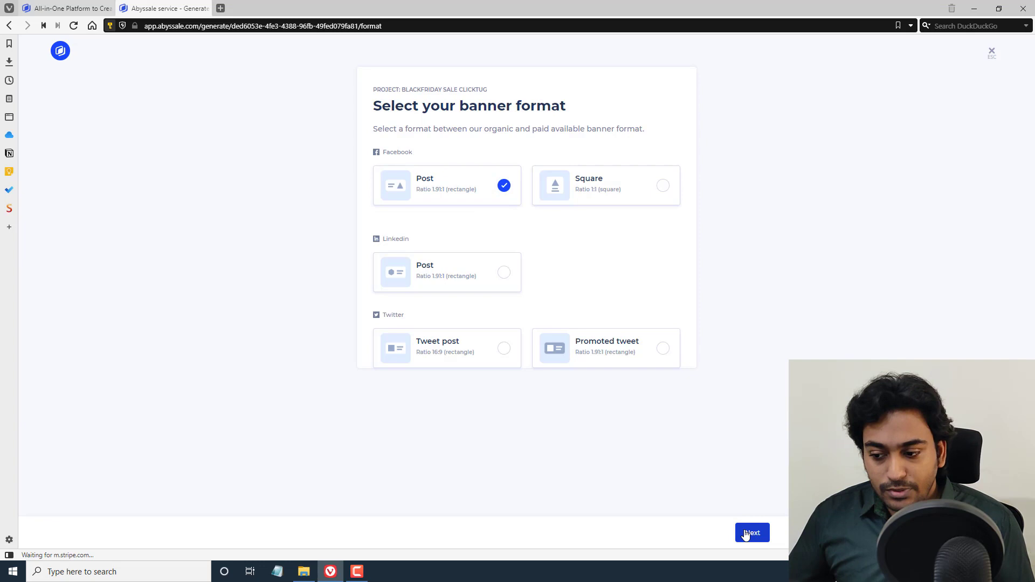
click(752, 533)
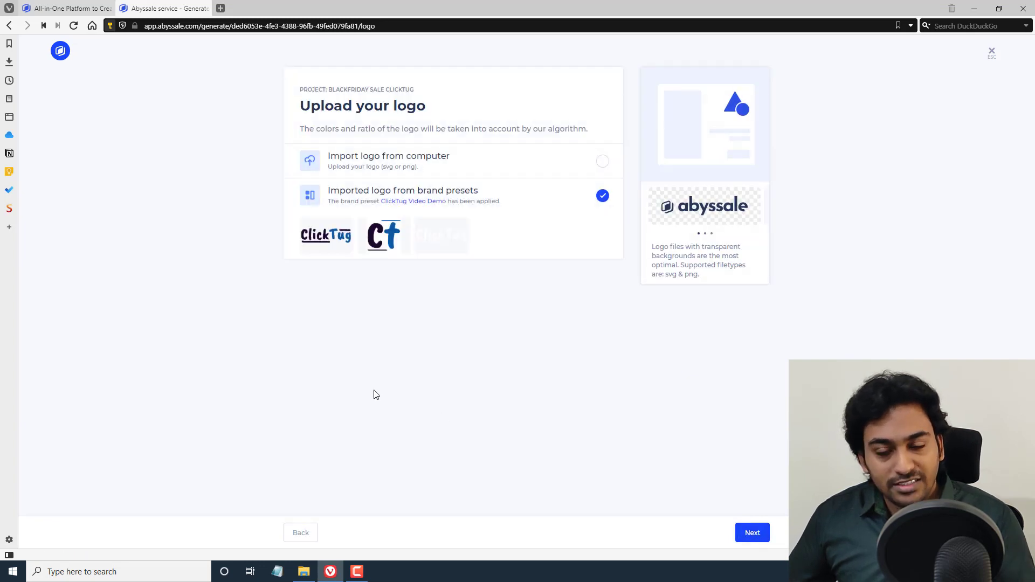
mouse_move(286, 109)
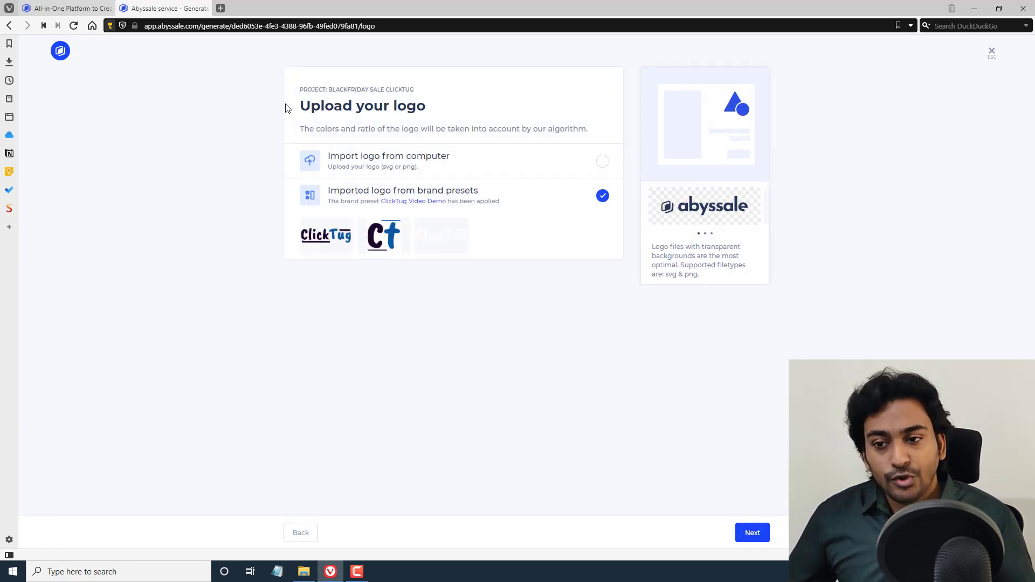
mouse_move(417, 232)
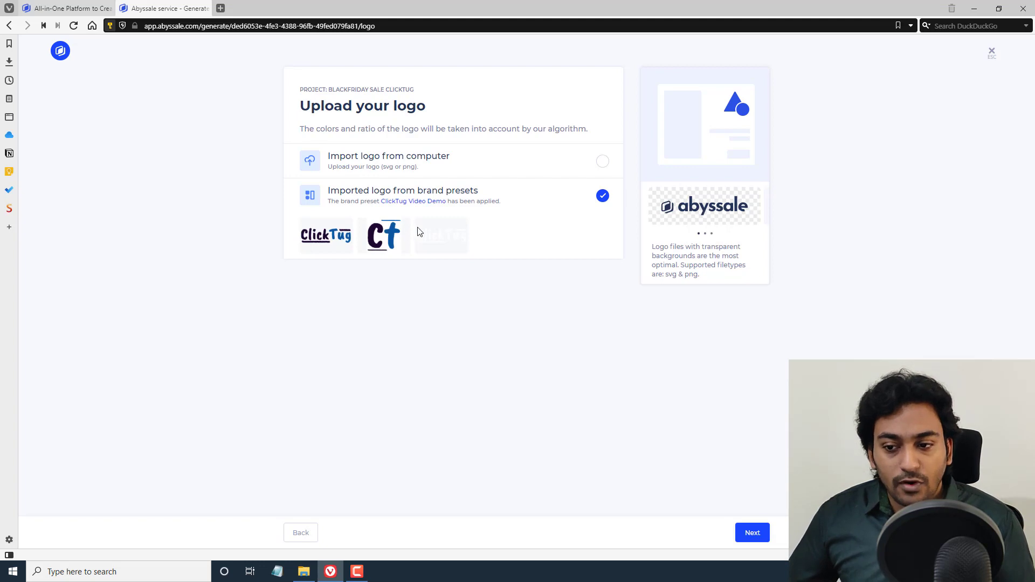
mouse_move(497, 218)
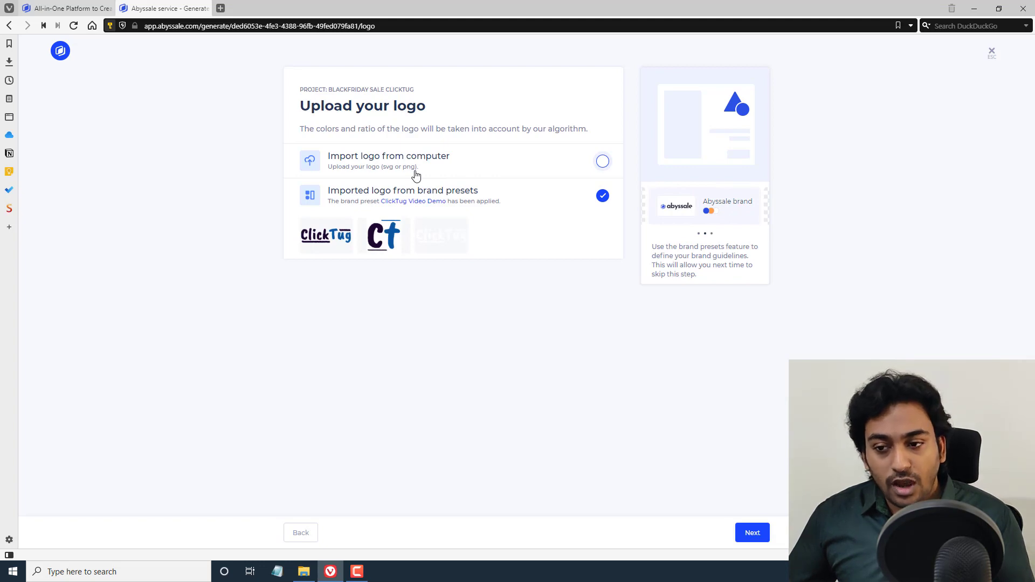
mouse_move(361, 174)
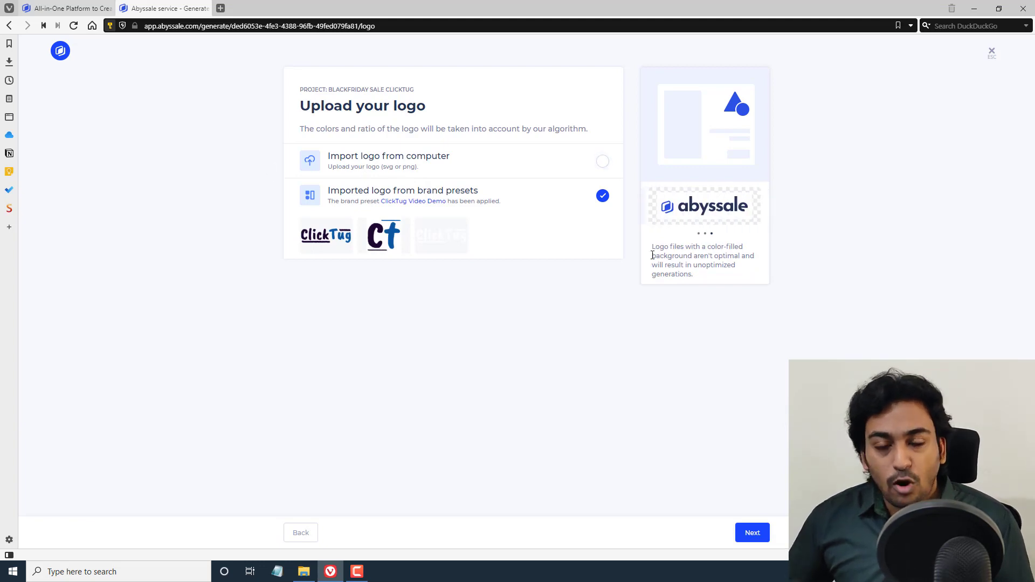
mouse_move(614, 265)
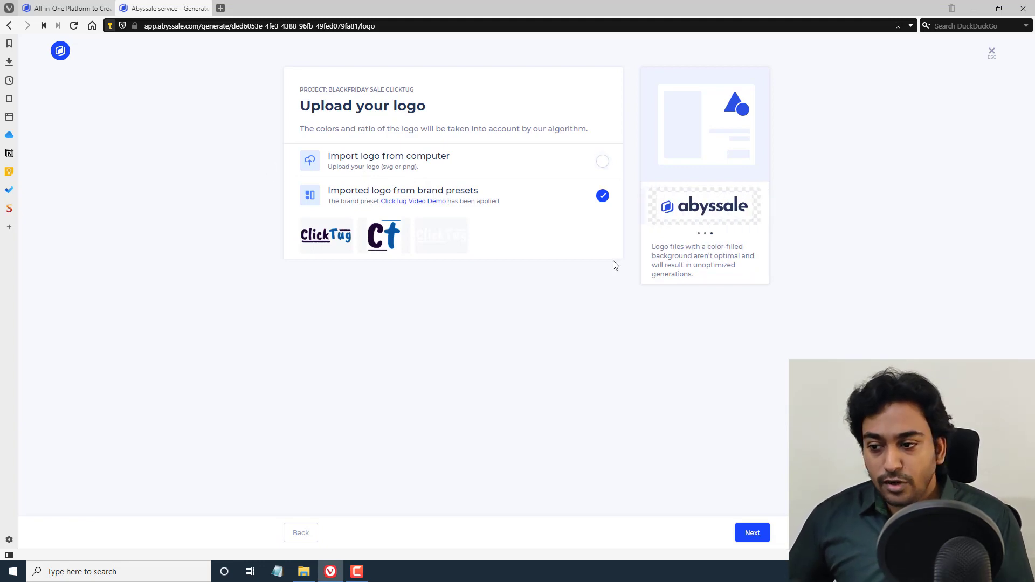
mouse_move(699, 238)
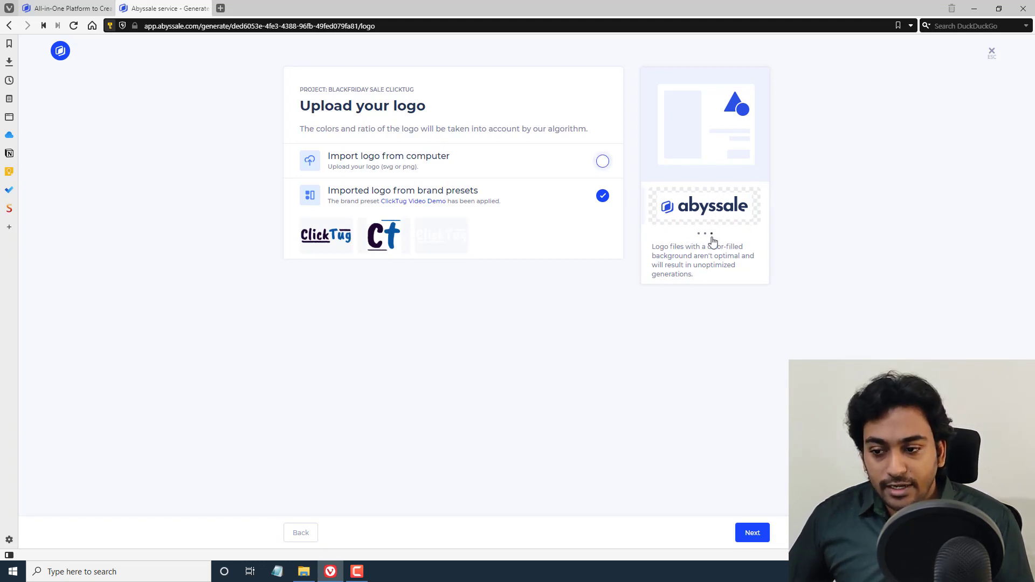
Keep the imported ClickTug Video Demo preset logos and continue to pictures
click(753, 533)
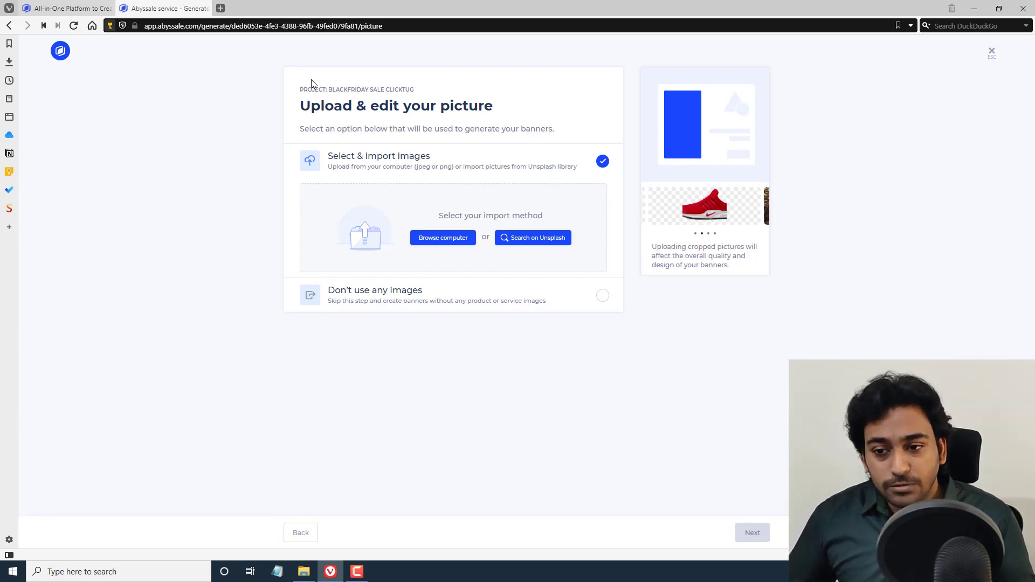
mouse_move(363, 168)
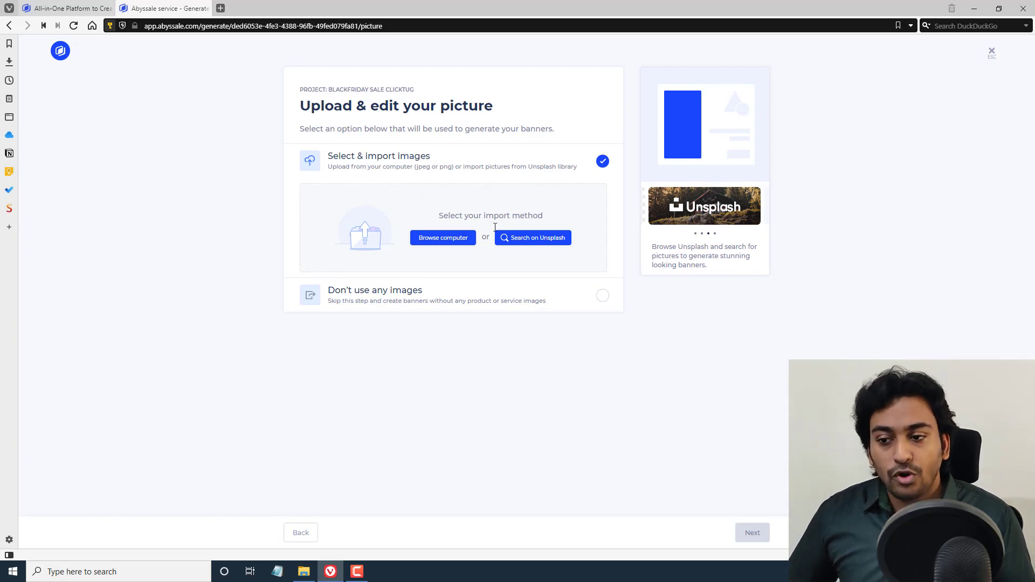
mouse_move(532, 238)
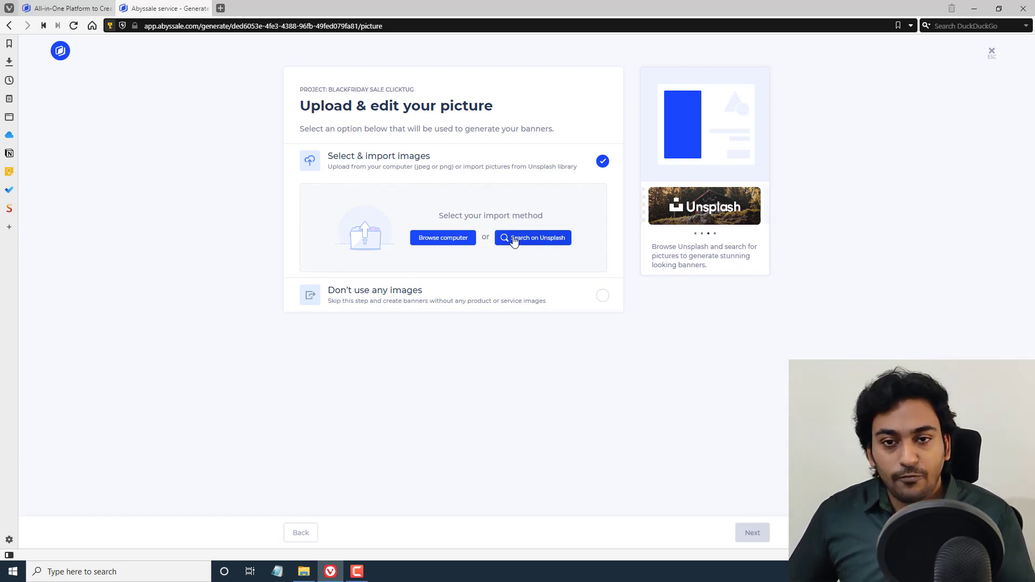
Start the Unsplash photo search from the picture step
click(532, 238)
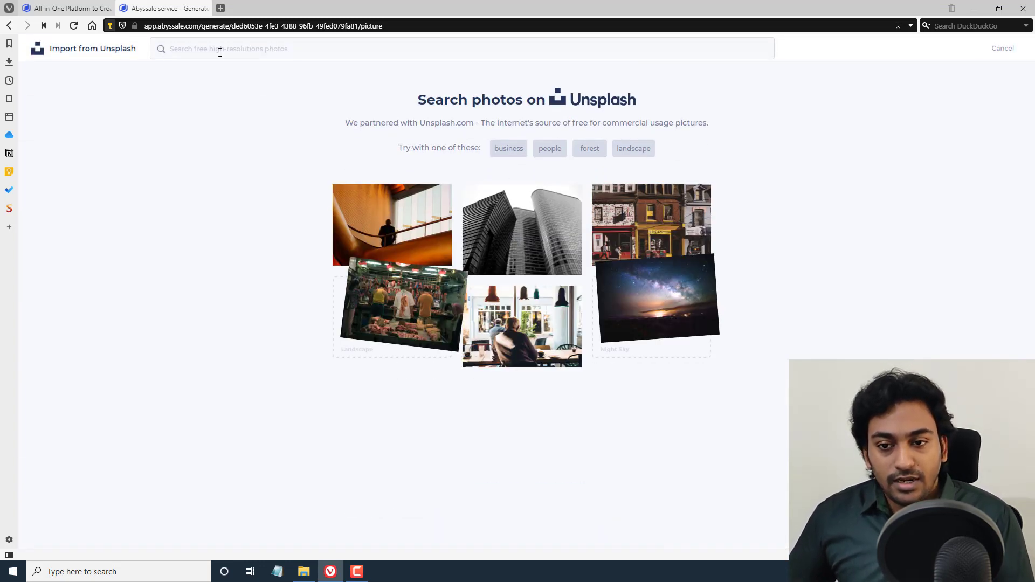
Search Unsplash for 'shopping' and load more result photos
text(shoppi)
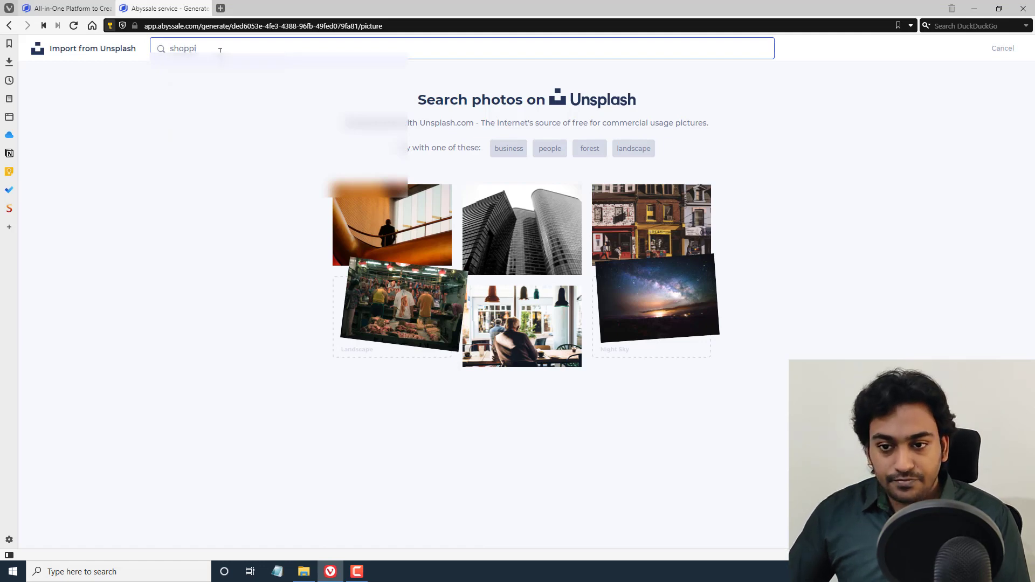
text(ng)
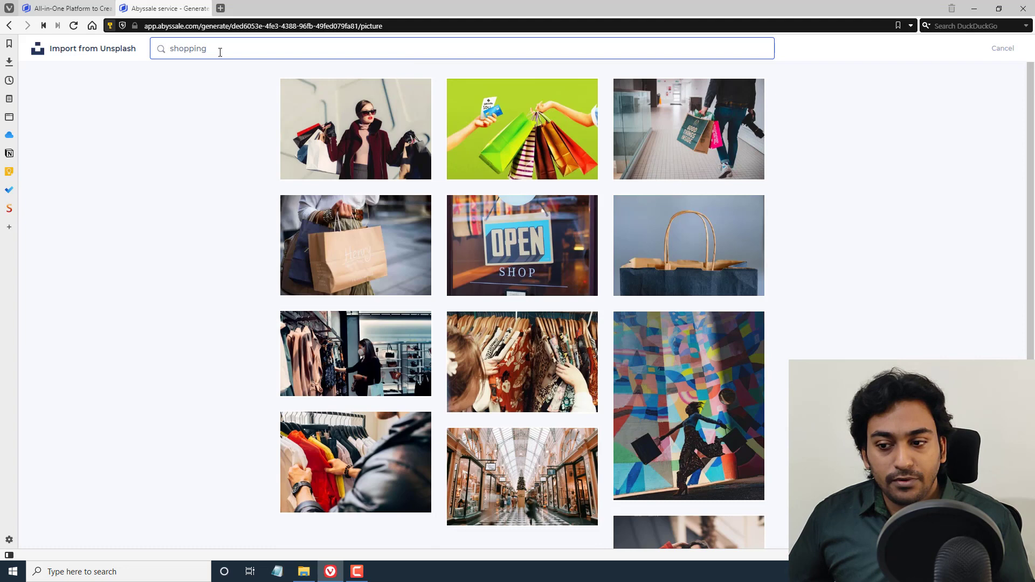
mouse_move(242, 87)
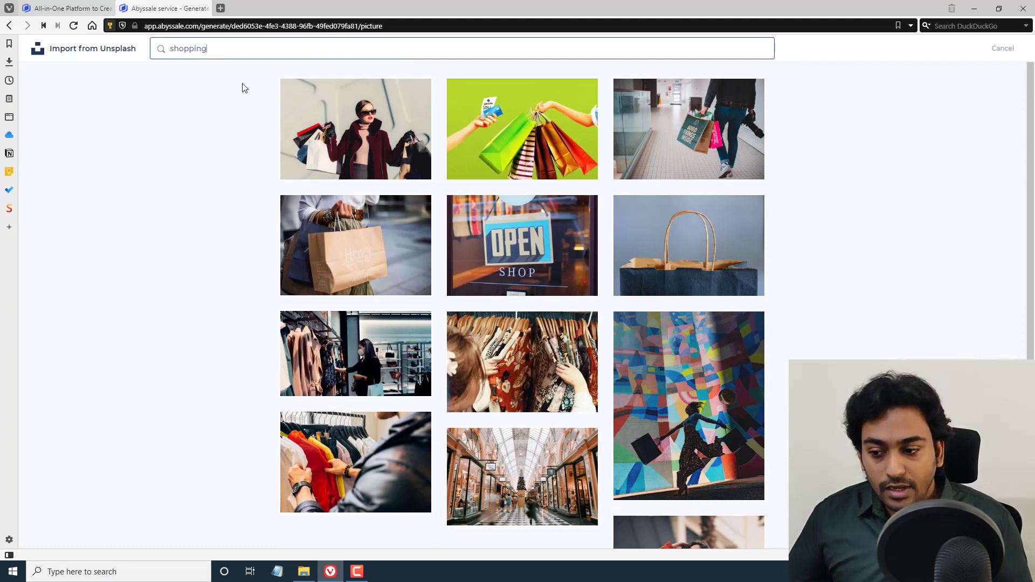
scroll(down, 3)
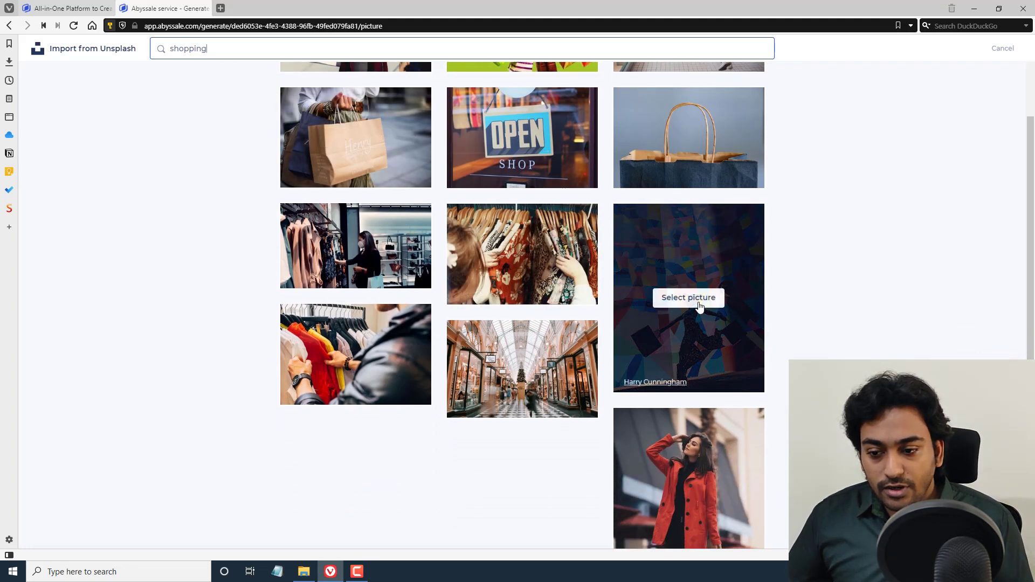
scroll(down, 3)
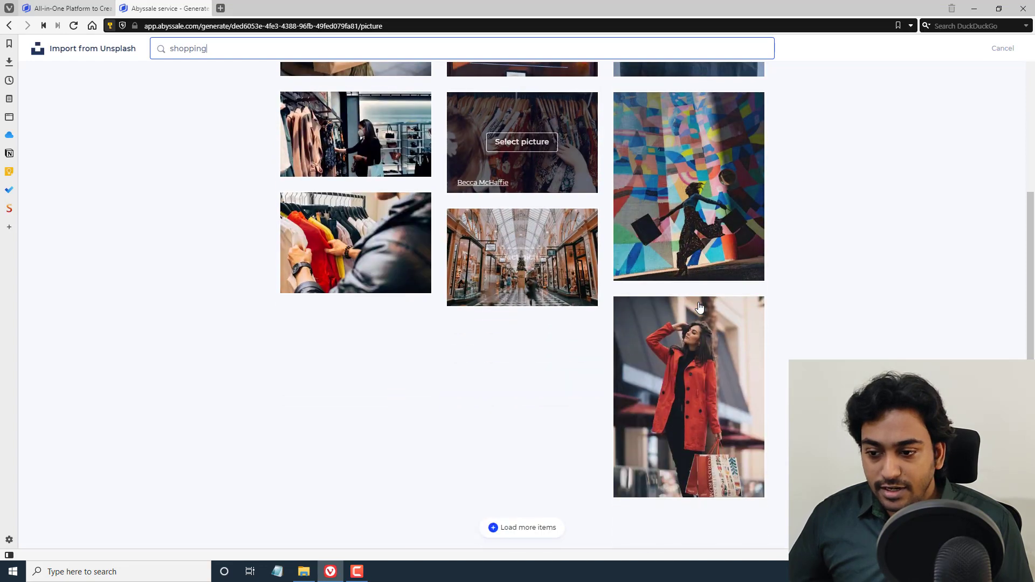
click(522, 528)
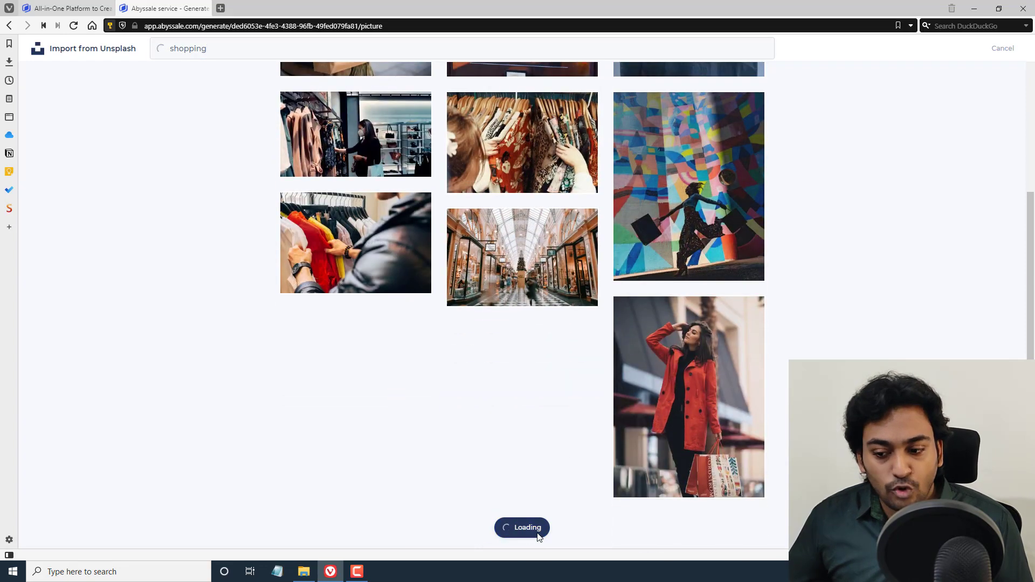
Browse the results and select the photo of the woman holding snacks
scroll(down, 3)
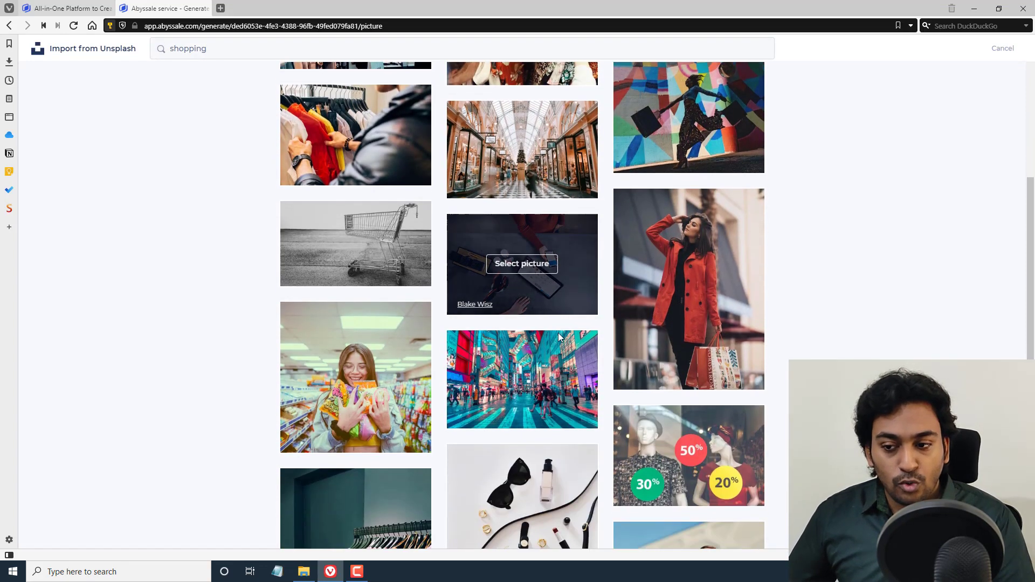
scroll(down, 3)
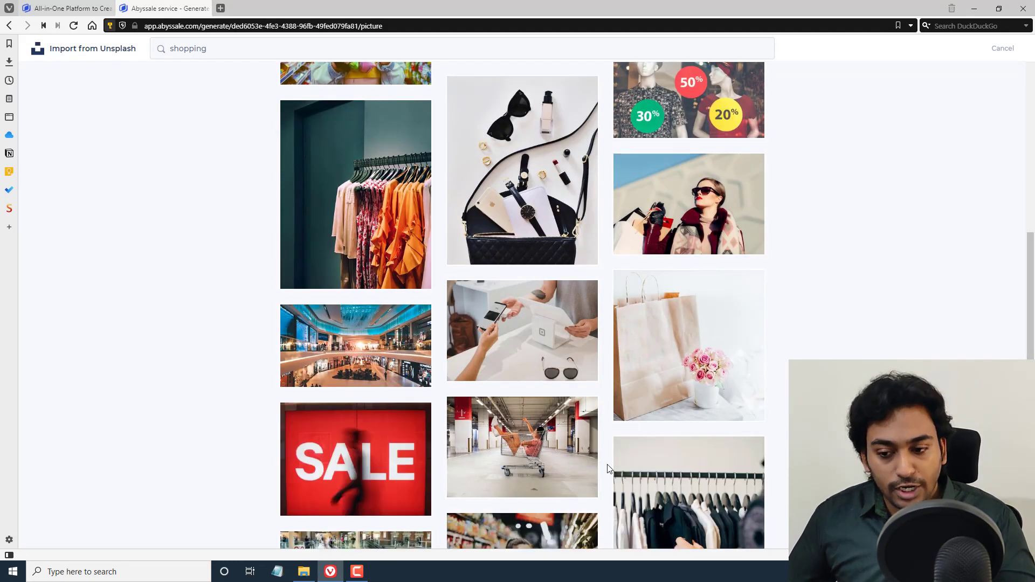
scroll(down, 3)
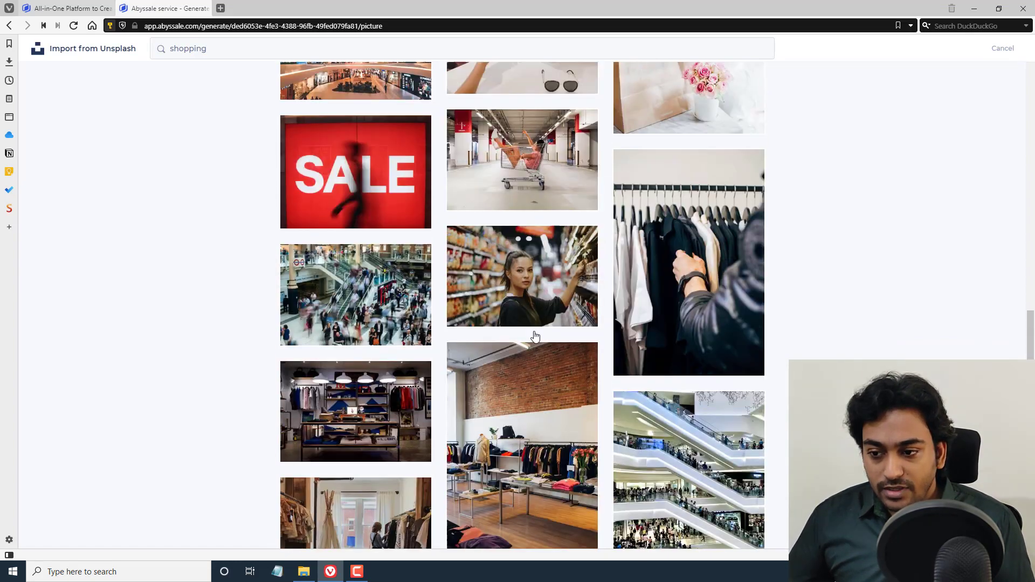
scroll(down, 3)
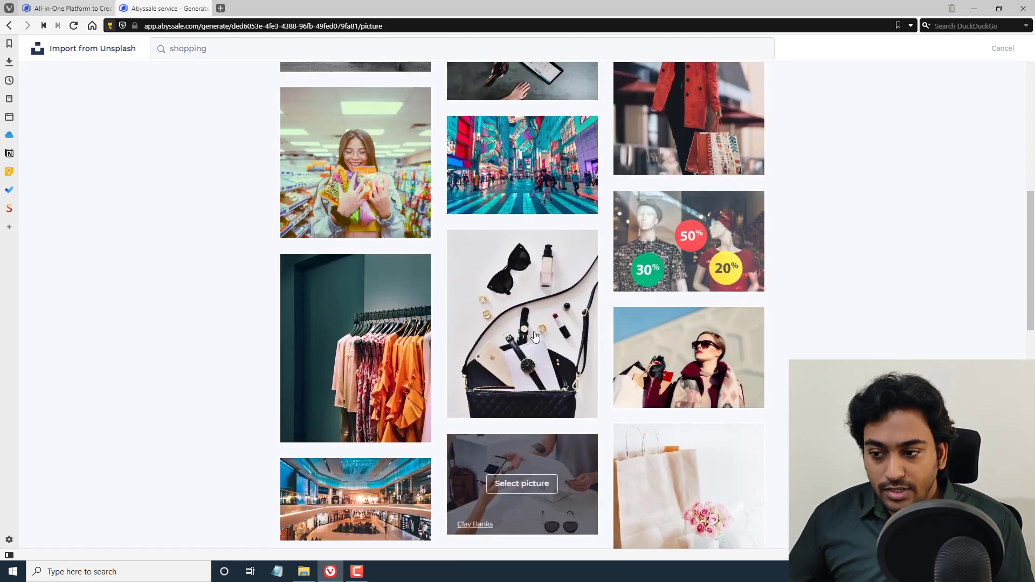
scroll(up, 3)
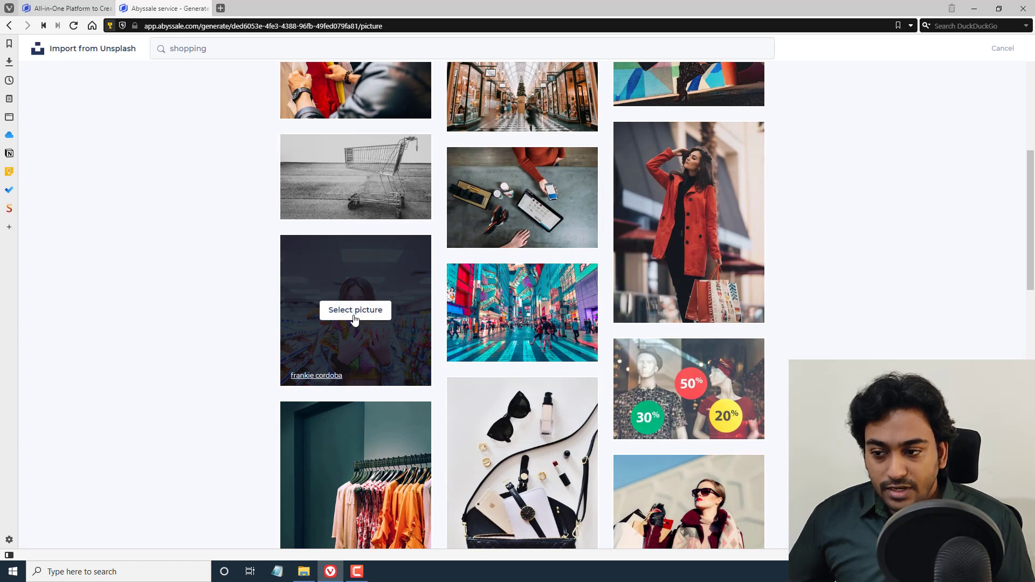
click(355, 310)
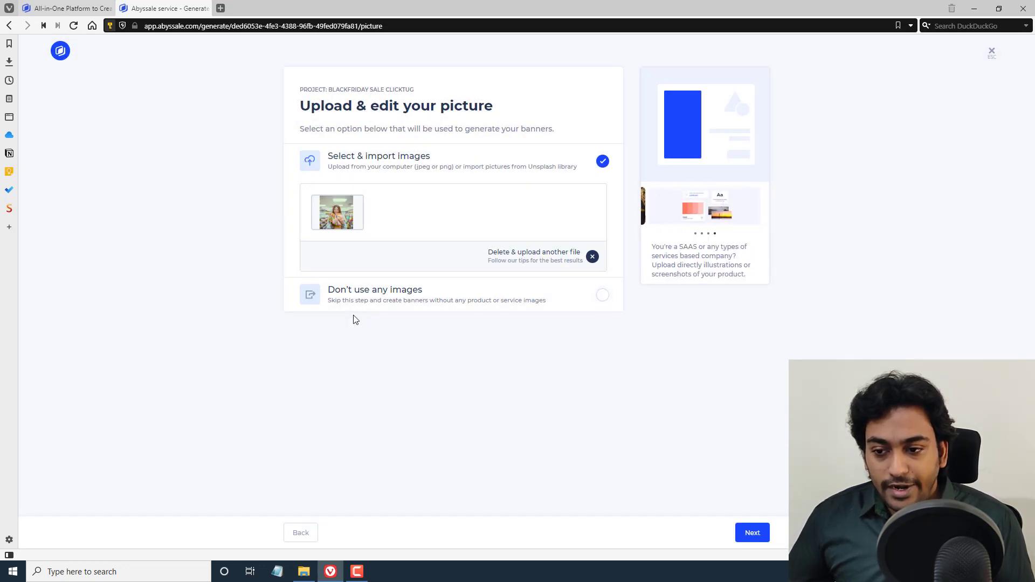
mouse_move(350, 303)
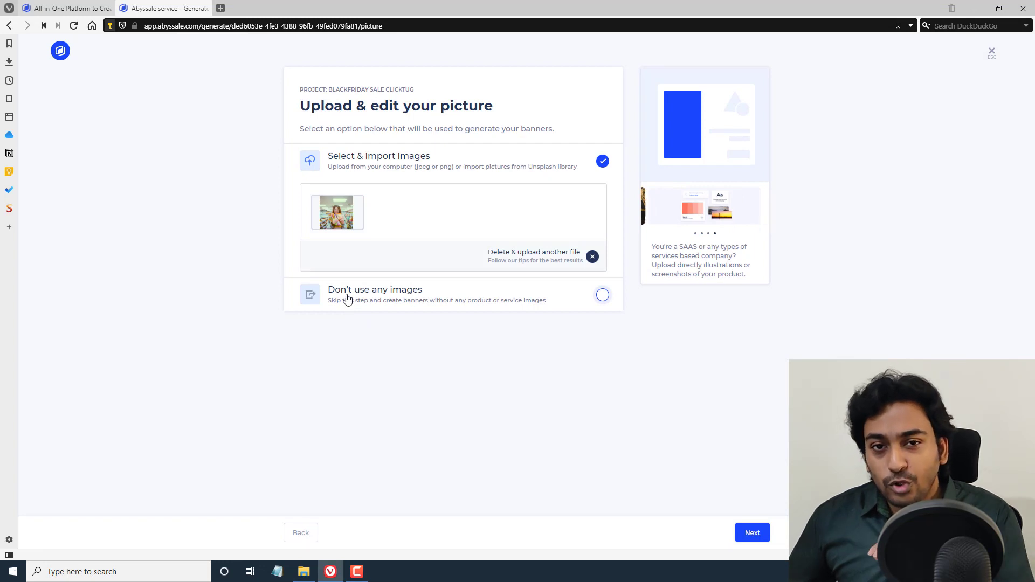
mouse_move(602, 294)
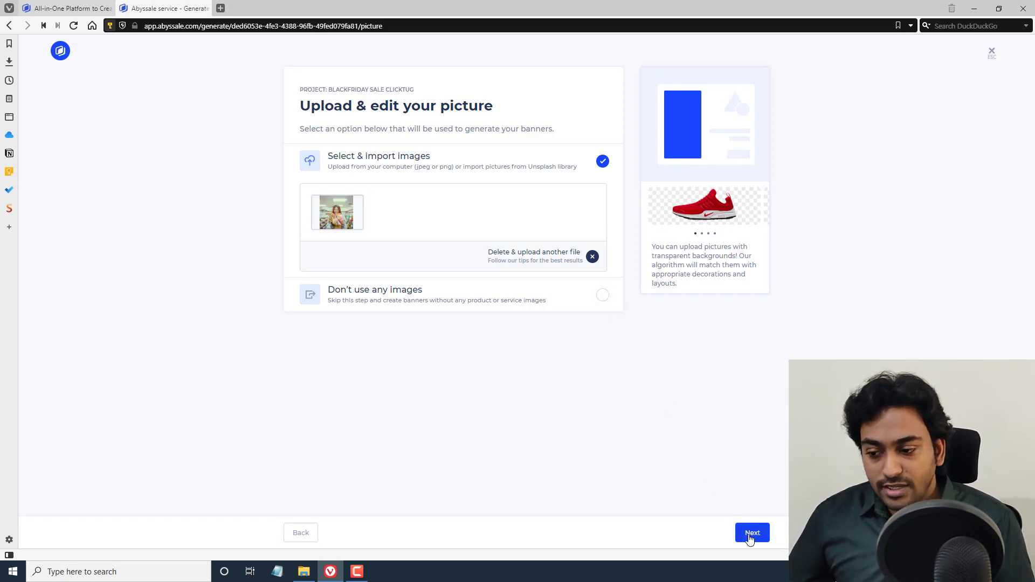
Accept the imported picture and continue to the banner wording step
click(752, 533)
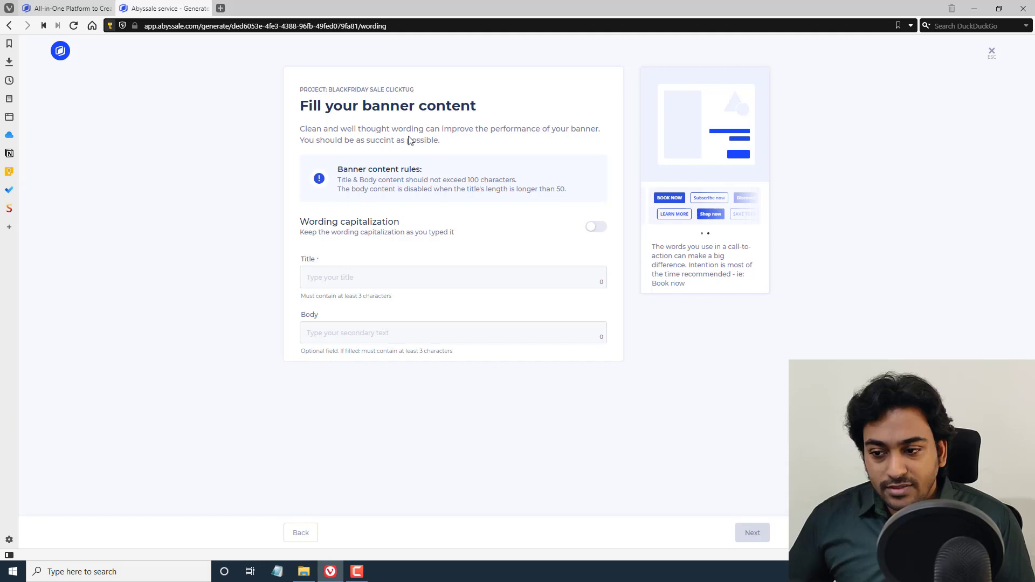
Leave wording capitalization off and enter the title 'Black Friday Sale 2020'
click(595, 226)
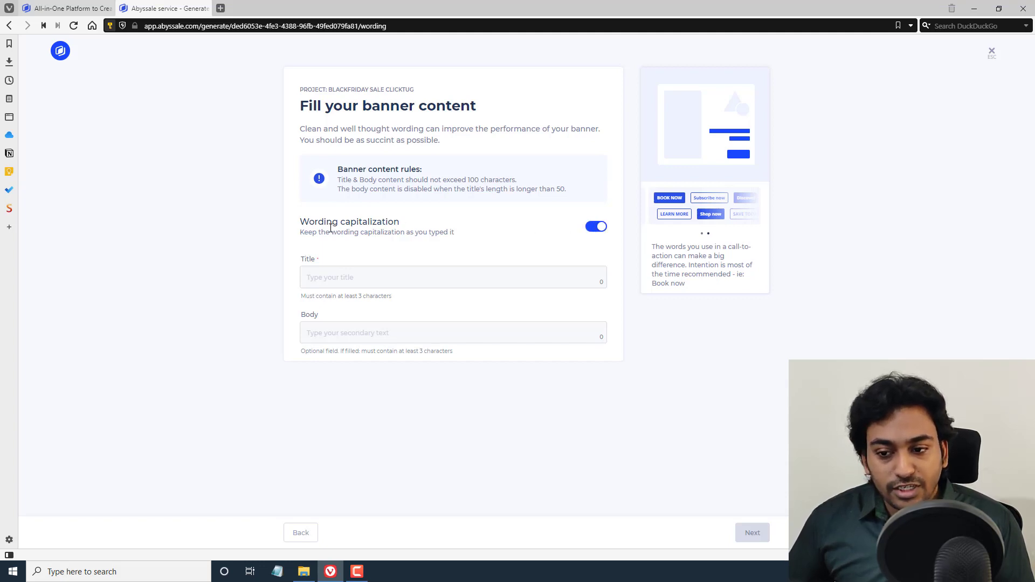
click(596, 227)
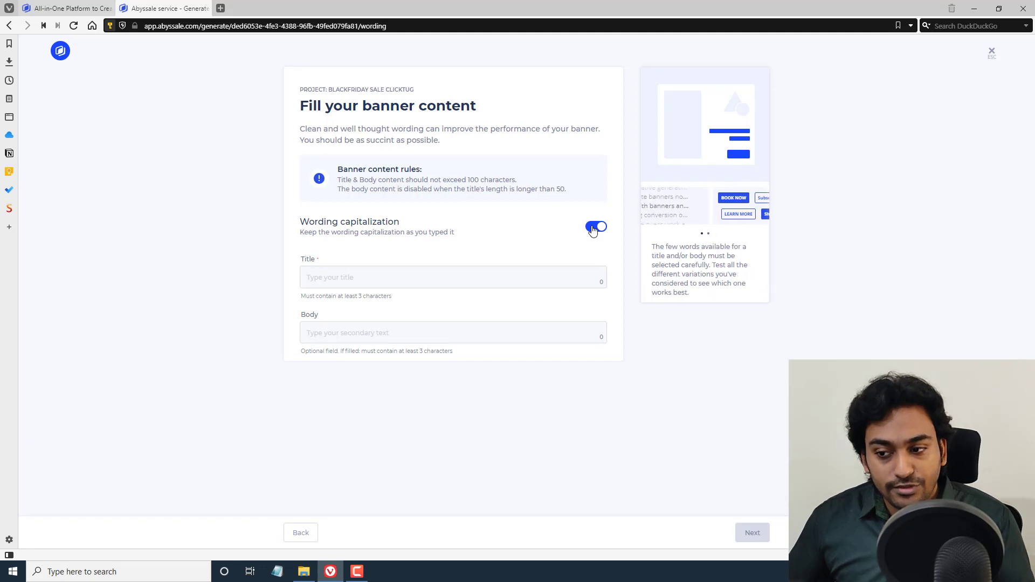
click(595, 227)
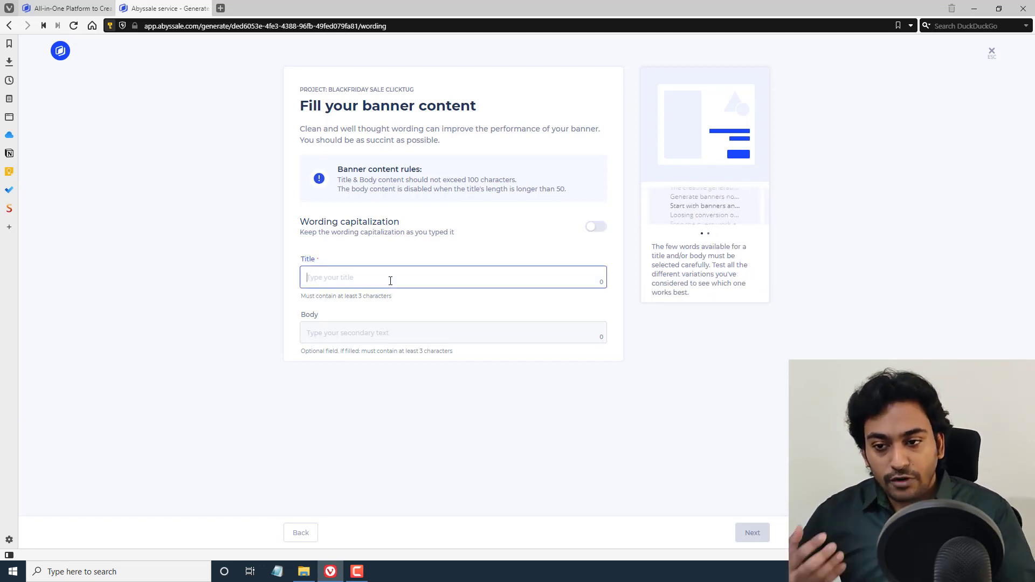
text(Black)
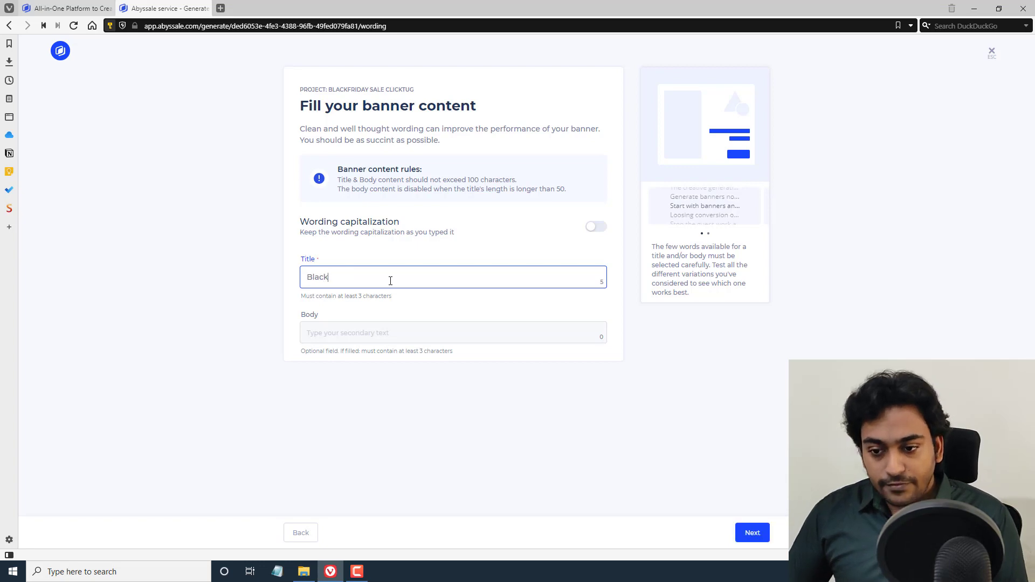
text(Frid)
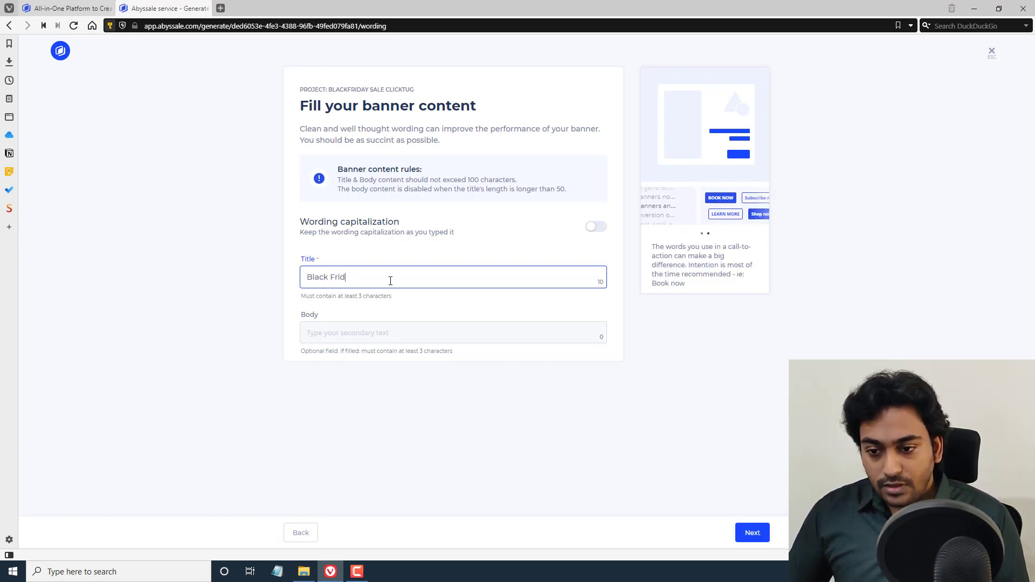
text(day Sale 2020)
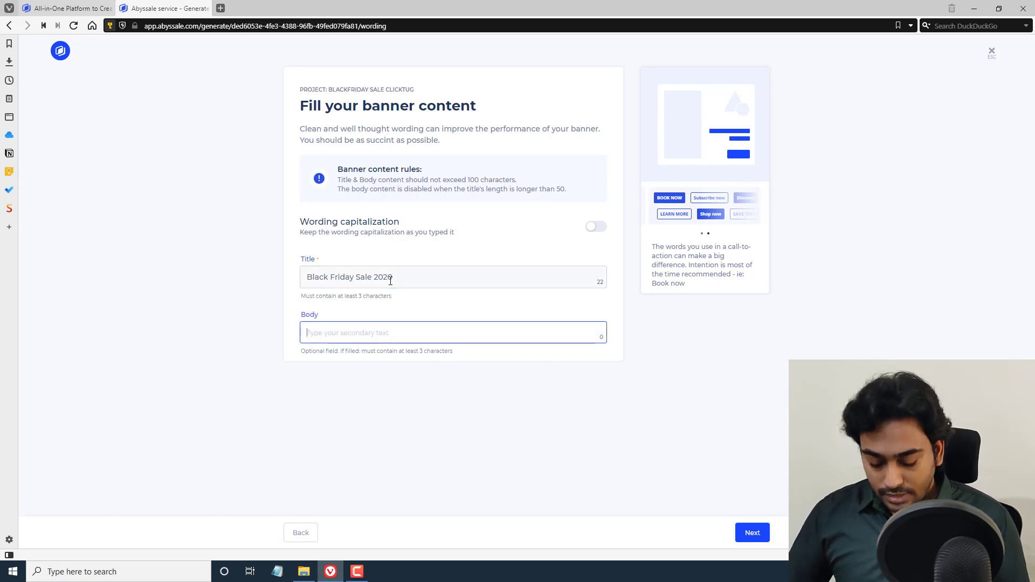
Enter body text 'Get Best digital lifetime deals on the internet', remove stray characters, and continue
text(Get Best)
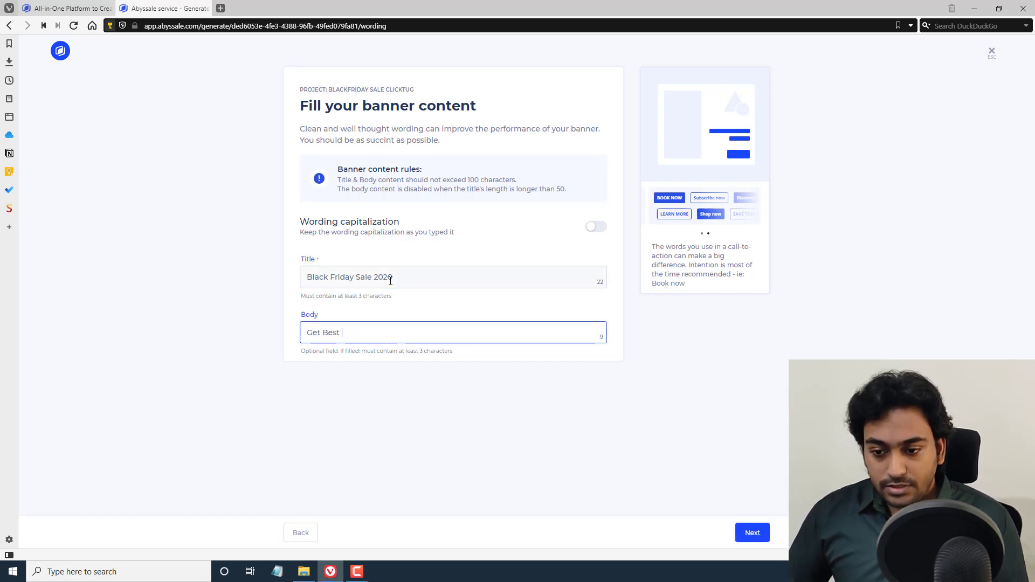
text(digital lifetime deals)
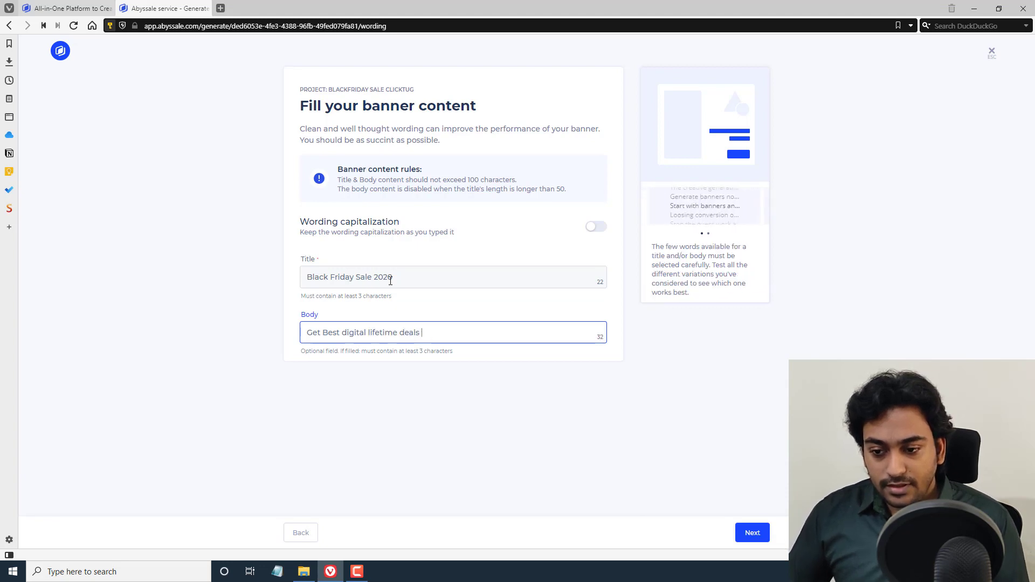
text(on)
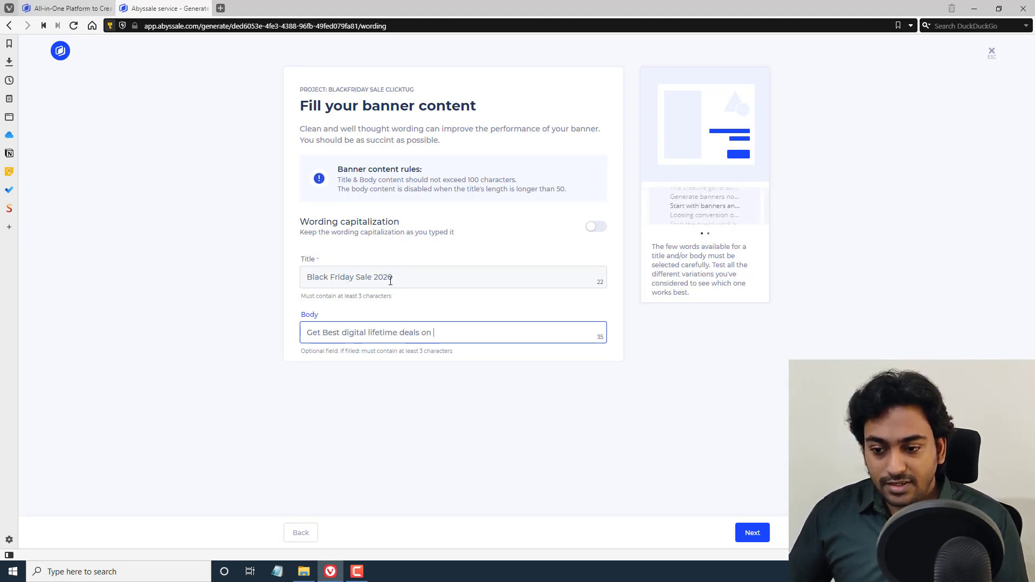
text(the internet)
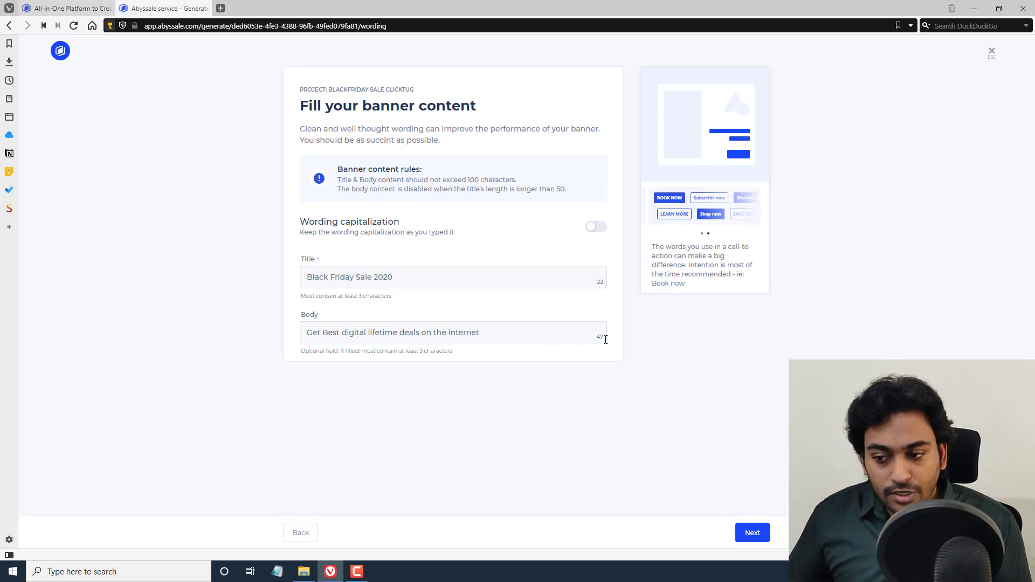
text(fsdfsdf)
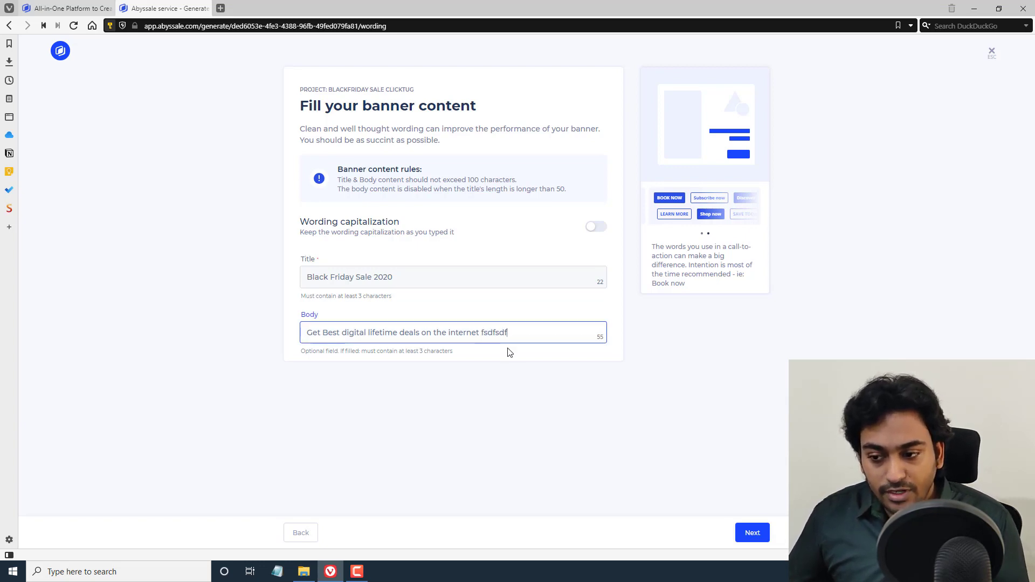
key(backspace)
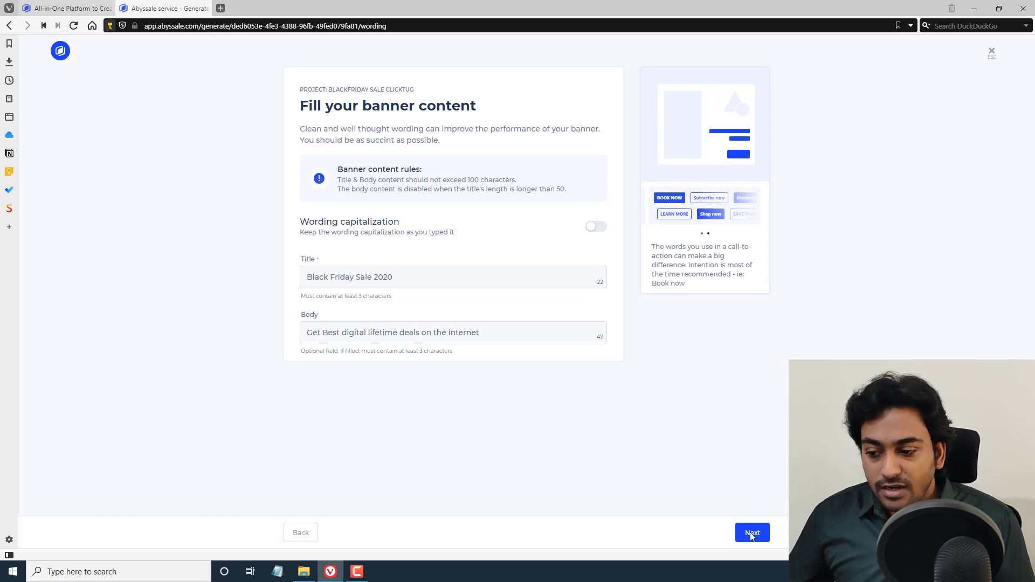
click(752, 533)
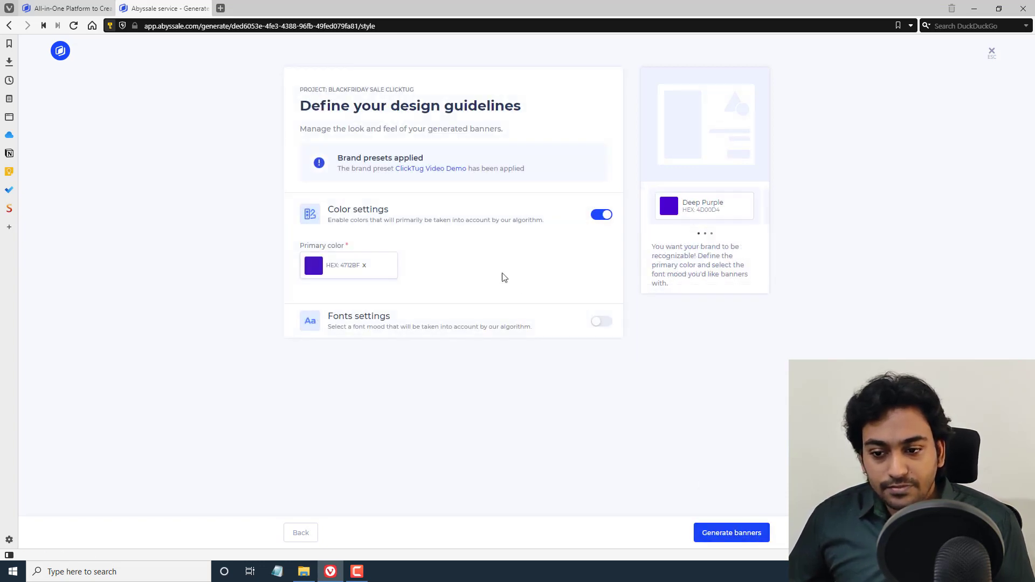
mouse_move(472, 246)
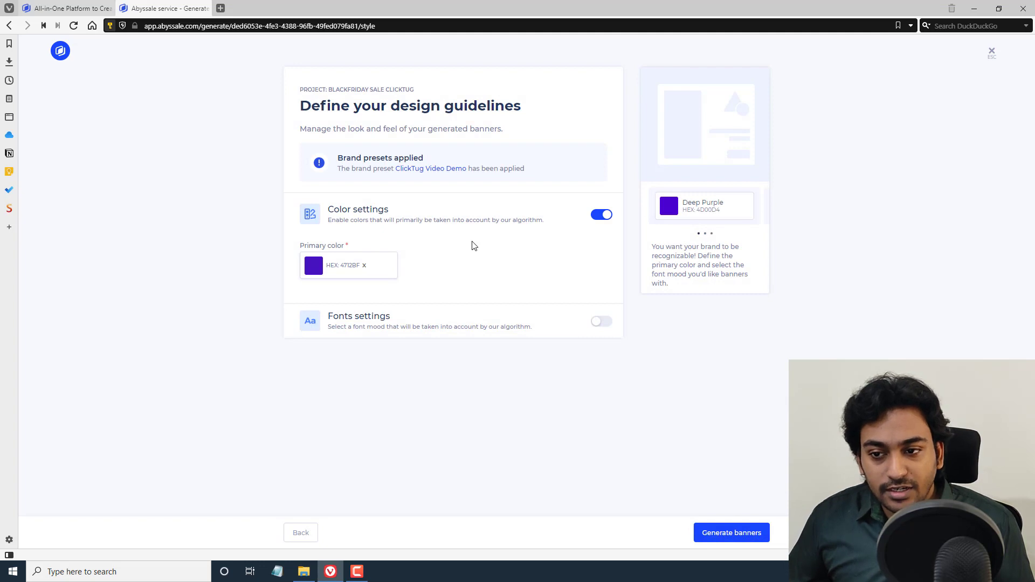
mouse_move(350, 270)
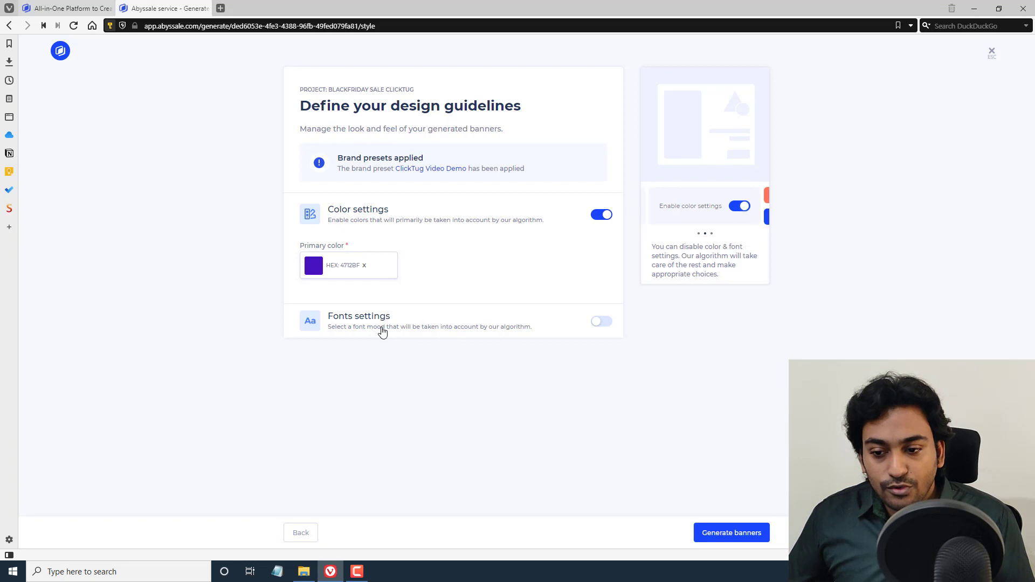
mouse_move(388, 332)
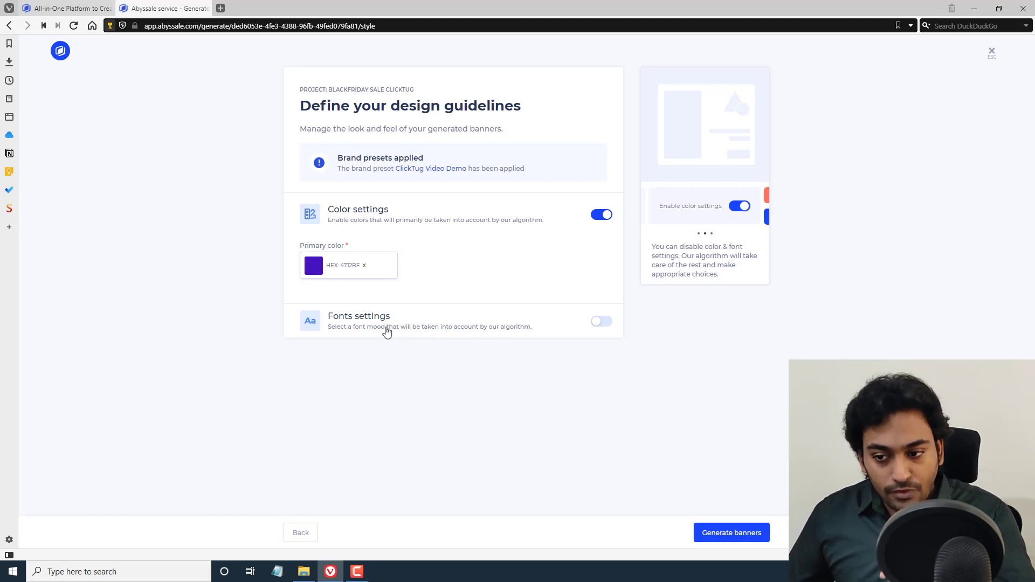
Review the font moods, leave them off, and generate the Black Friday banners
click(601, 321)
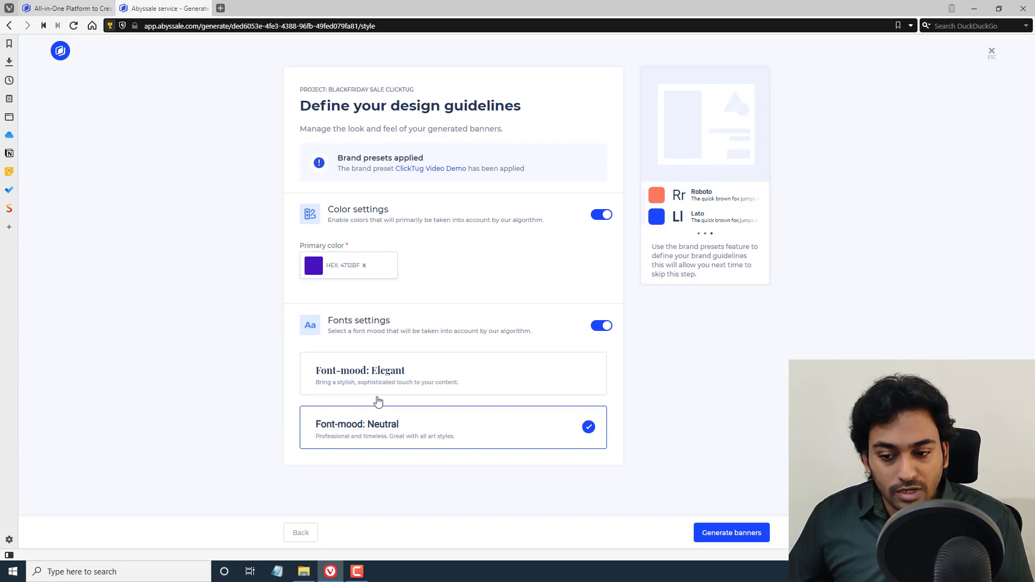
mouse_move(442, 382)
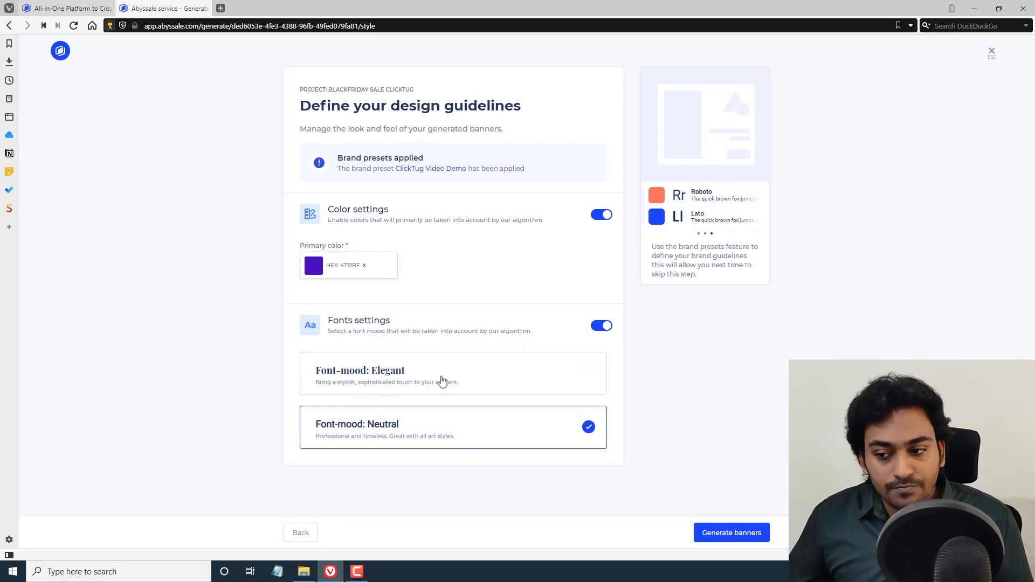
click(601, 325)
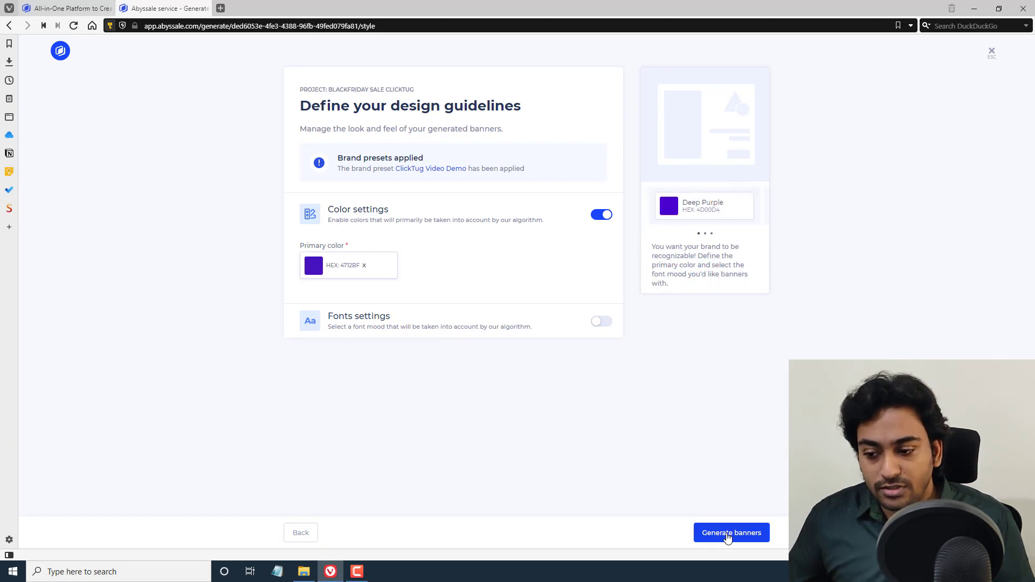
click(731, 533)
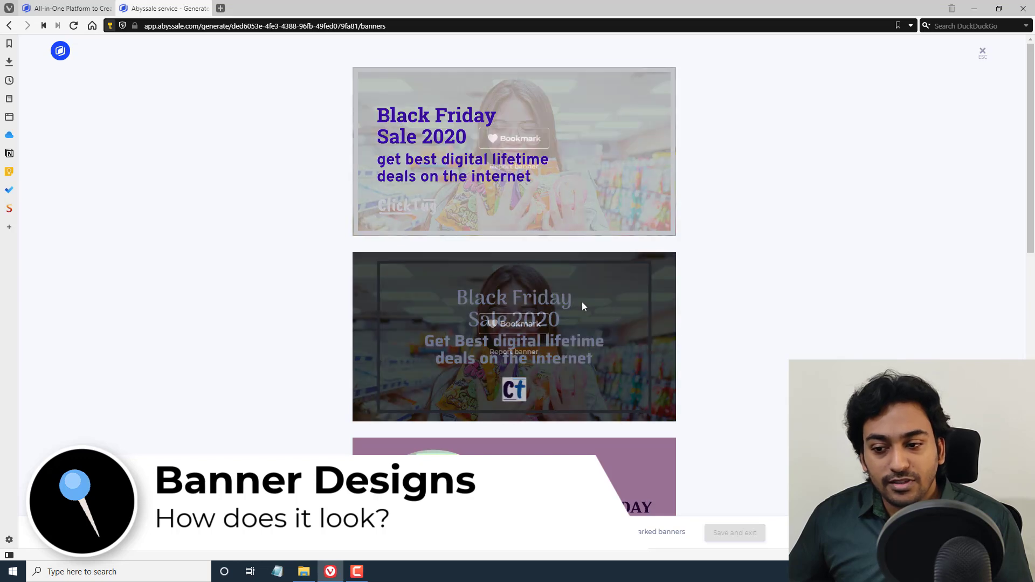
Browse the generated banners and generate two more batches of variations
scroll(down, 3)
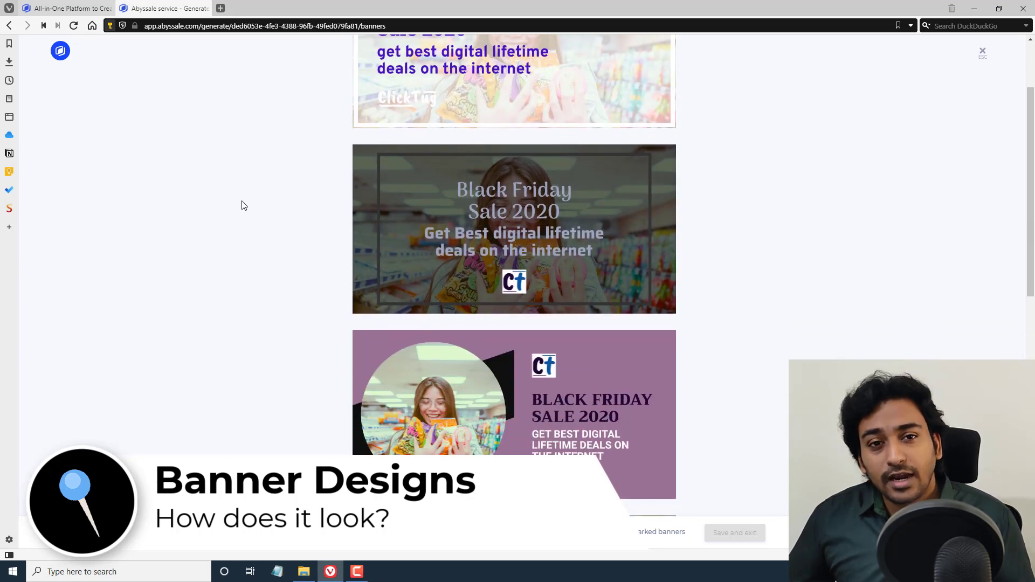
scroll(down, 3)
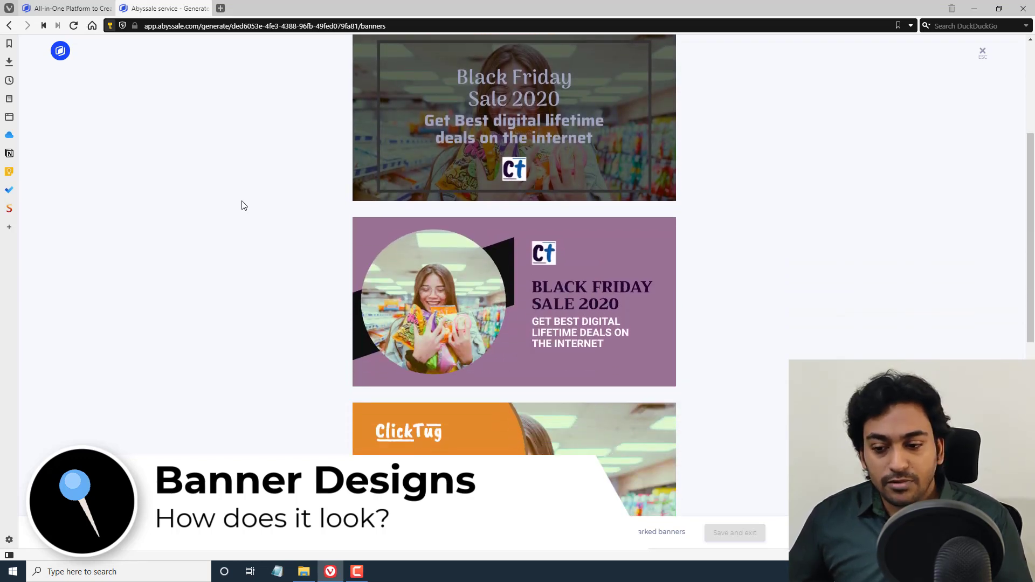
scroll(down, 3)
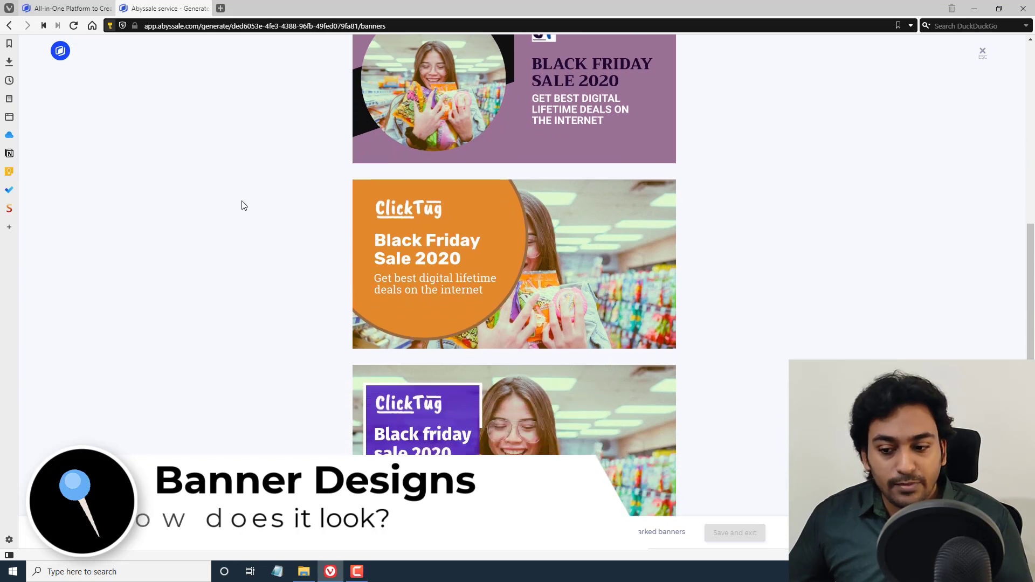
scroll(down, 3)
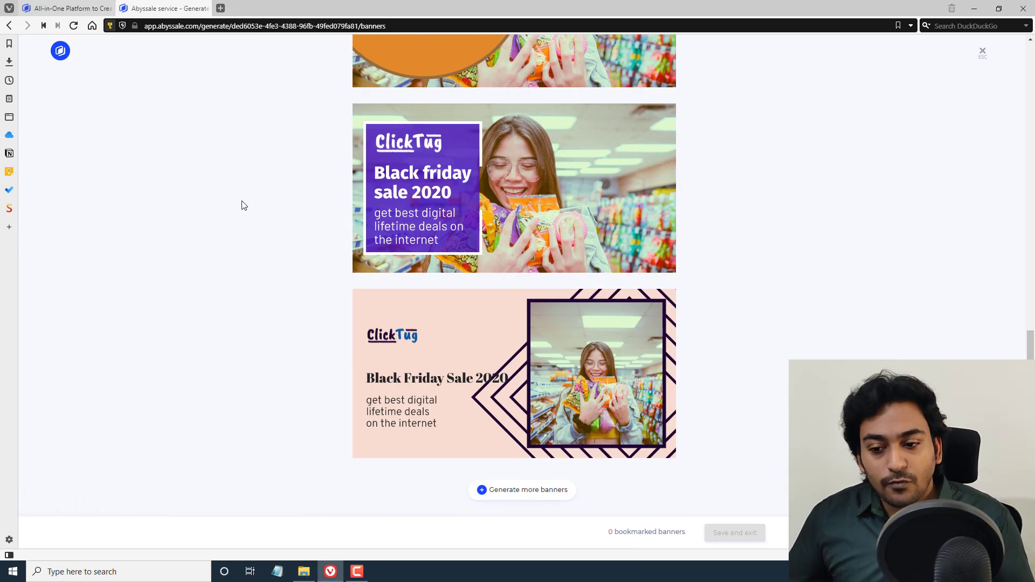
click(521, 491)
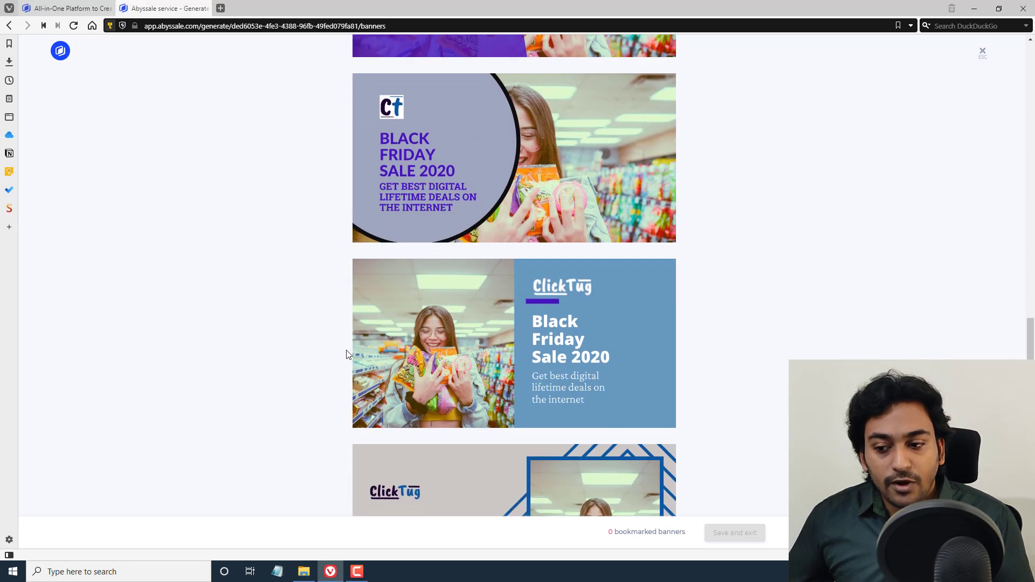
scroll(down, 3)
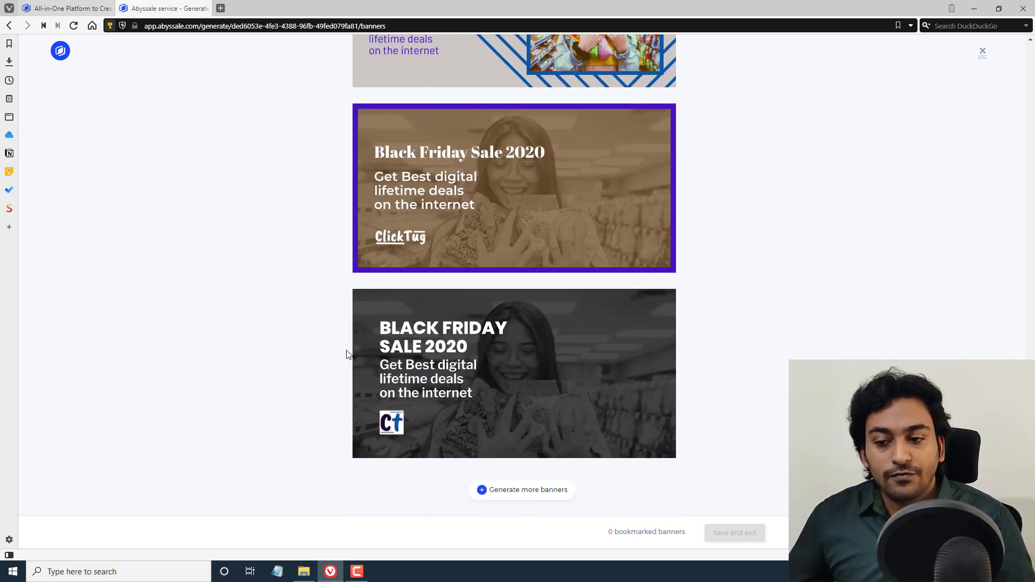
click(522, 489)
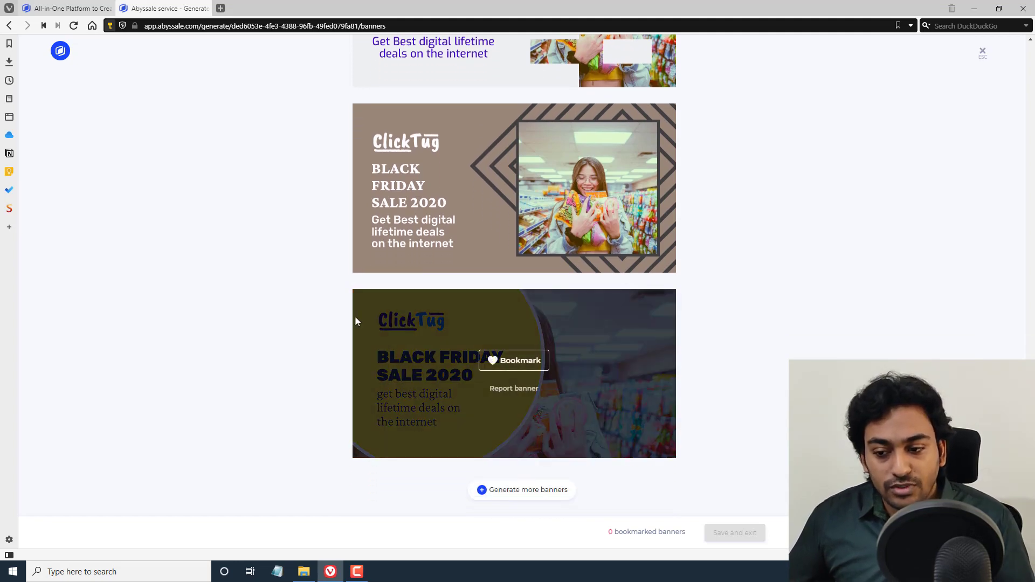
mouse_move(505, 429)
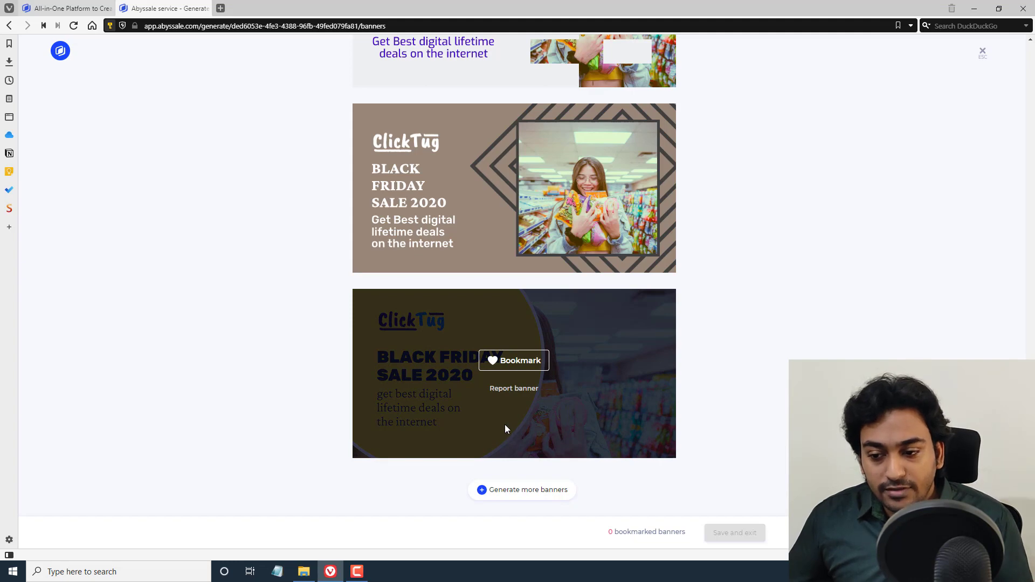
mouse_move(555, 344)
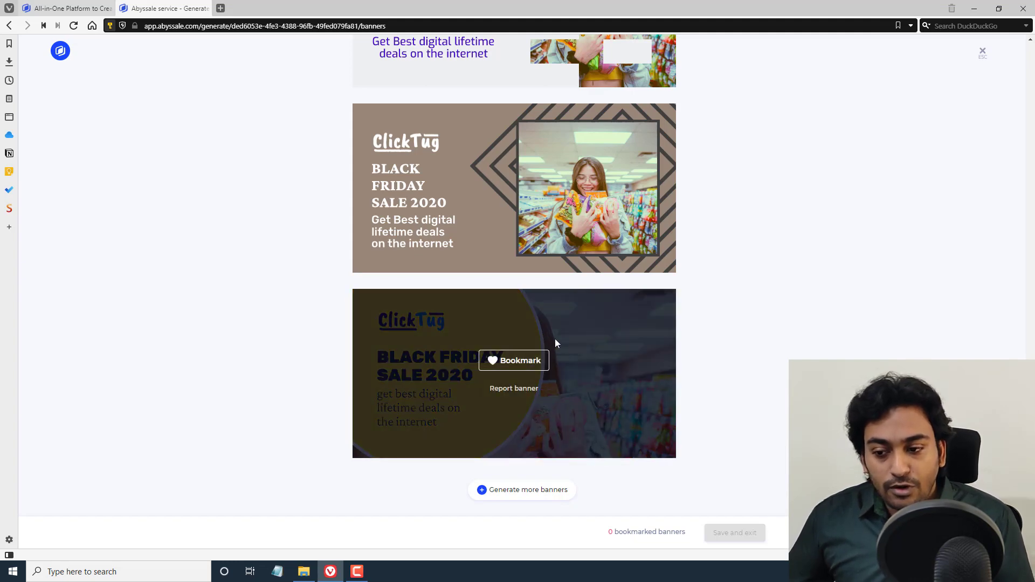
mouse_move(518, 406)
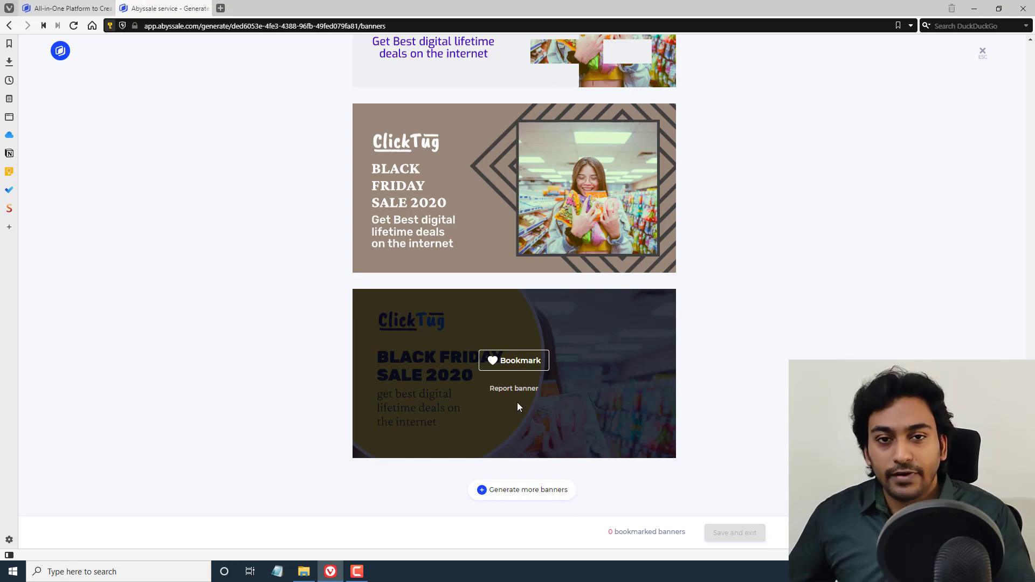
mouse_move(490, 379)
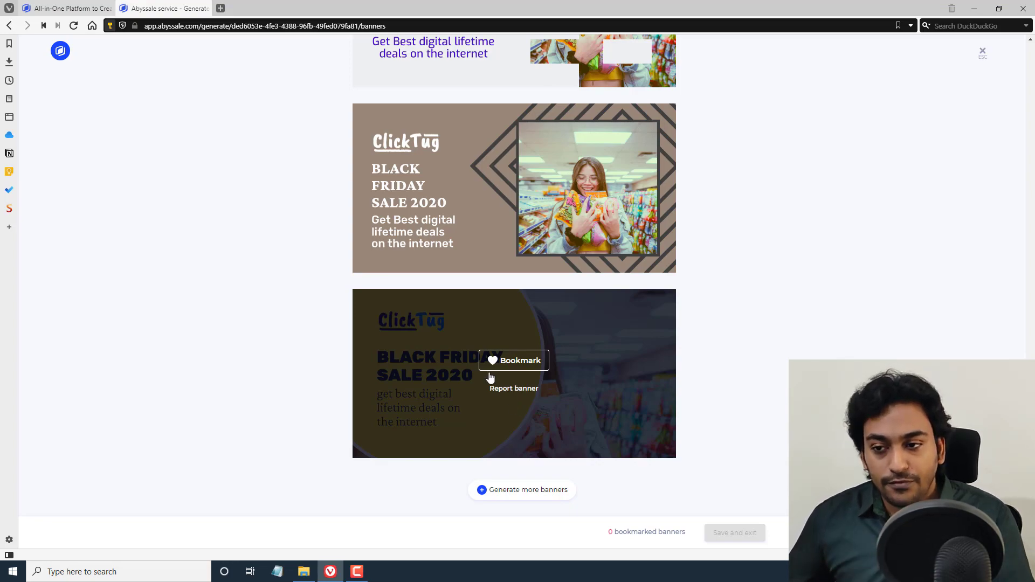
scroll(down, 3)
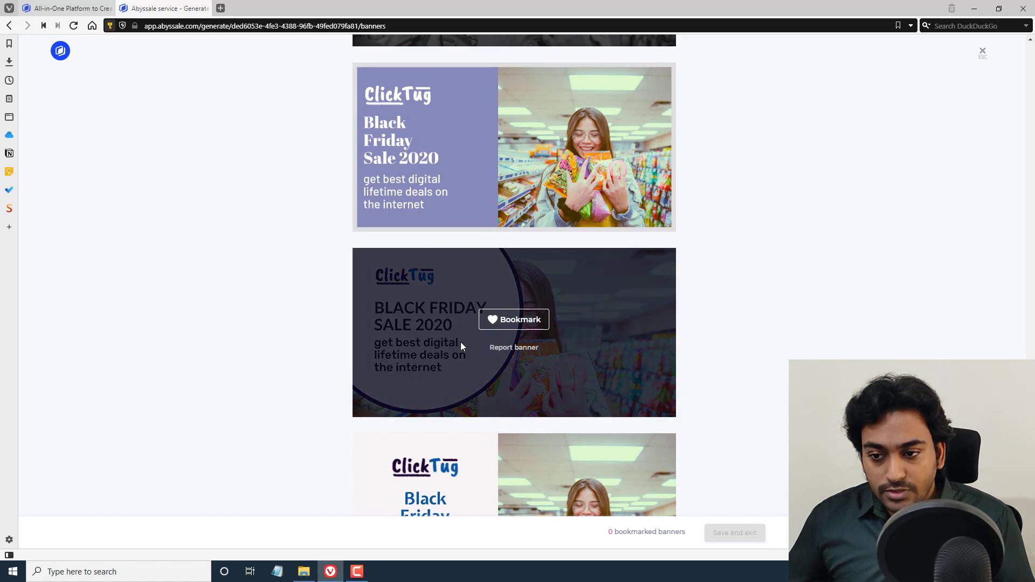
Bookmark the lavender ClickTug banner and generate more variations
click(514, 319)
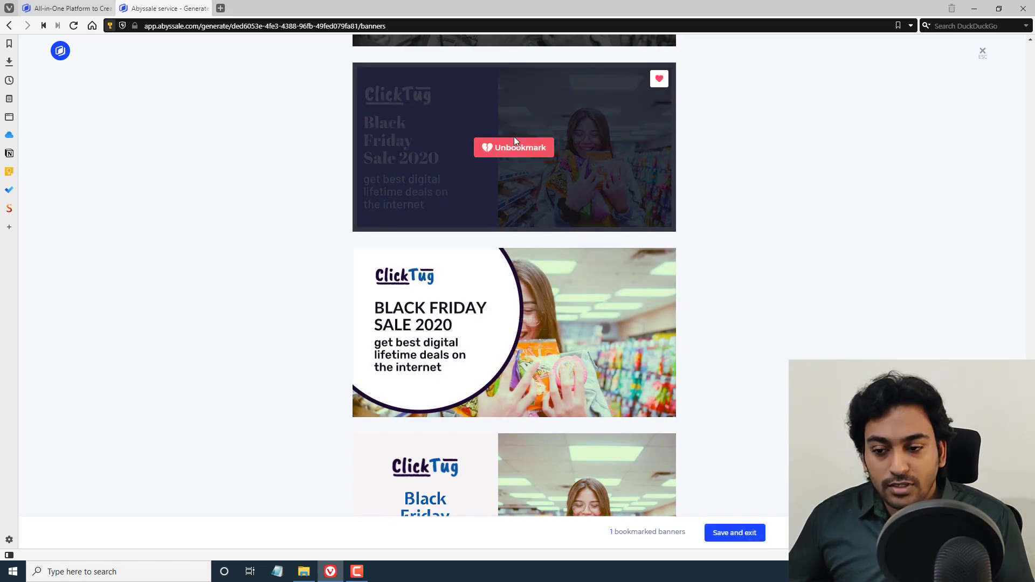
scroll(down, 3)
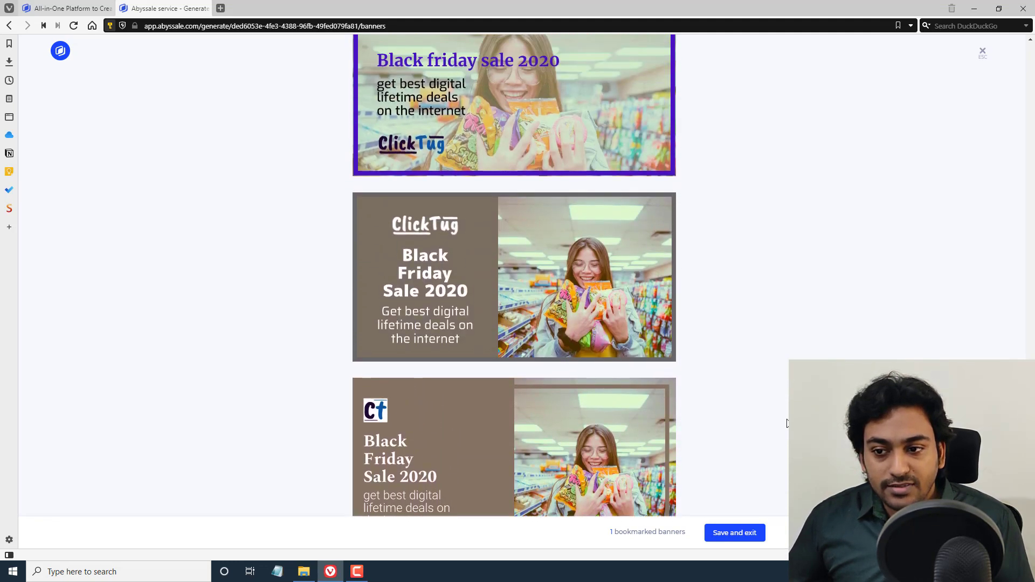
scroll(down, 3)
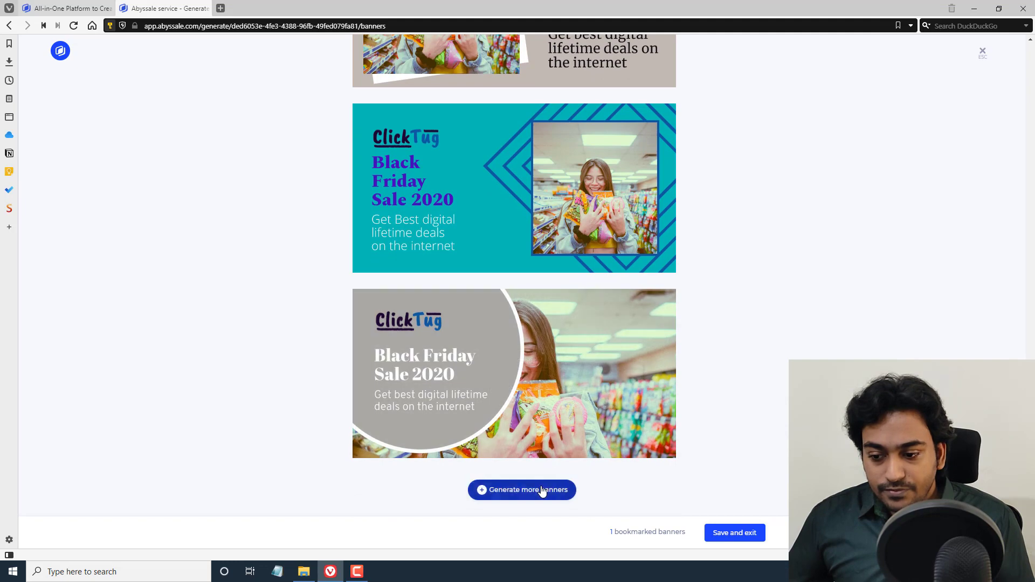
click(521, 490)
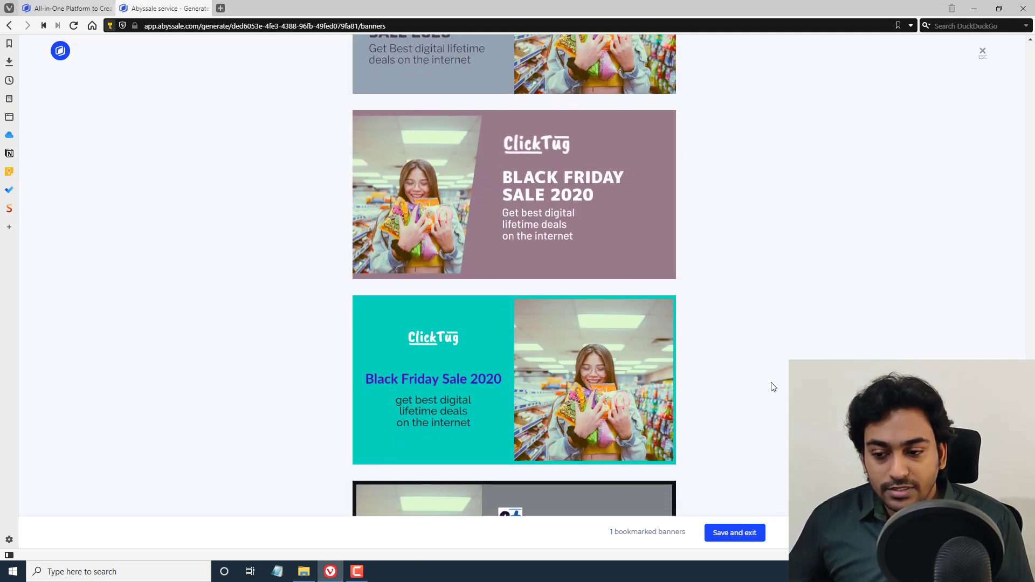
scroll(down, 3)
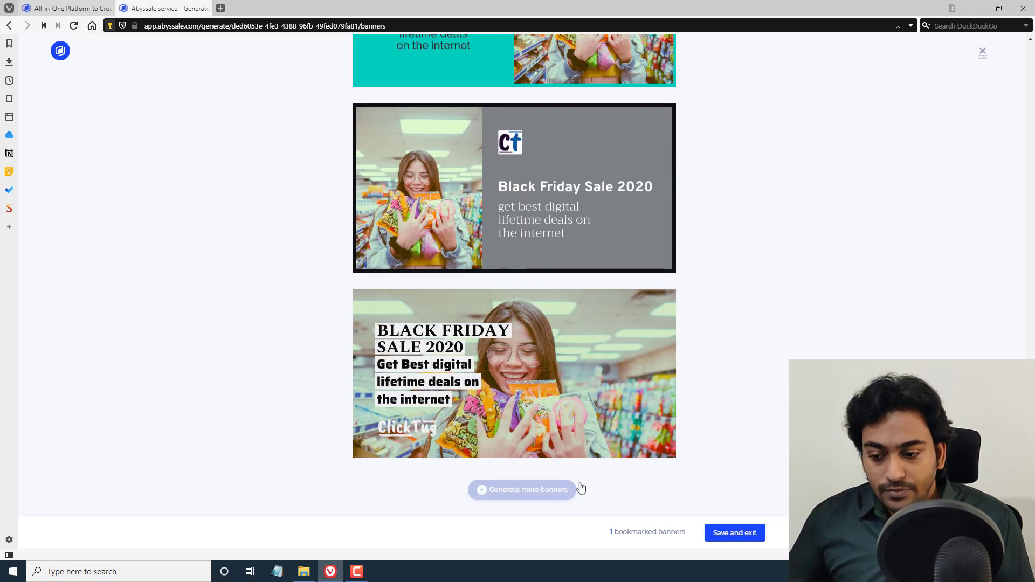
click(521, 489)
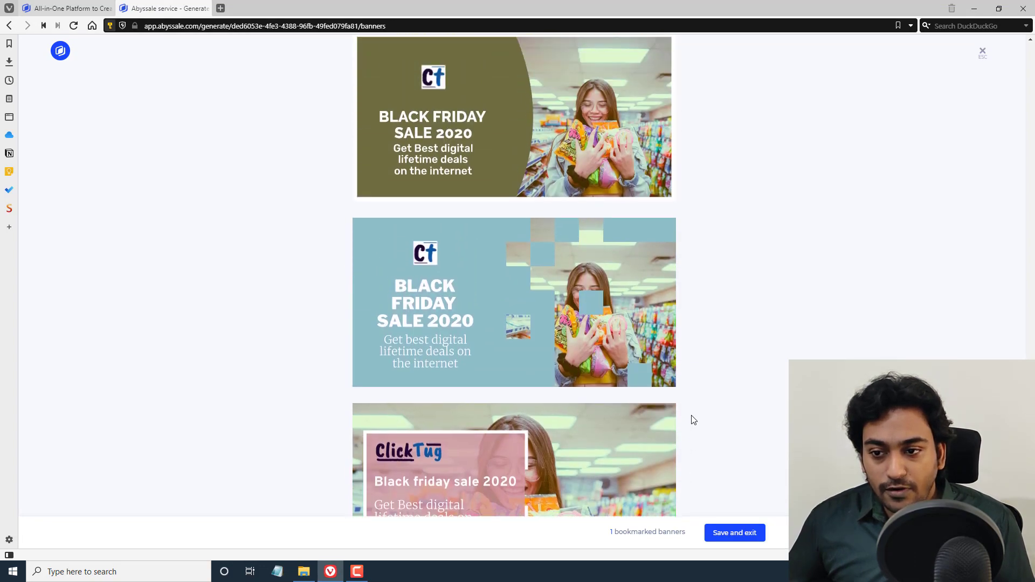
Generate several more banner batches and bookmark the purple-box ClickTug banner
scroll(down, 3)
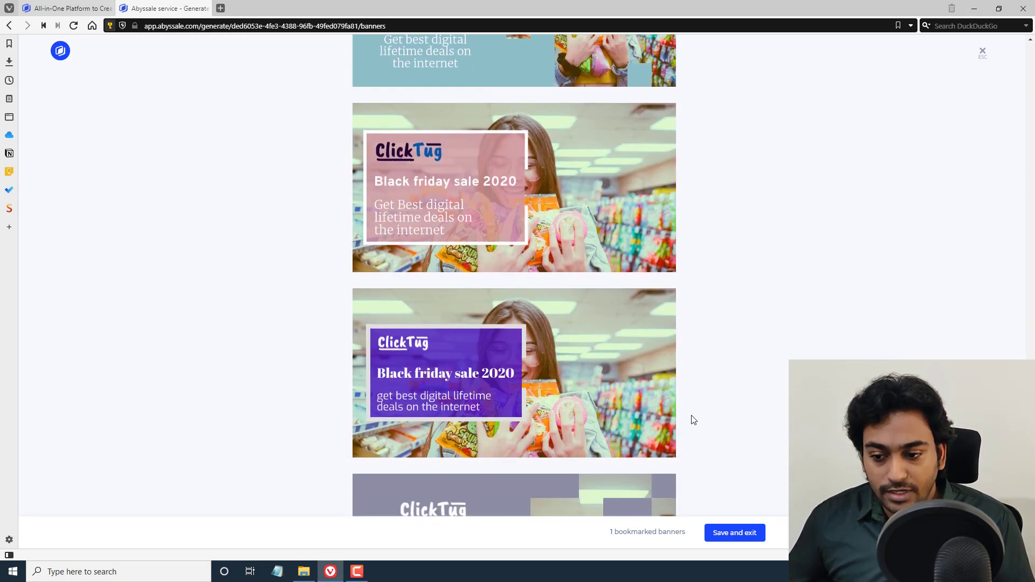
click(522, 490)
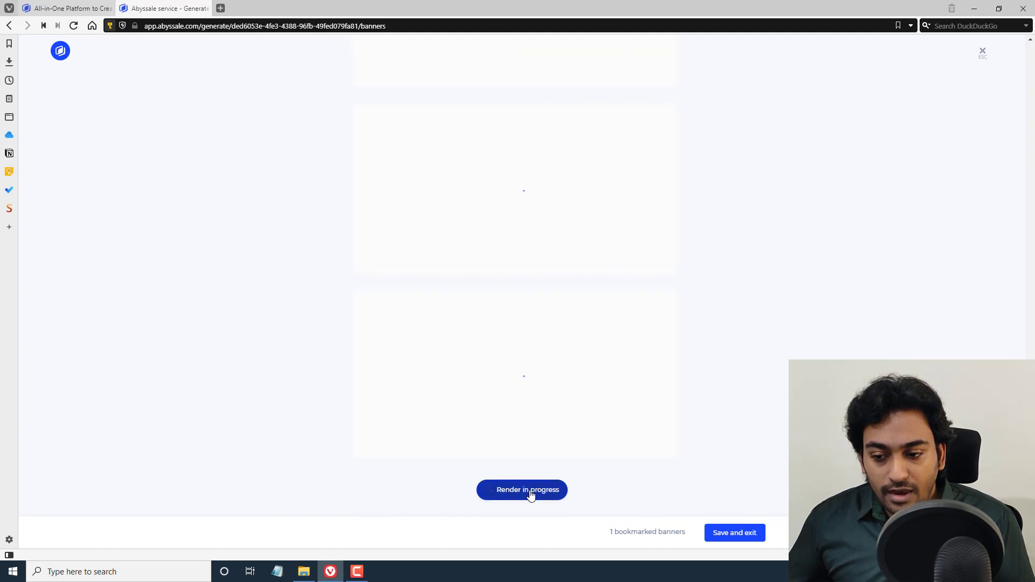
click(522, 490)
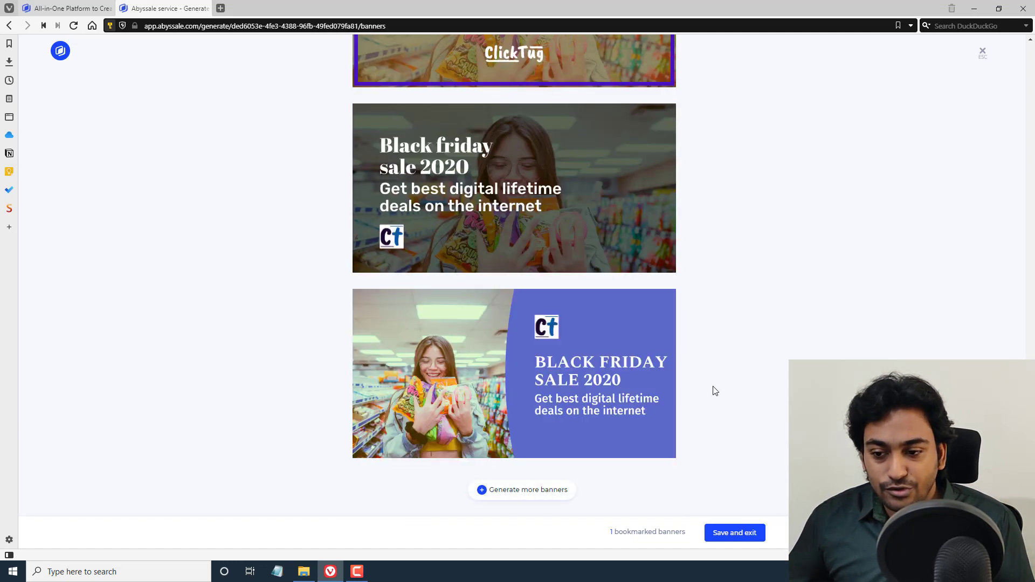
click(521, 489)
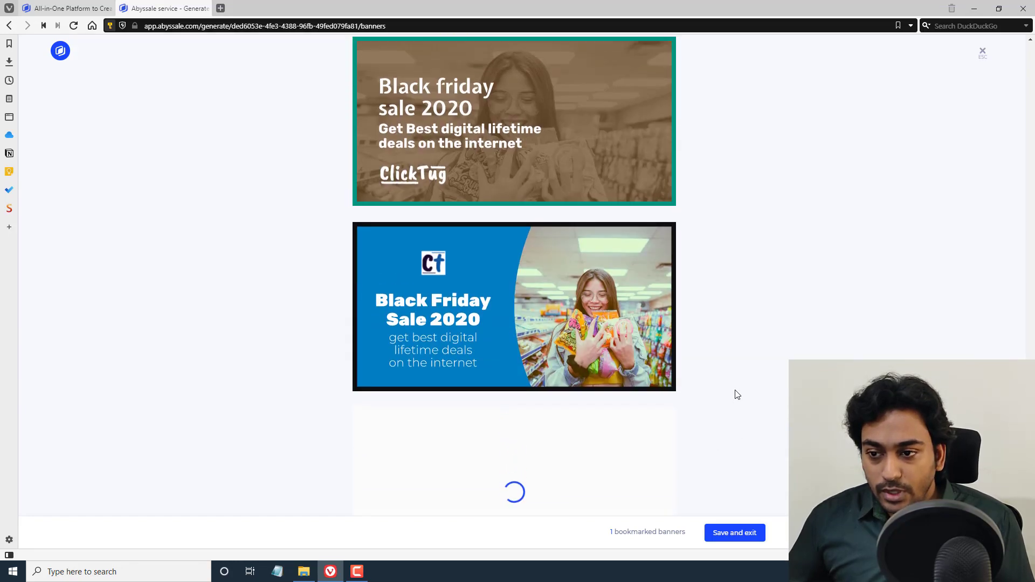
scroll(down, 3)
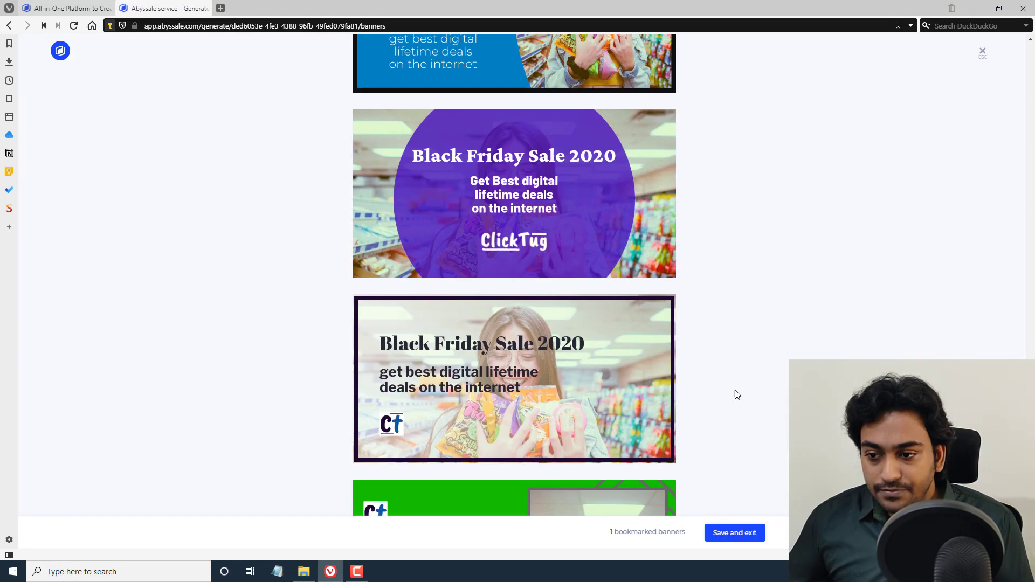
scroll(down, 3)
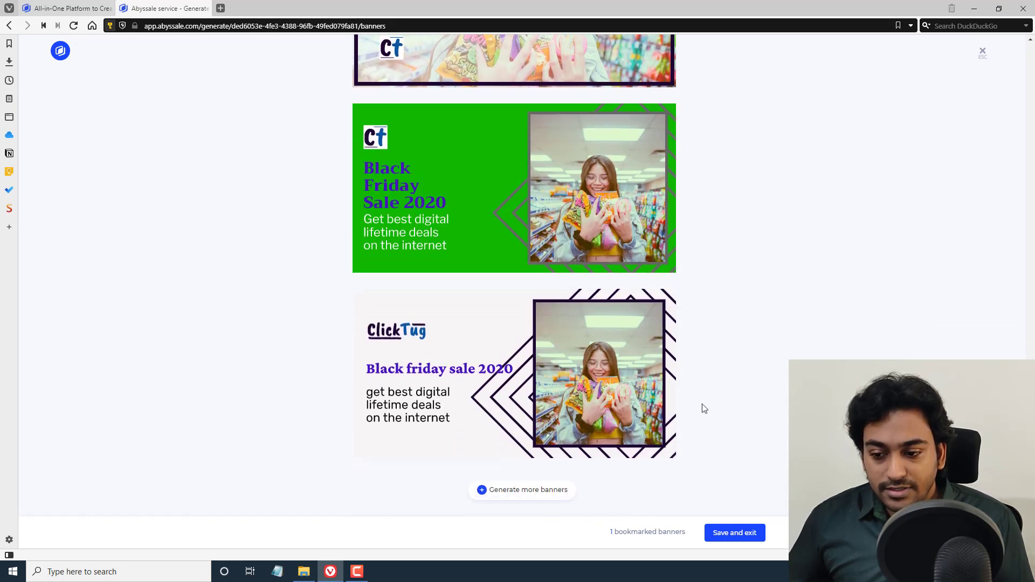
click(521, 489)
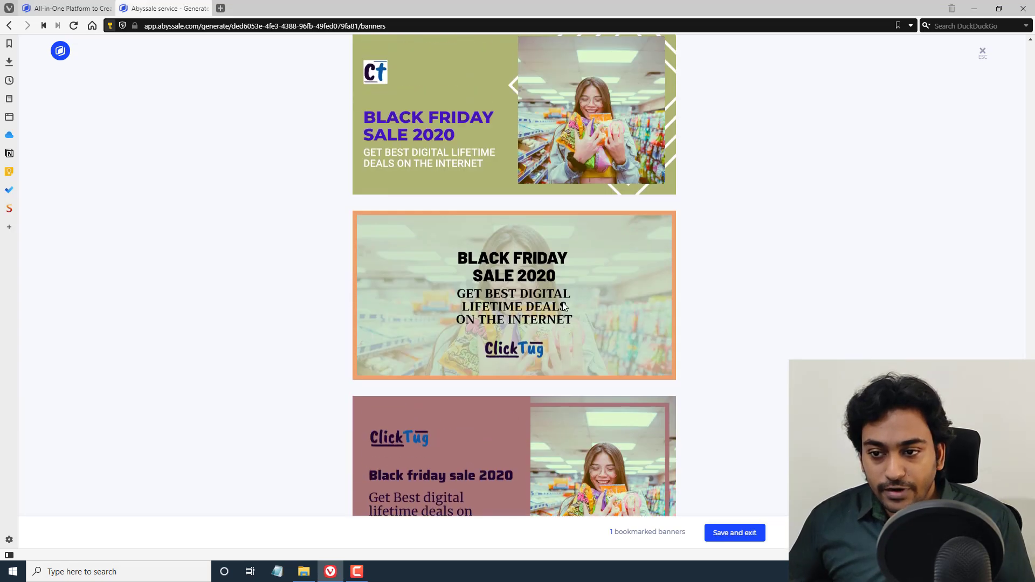
scroll(down, 3)
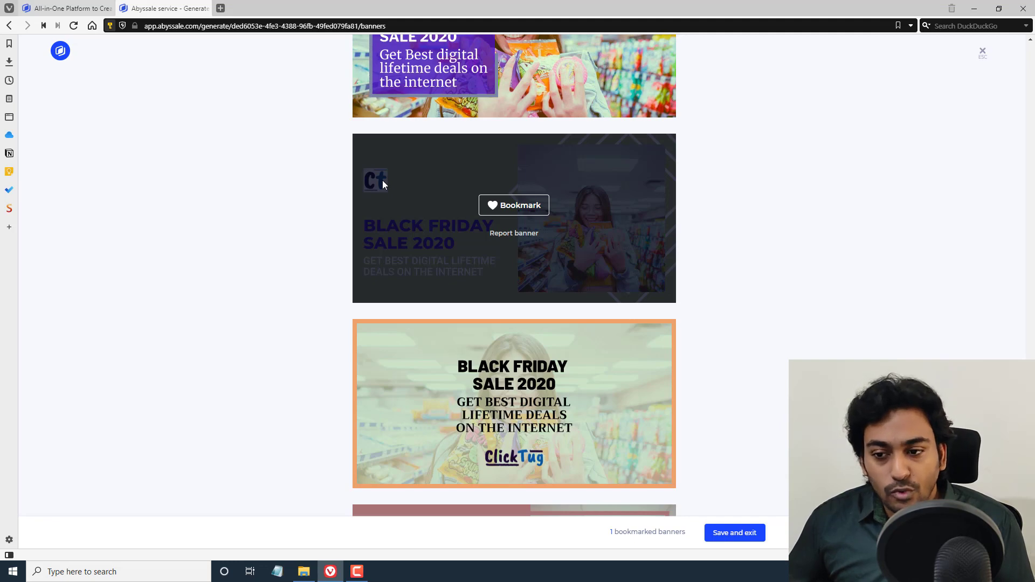
scroll(down, 3)
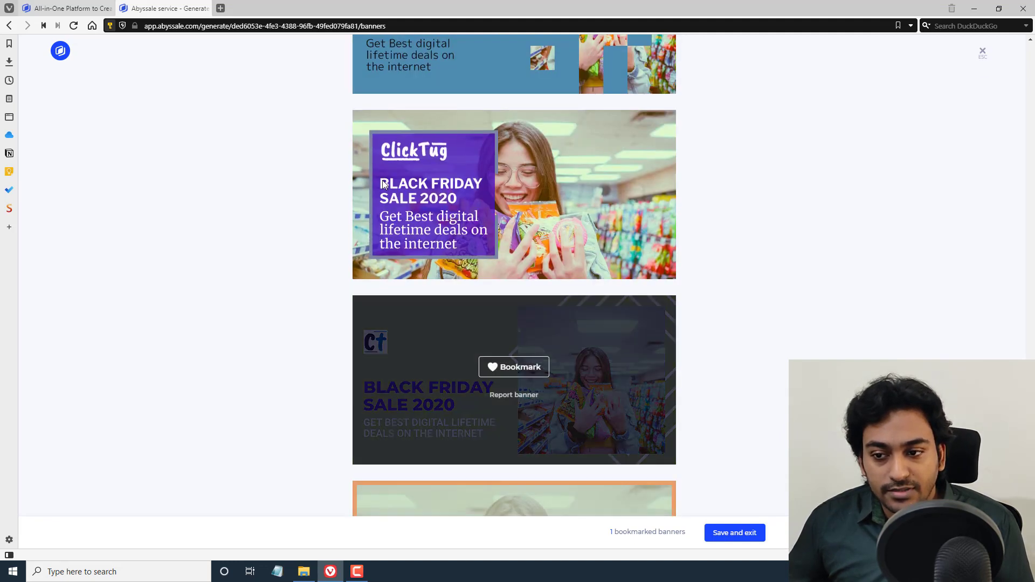
click(513, 366)
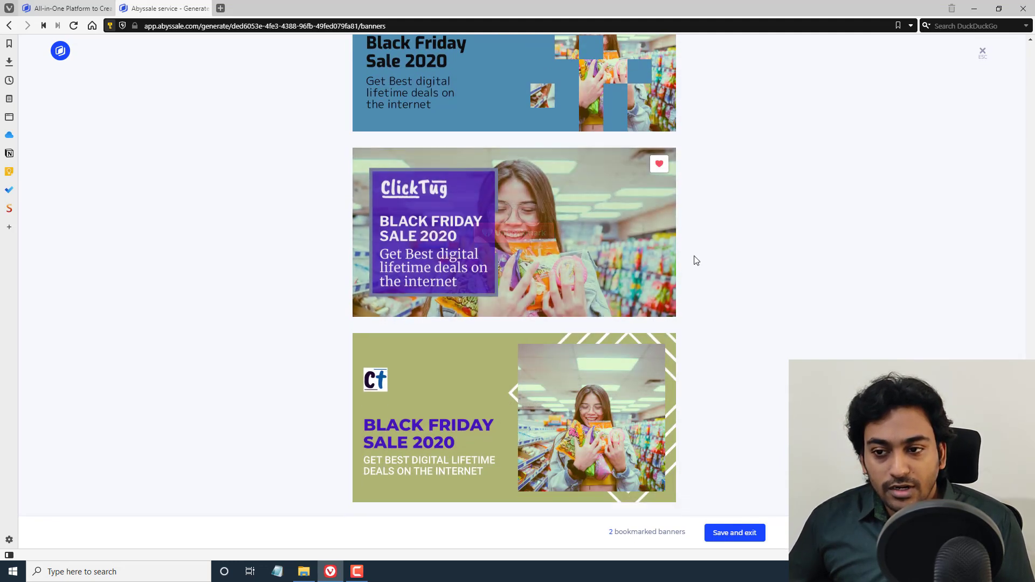
Bookmark the purple and grey Black Friday Sale 2020 banners amid further generated batches
scroll(down, 3)
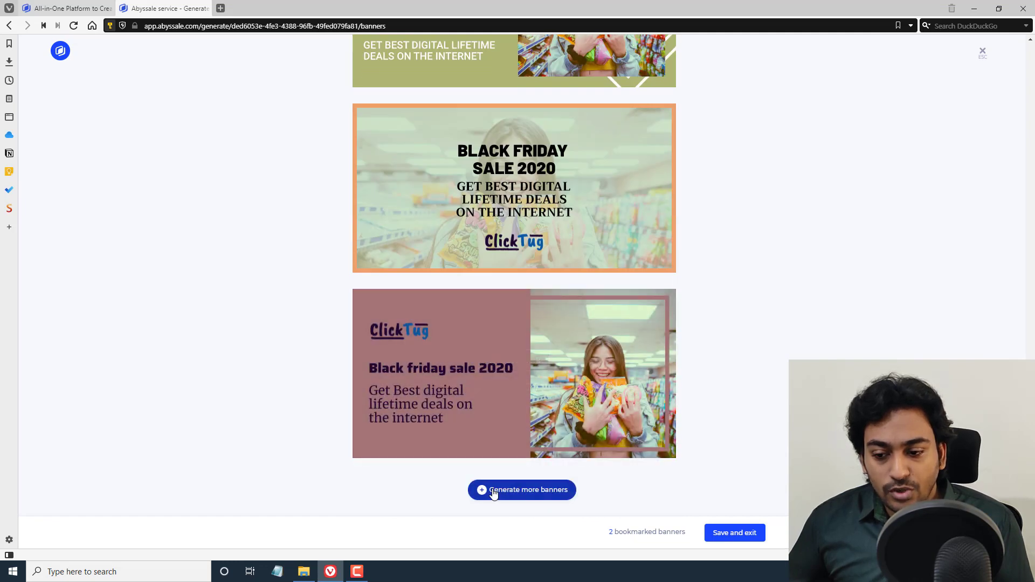
click(521, 490)
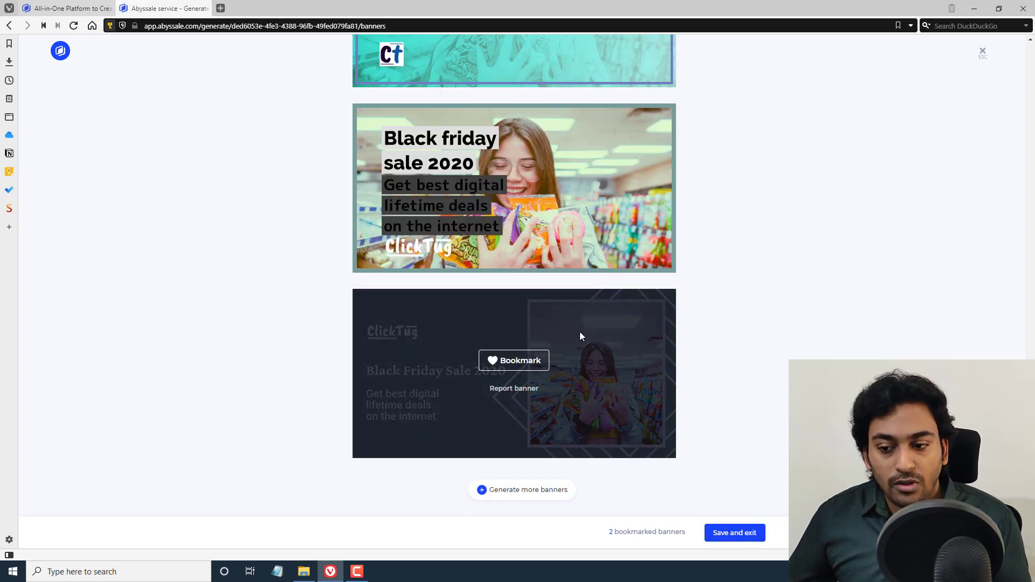
scroll(down, 3)
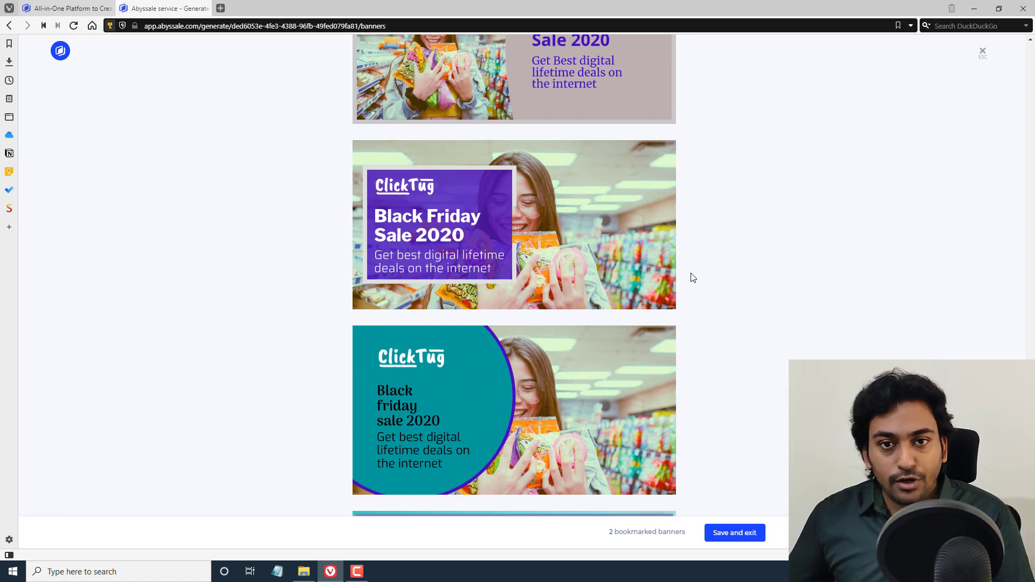
scroll(down, 3)
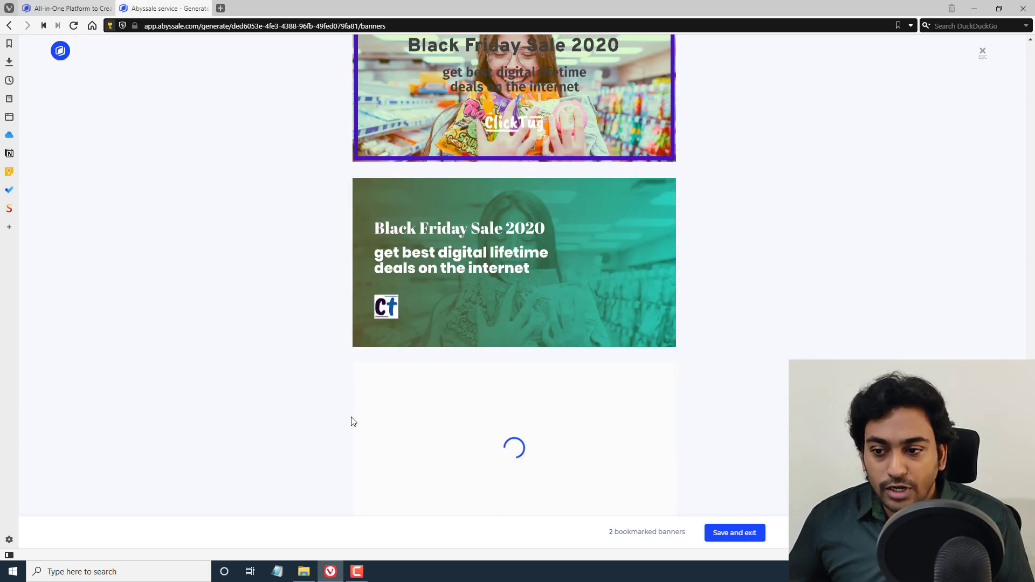
scroll(down, 3)
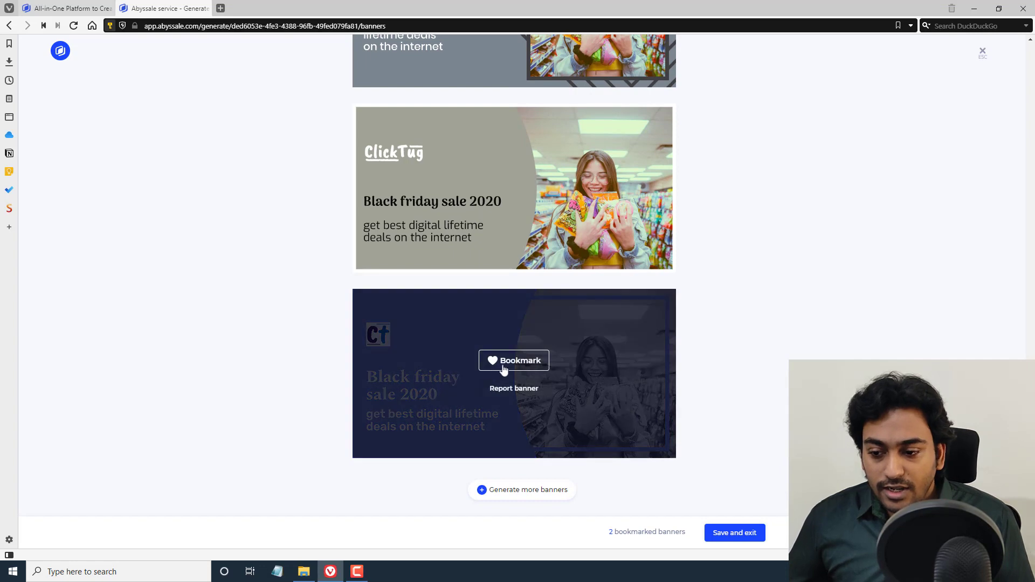
click(513, 361)
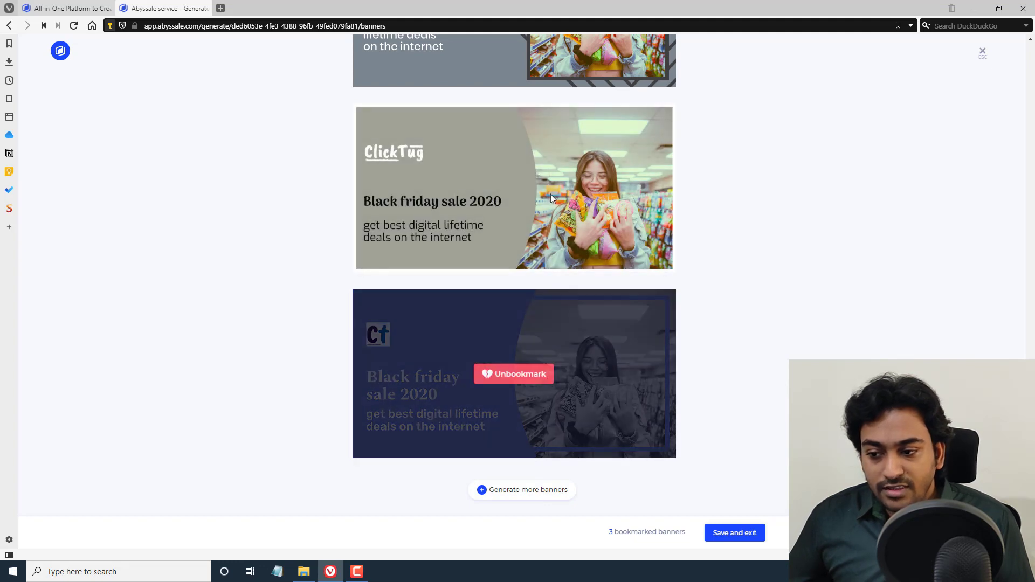
mouse_move(513, 373)
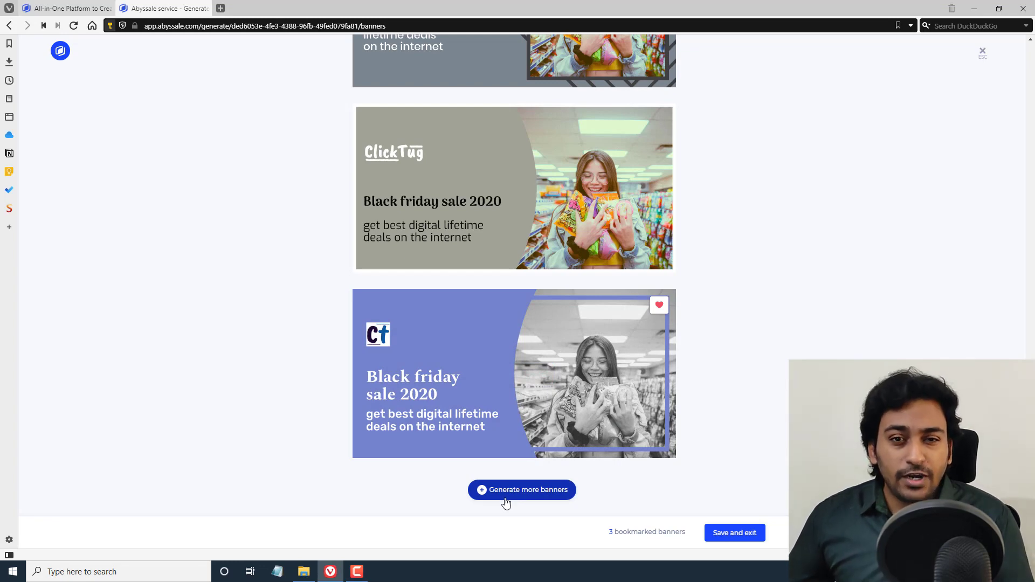
mouse_move(508, 501)
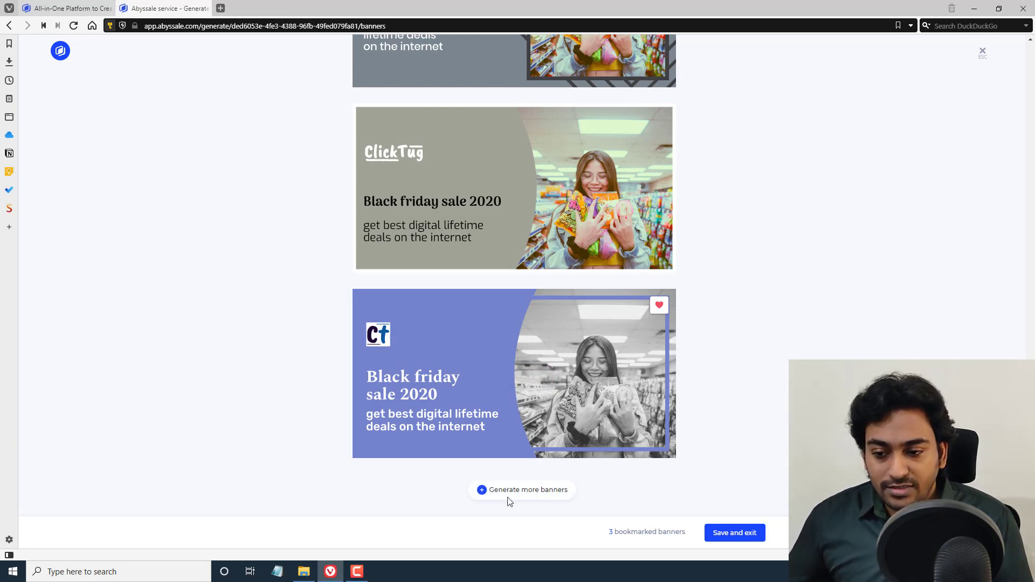
click(521, 489)
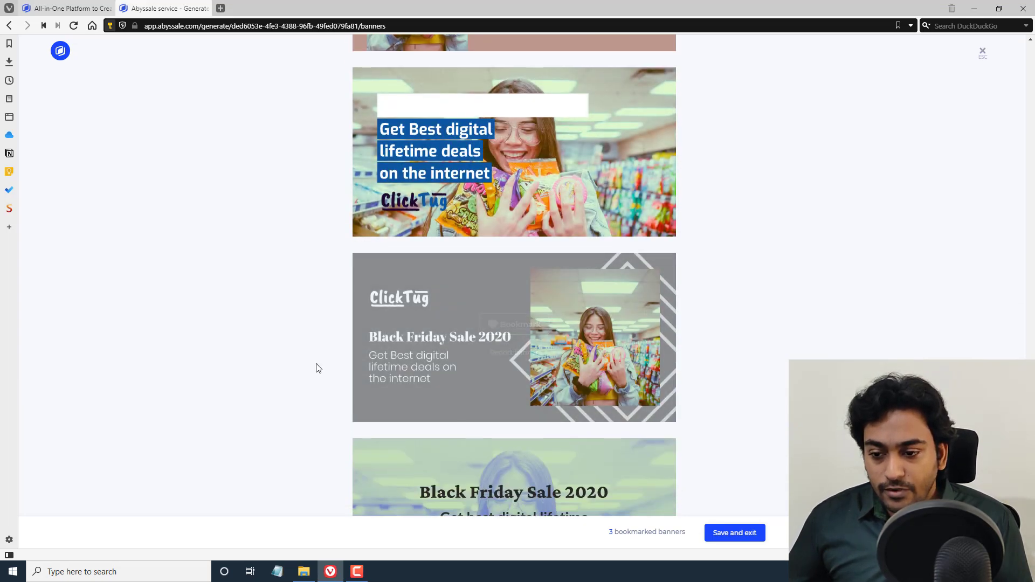
scroll(down, 3)
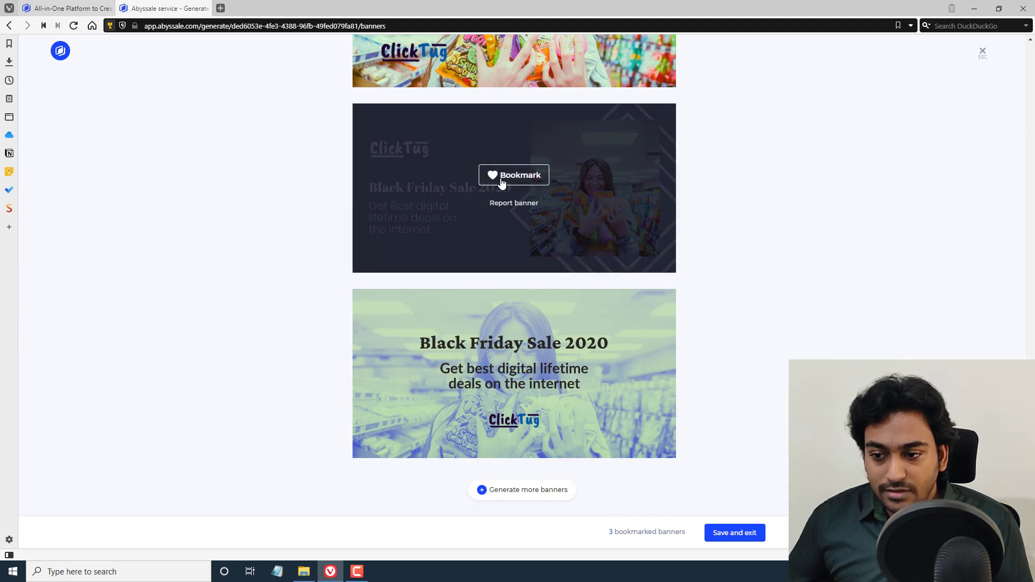
click(514, 175)
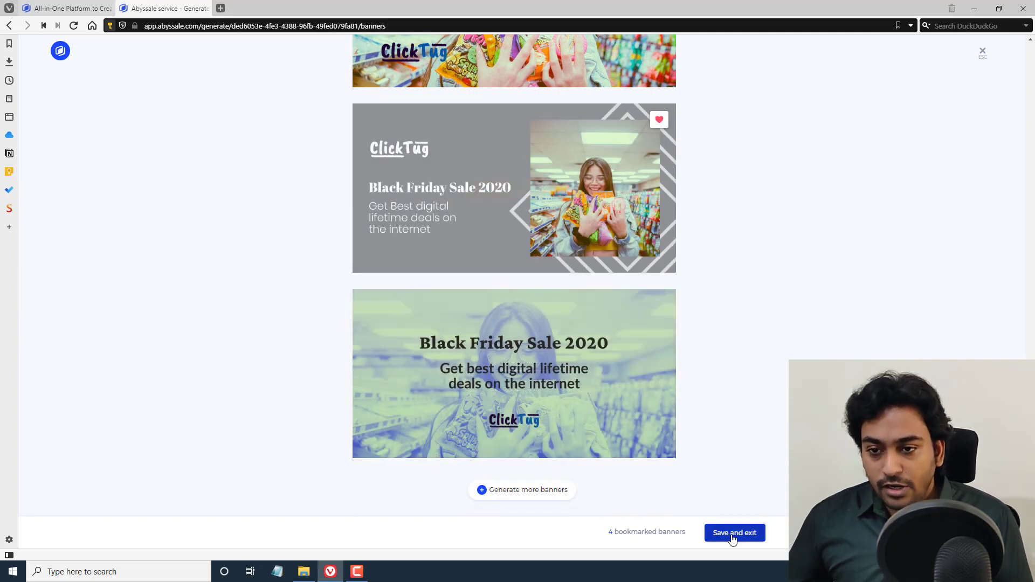
Save and exit, confirming so the four bookmarked banners land in the BlackFriday Sale ClickTug project
click(735, 533)
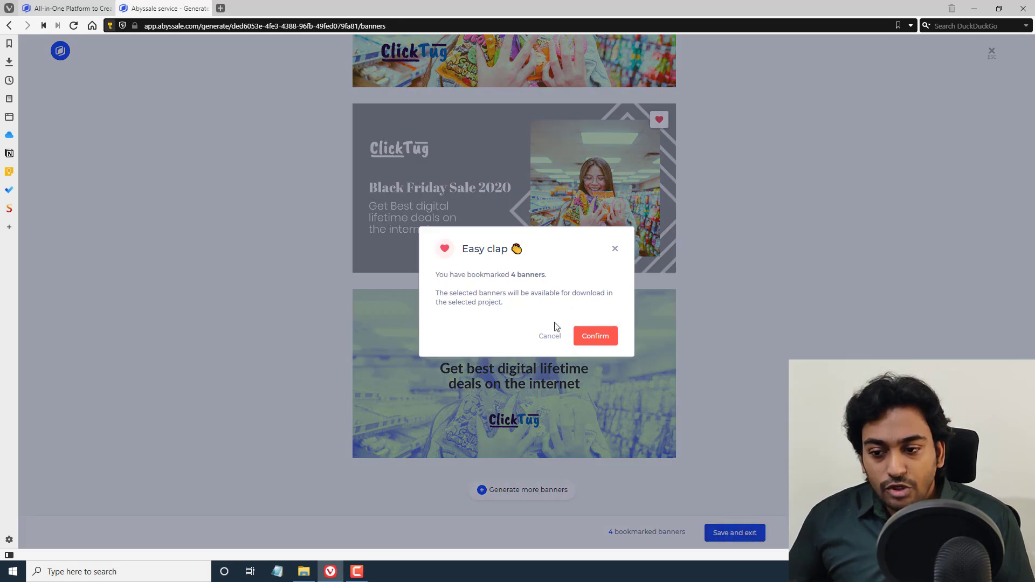
mouse_move(468, 297)
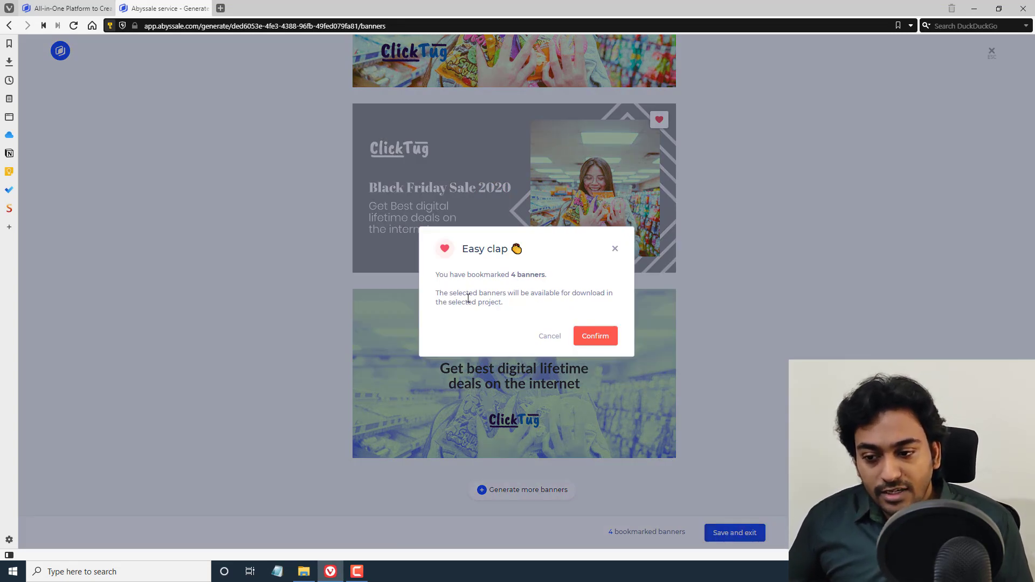
mouse_move(480, 304)
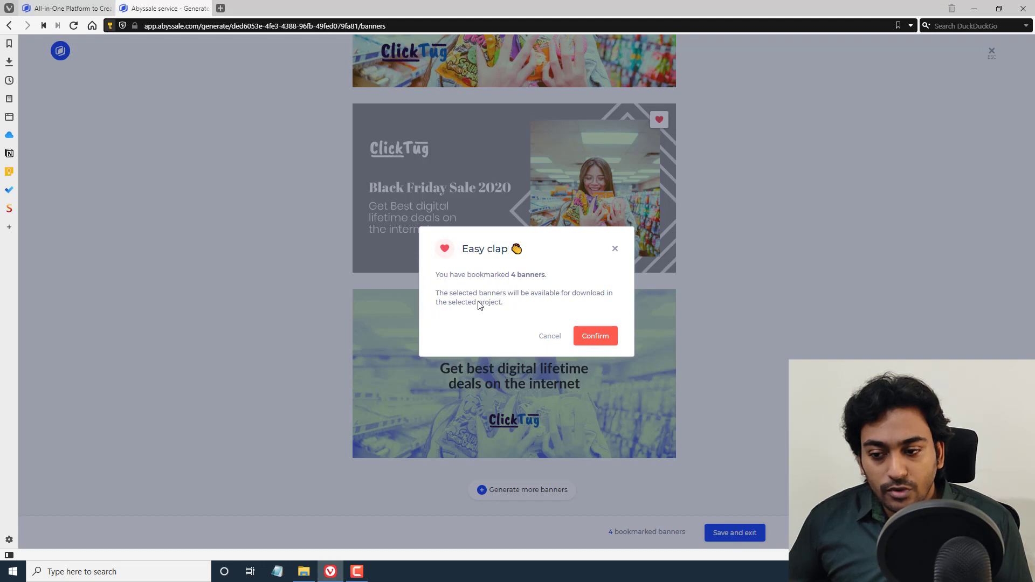
click(594, 336)
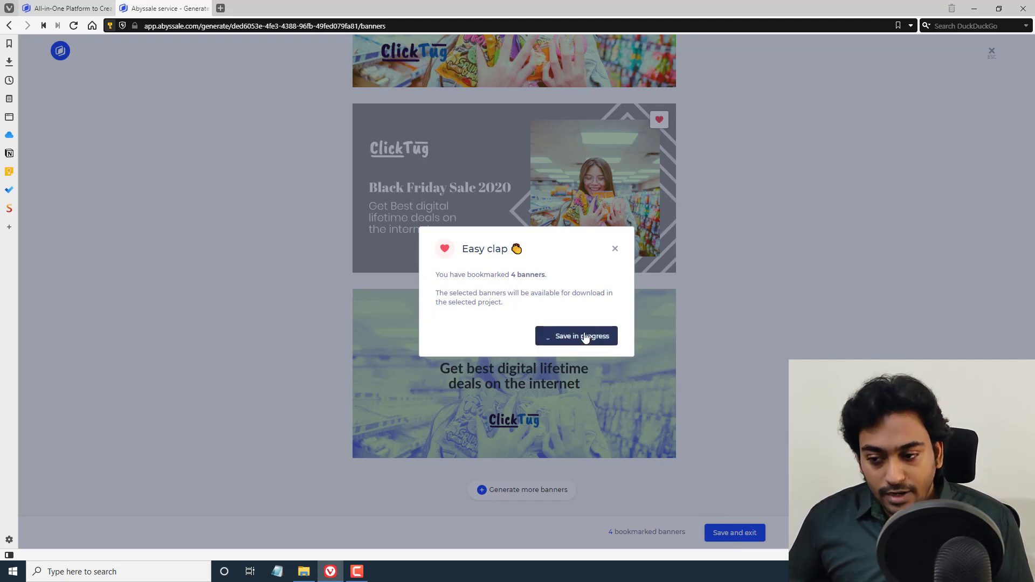
click(576, 336)
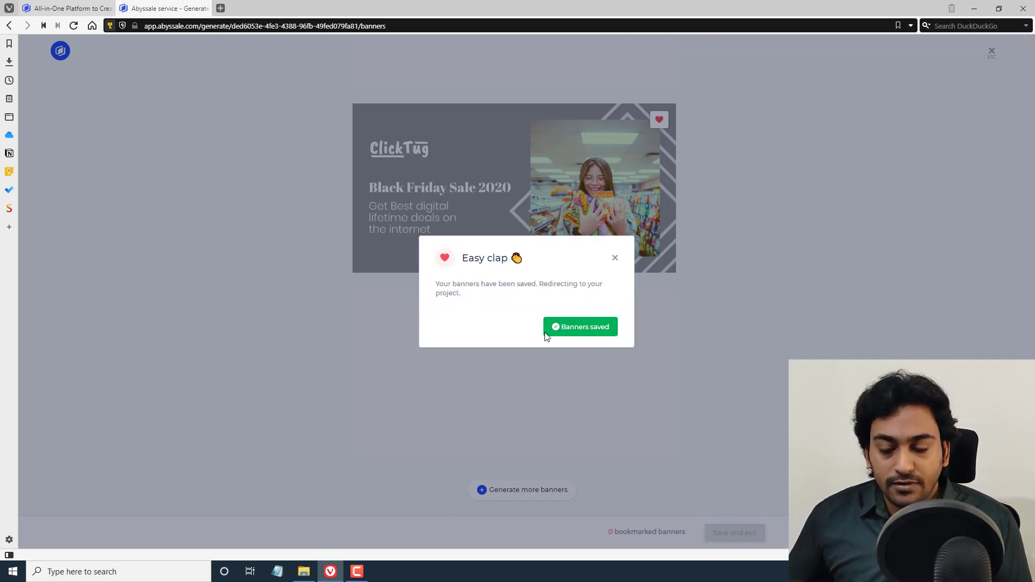
click(580, 326)
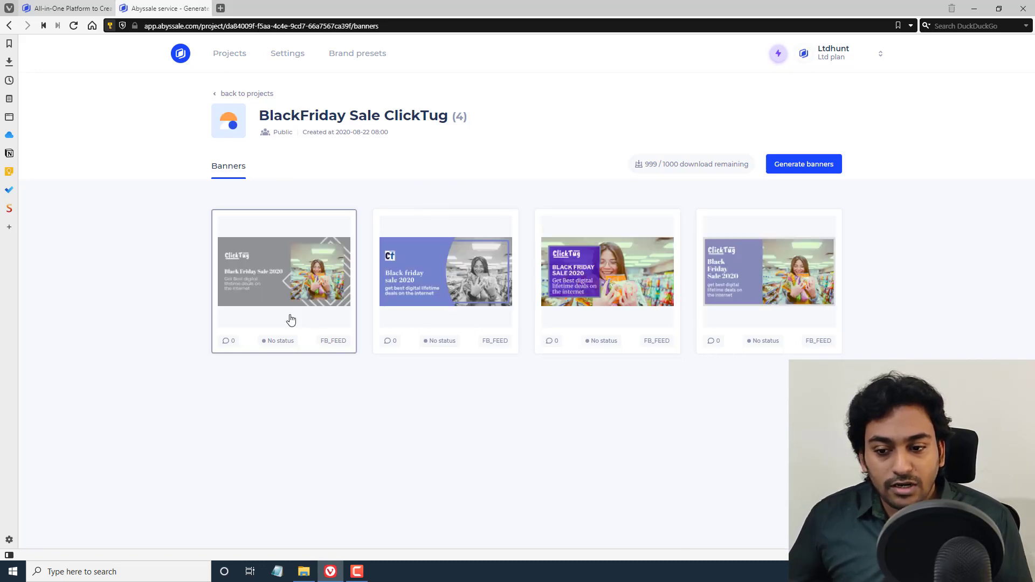
mouse_move(292, 320)
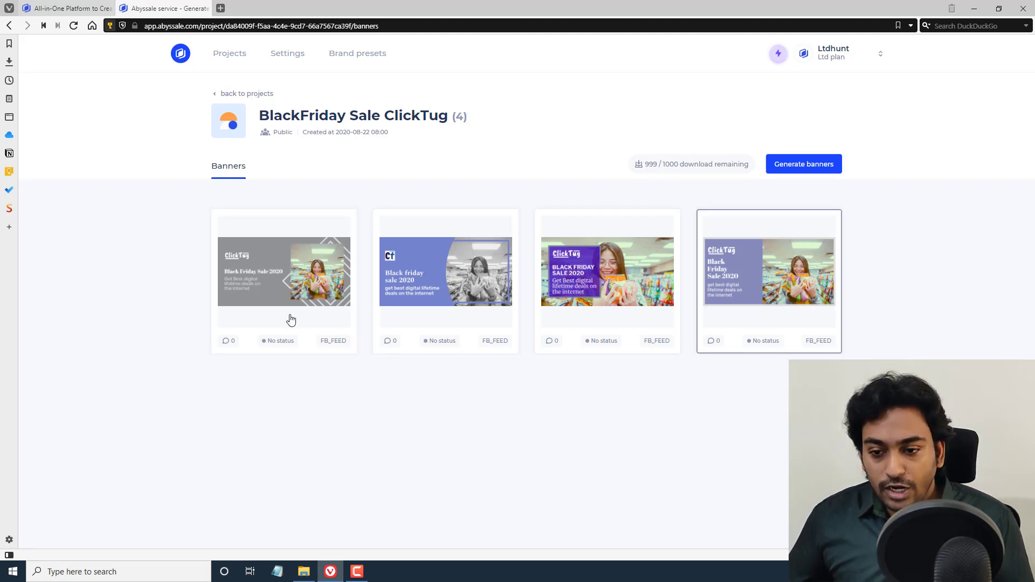
mouse_move(775, 274)
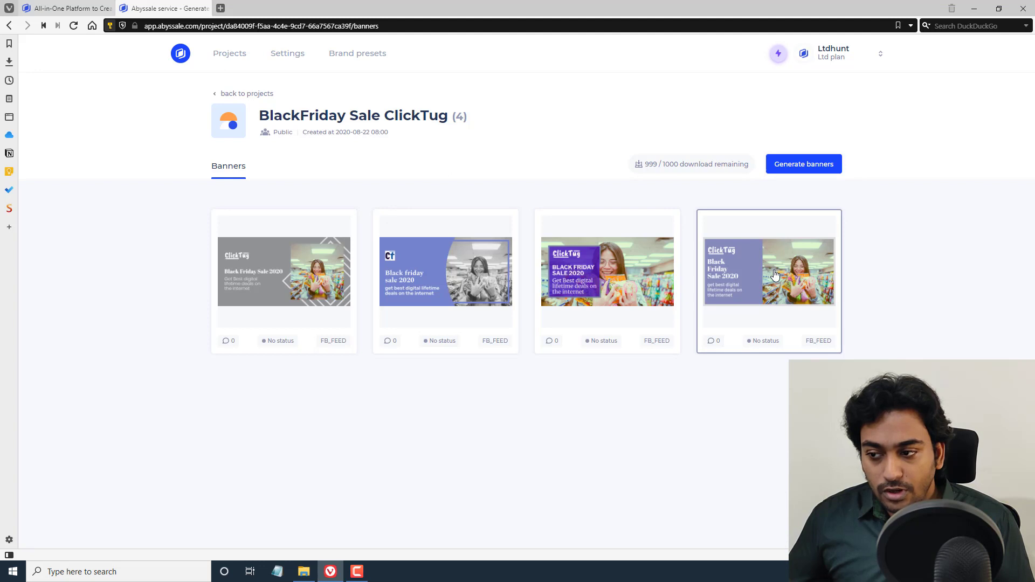
Select the purple Black Friday Sale 2020 banner card on the project page
click(770, 270)
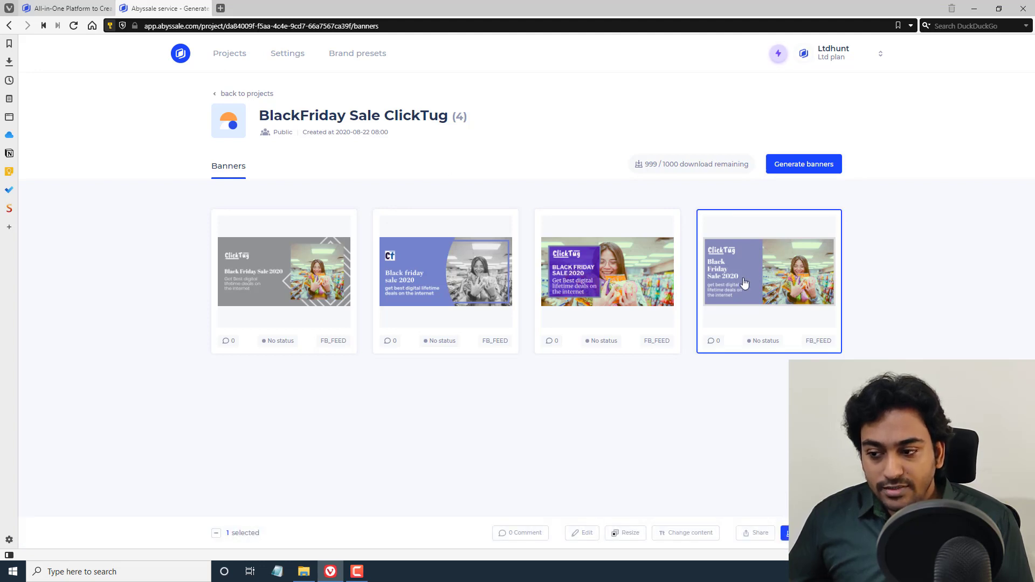
mouse_move(691, 306)
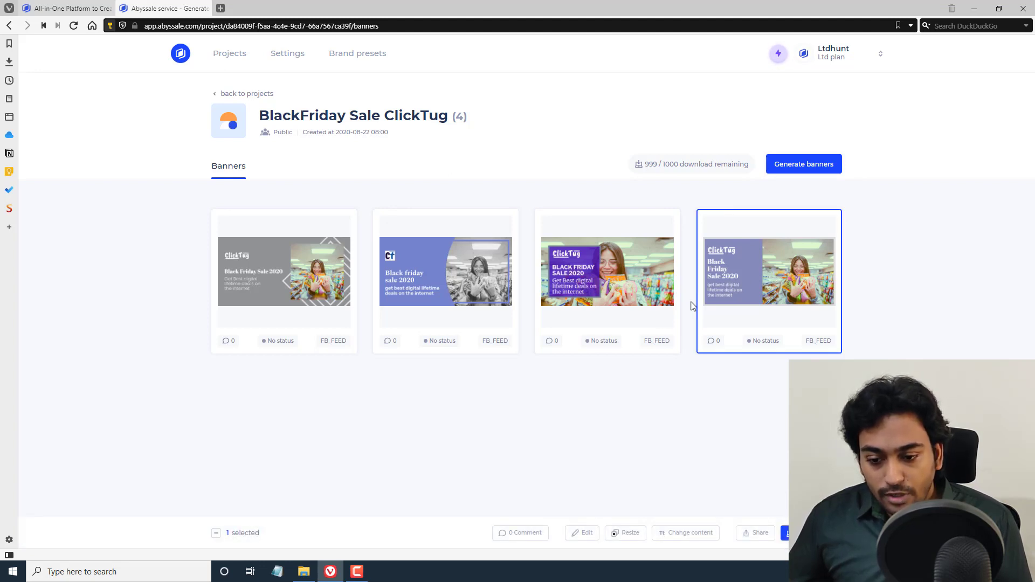
mouse_move(264, 542)
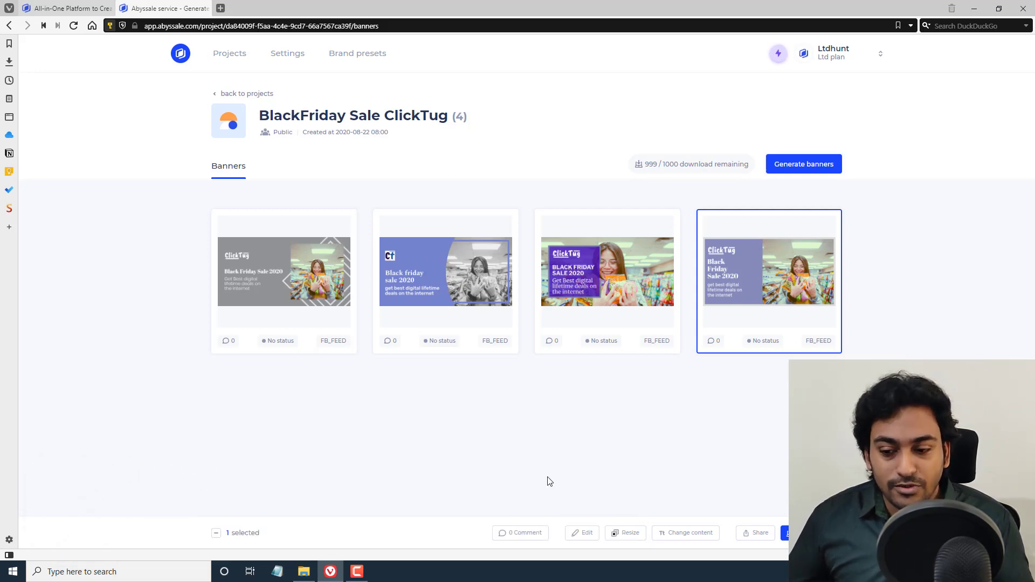
mouse_move(524, 532)
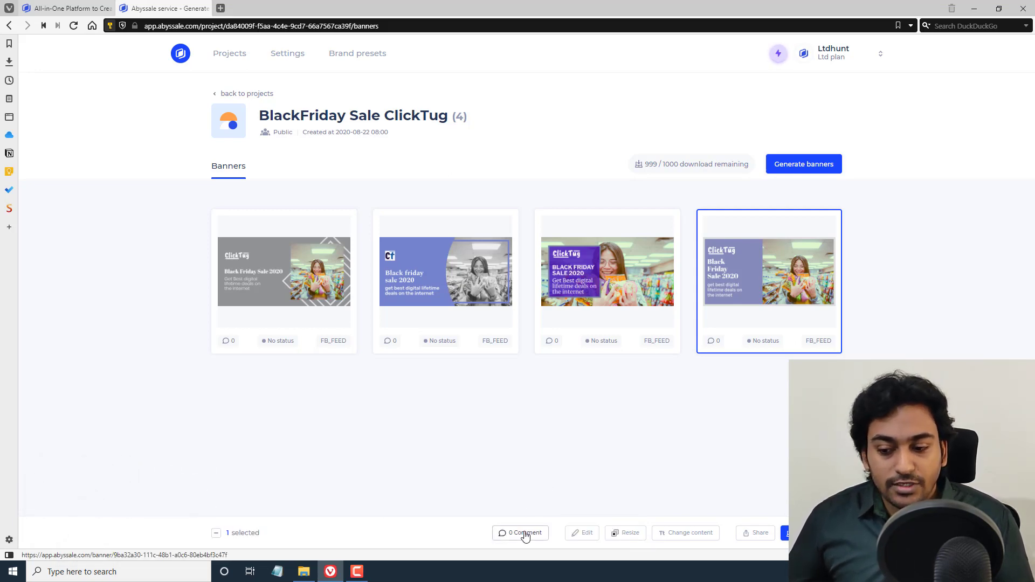
mouse_move(738, 293)
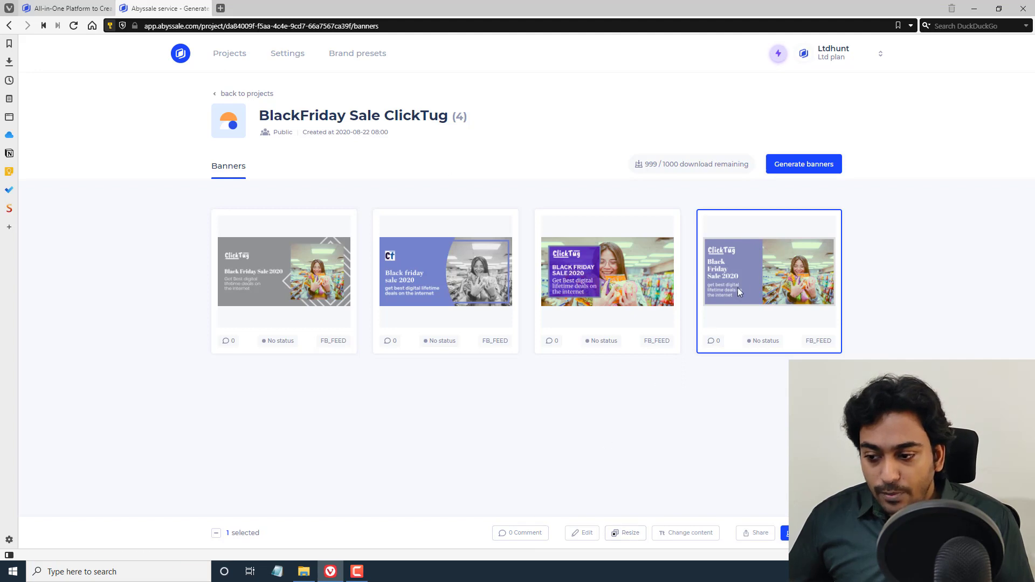
mouse_move(614, 492)
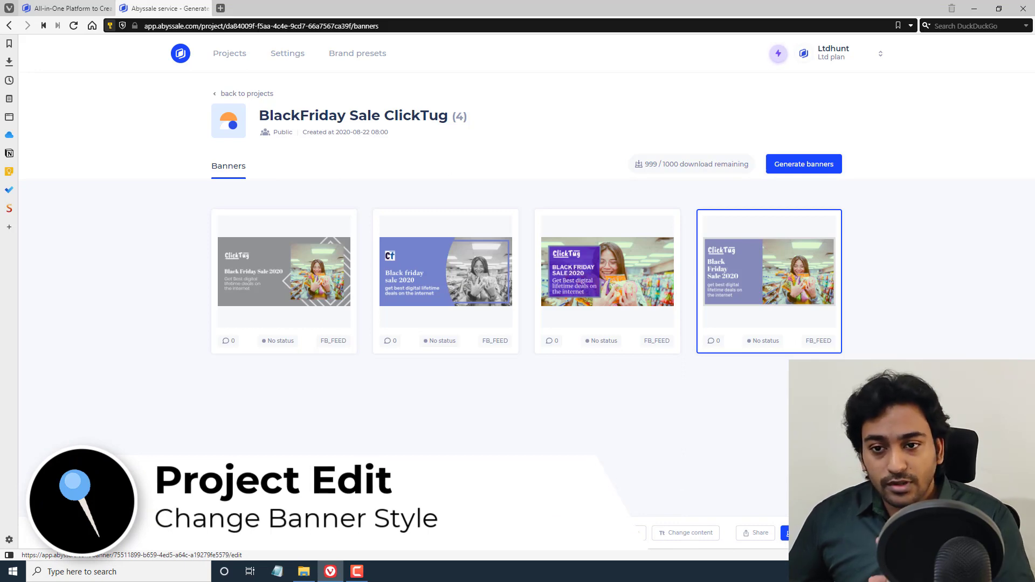
Edit the lavender banner so 'Friday' is near-black and 'Sale 2020' is pink, then move to Background
click(768, 271)
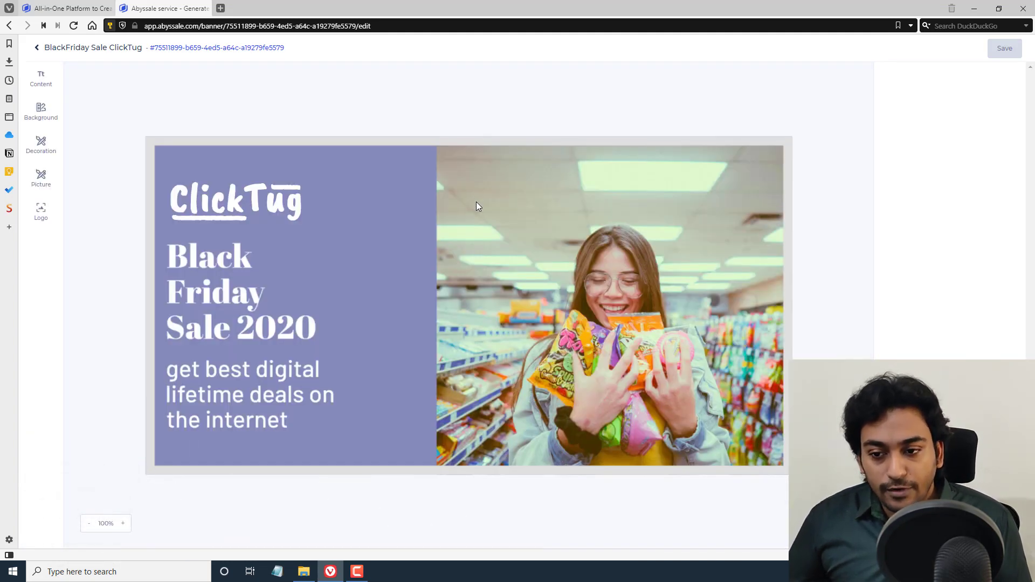
mouse_move(151, 119)
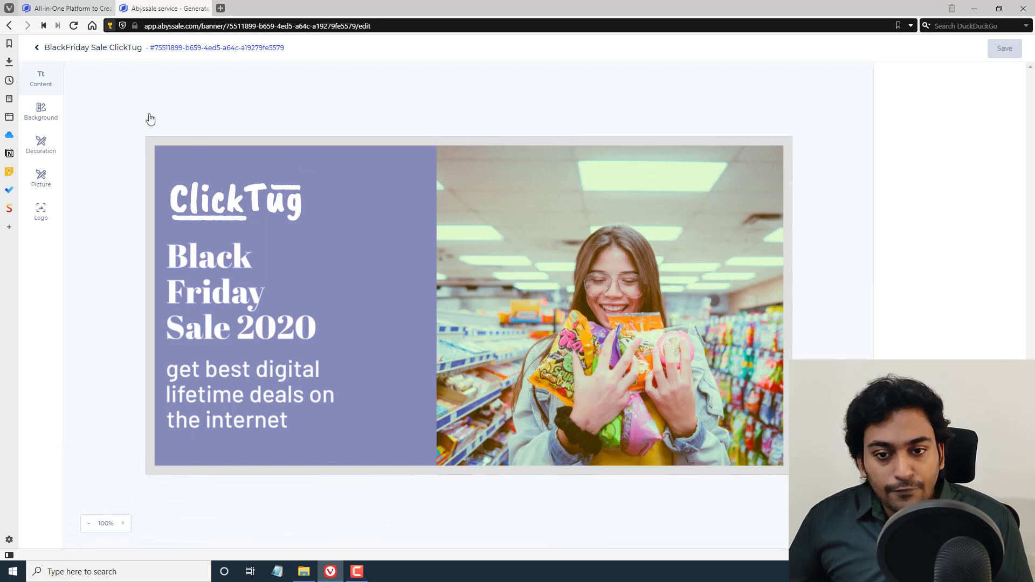
click(40, 78)
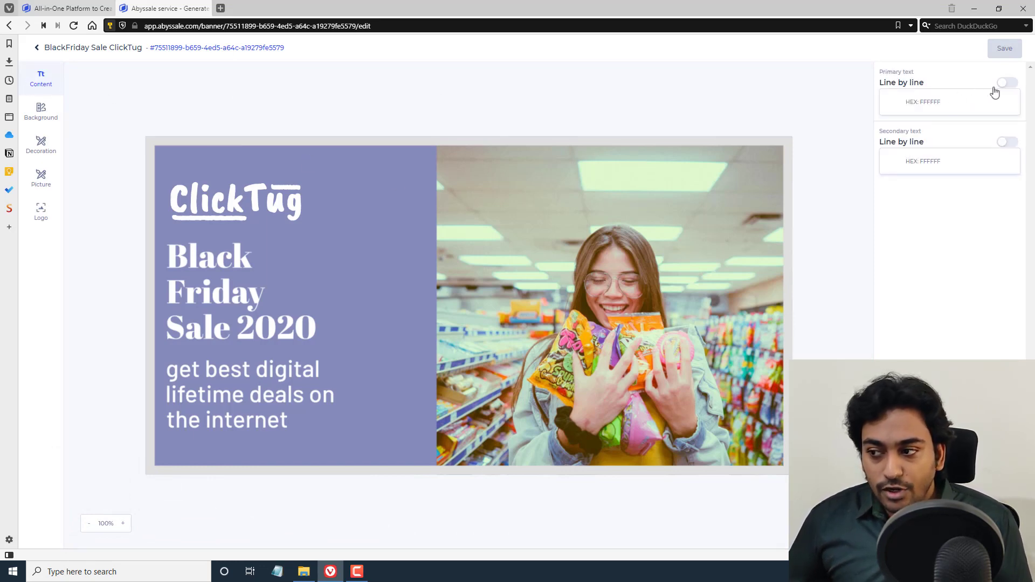
click(1006, 82)
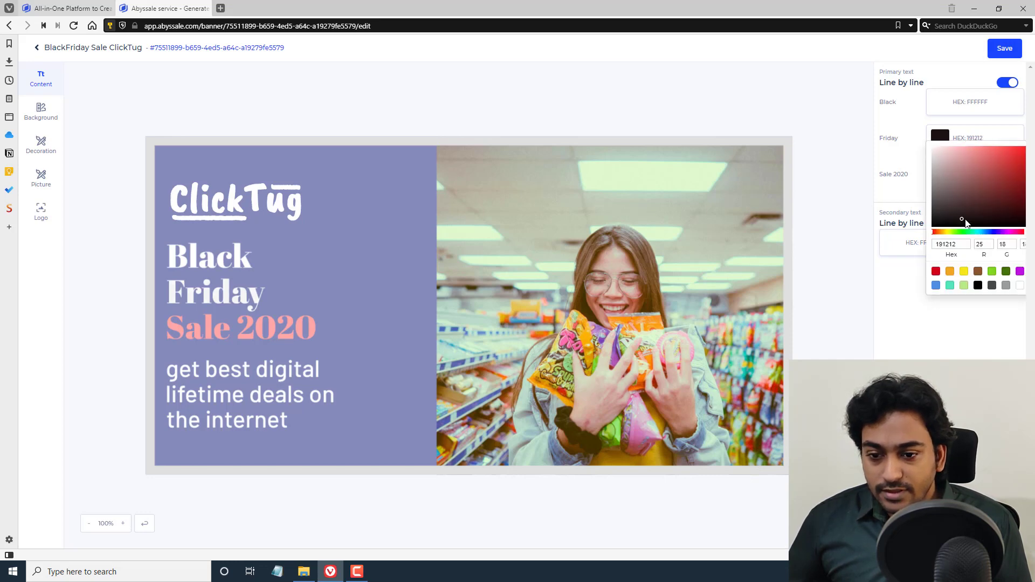
click(1006, 82)
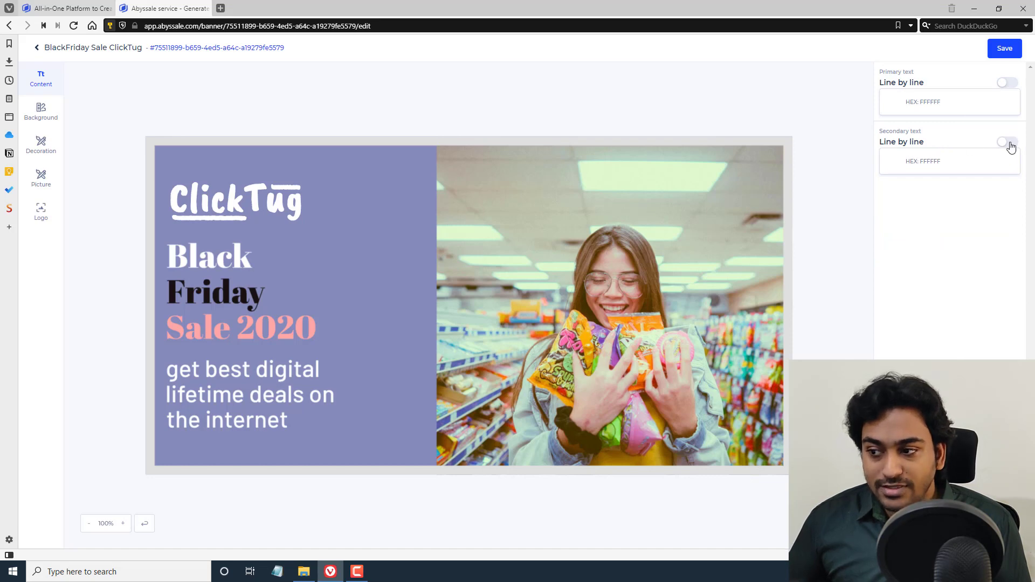
click(1006, 141)
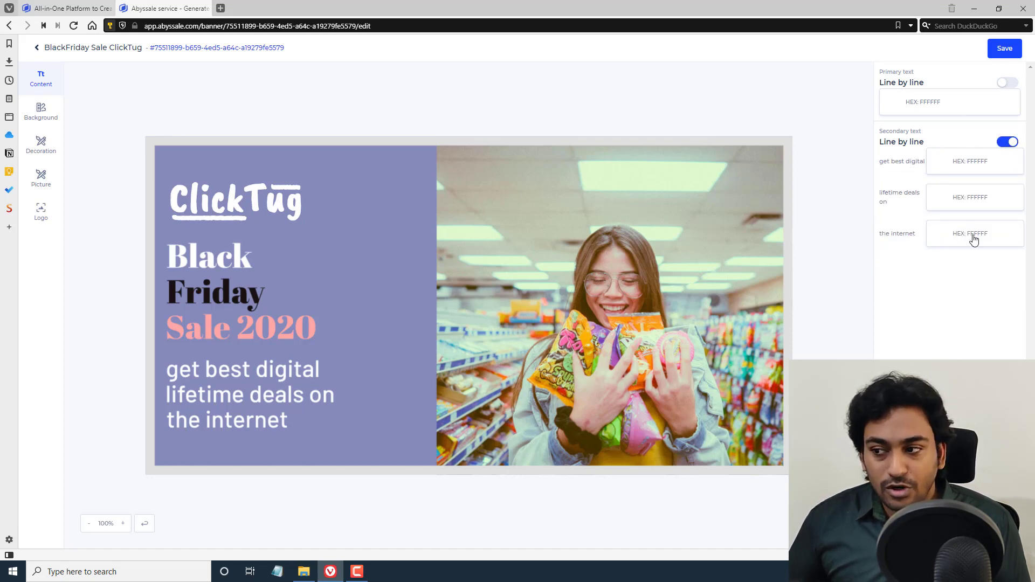
mouse_move(135, 121)
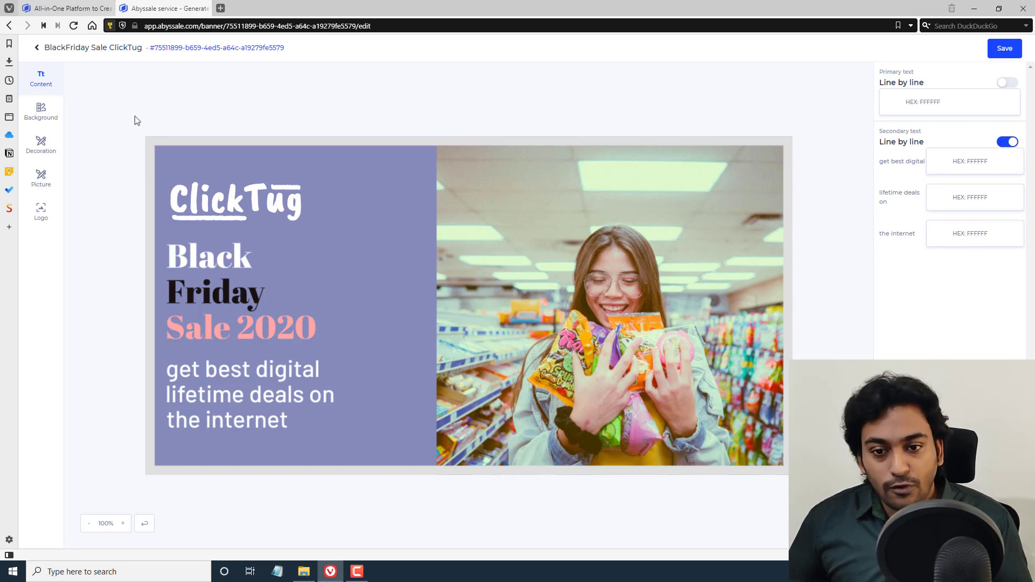
click(40, 111)
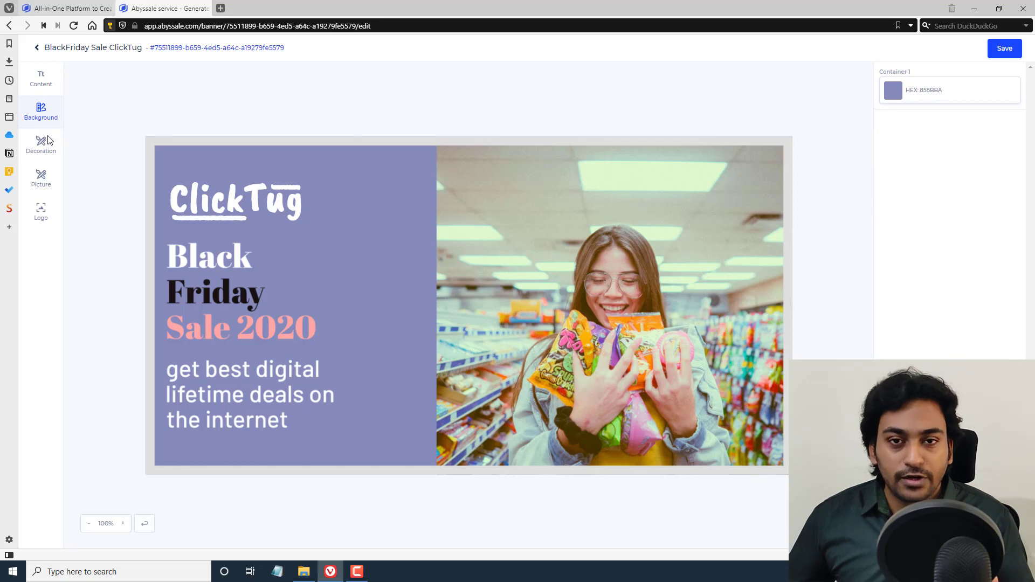
mouse_move(382, 146)
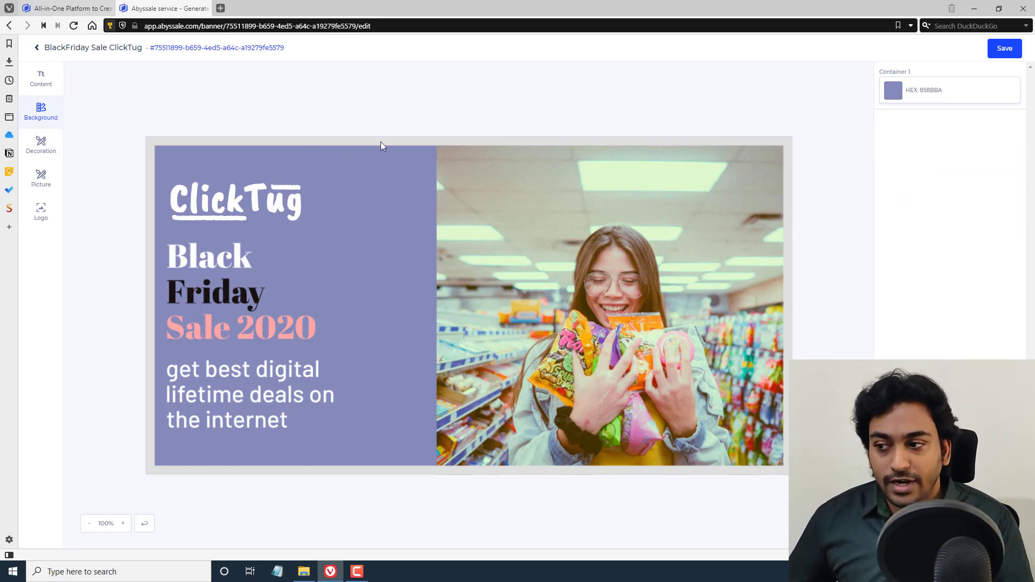
Make the left panel background black and give the decoration border shape a brown colour
click(892, 90)
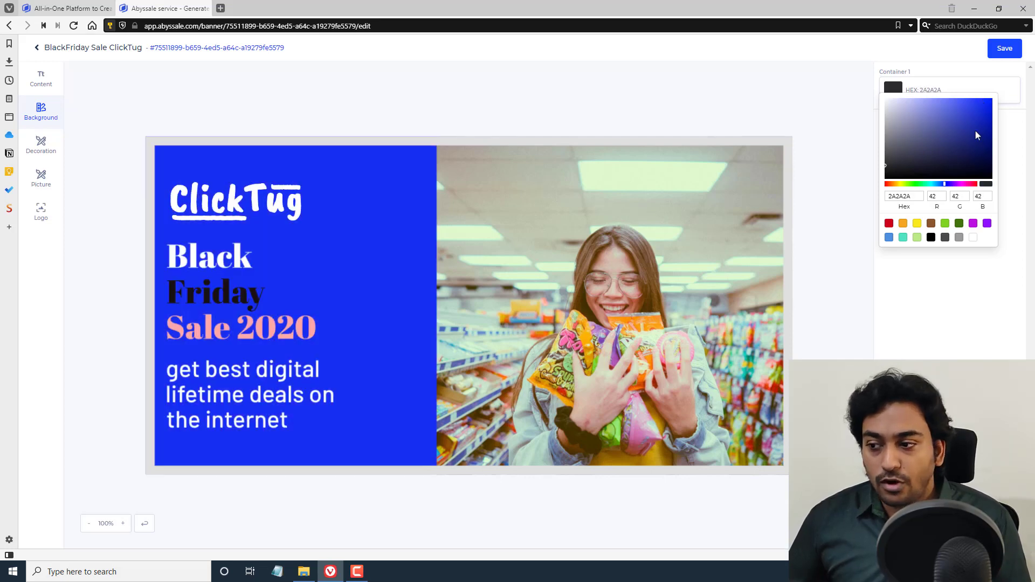
click(931, 237)
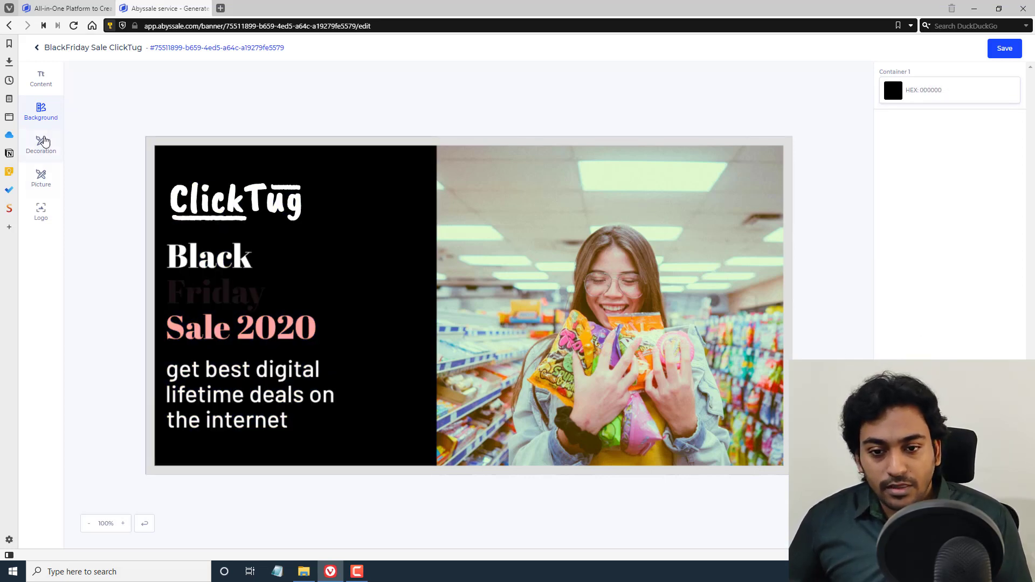
click(41, 144)
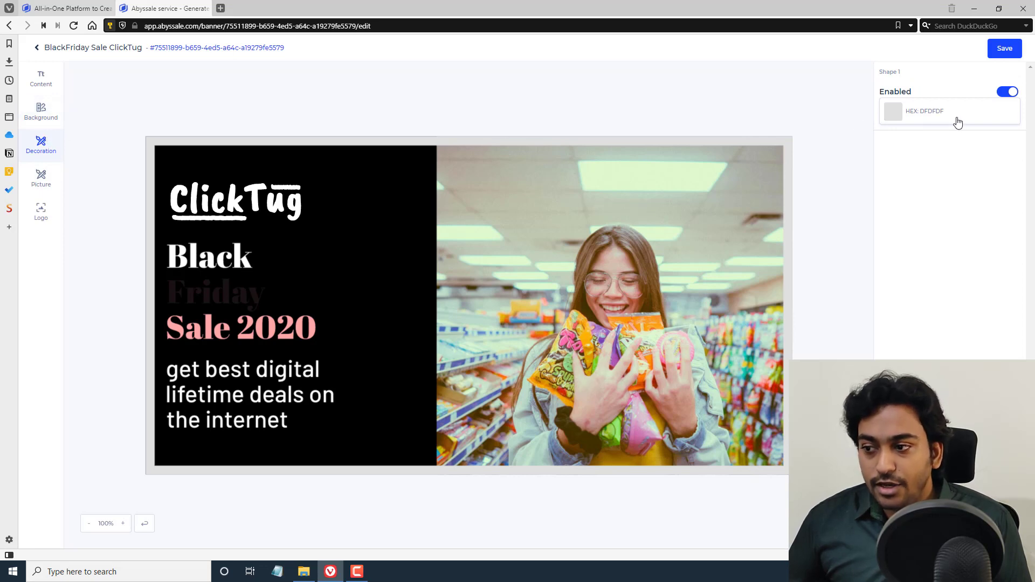
click(893, 111)
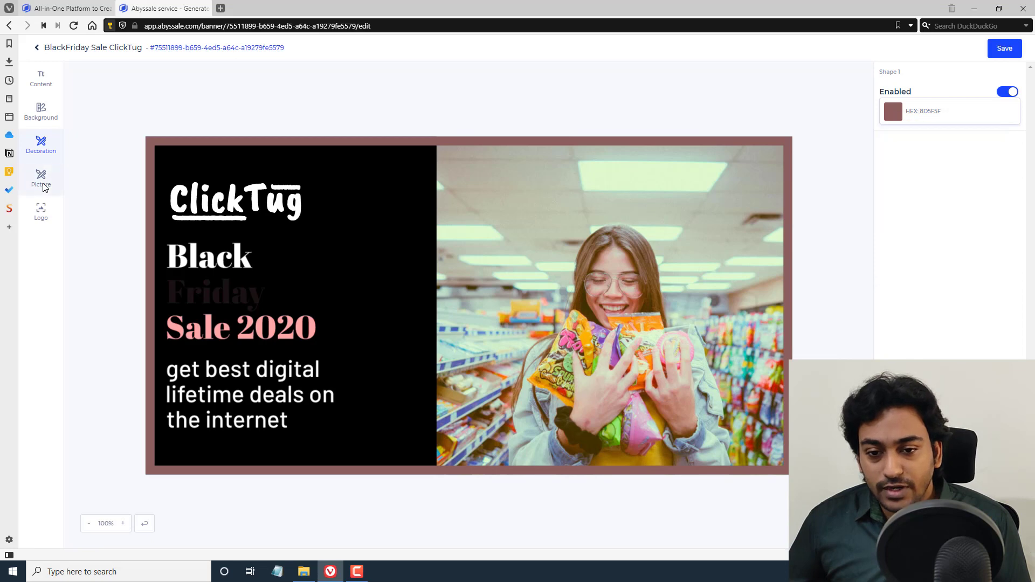
Adjust the ClickTug logo's horizontal alignment so it sits smaller above the headline
click(40, 179)
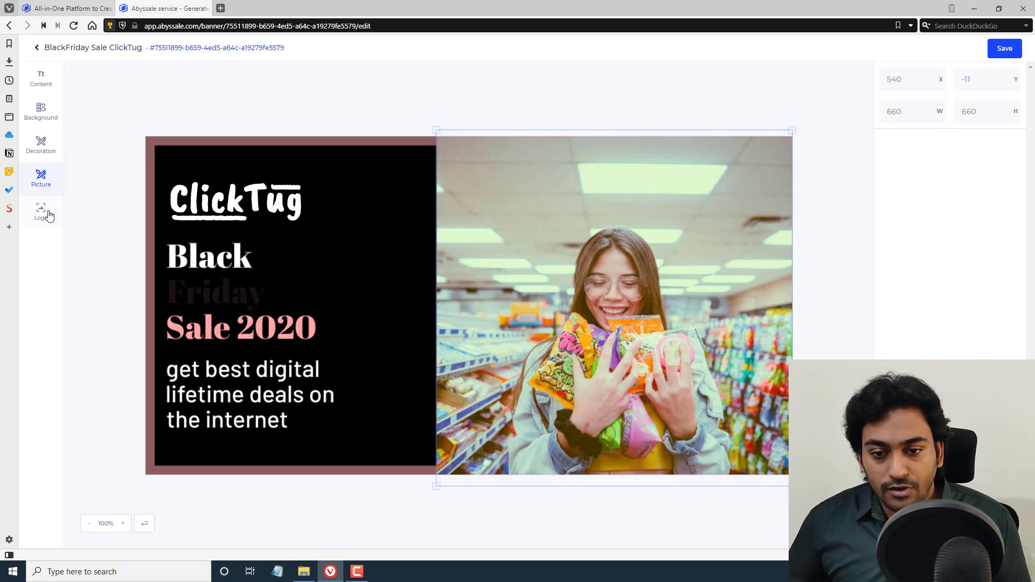
click(41, 212)
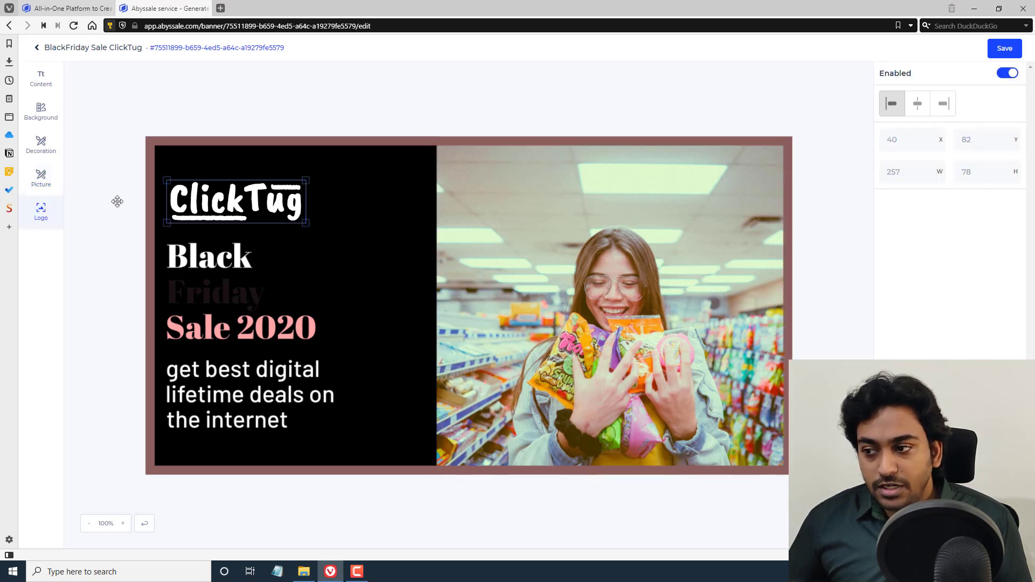
click(943, 103)
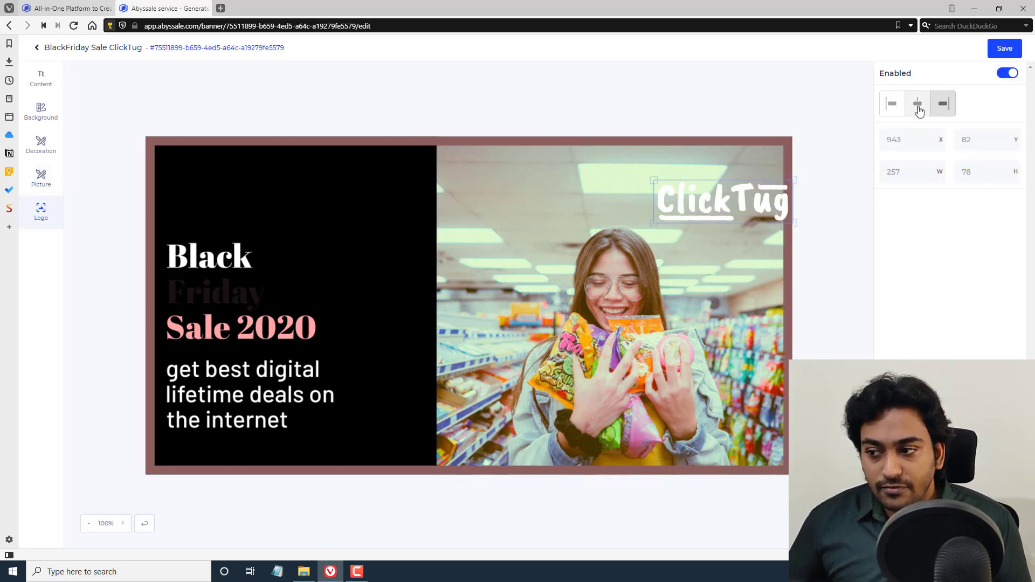
click(891, 104)
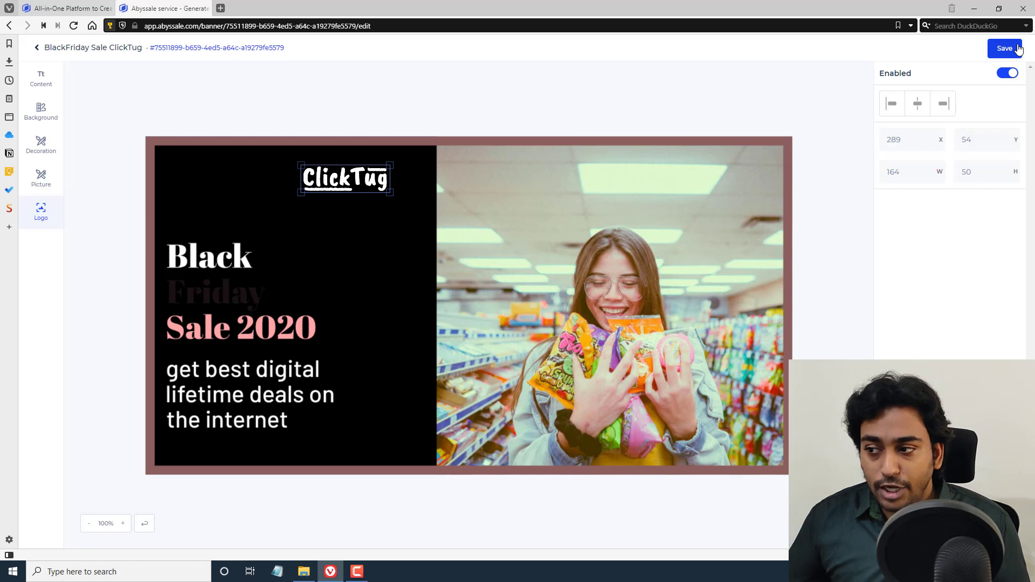
mouse_move(37, 53)
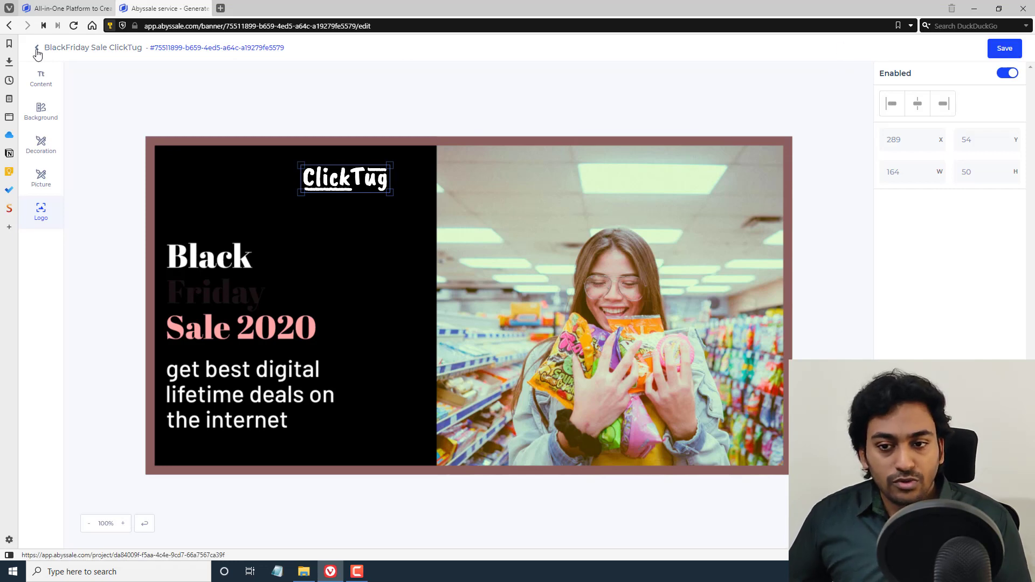
Leave the editor and resize the Black Friday banner into the Square format
click(37, 47)
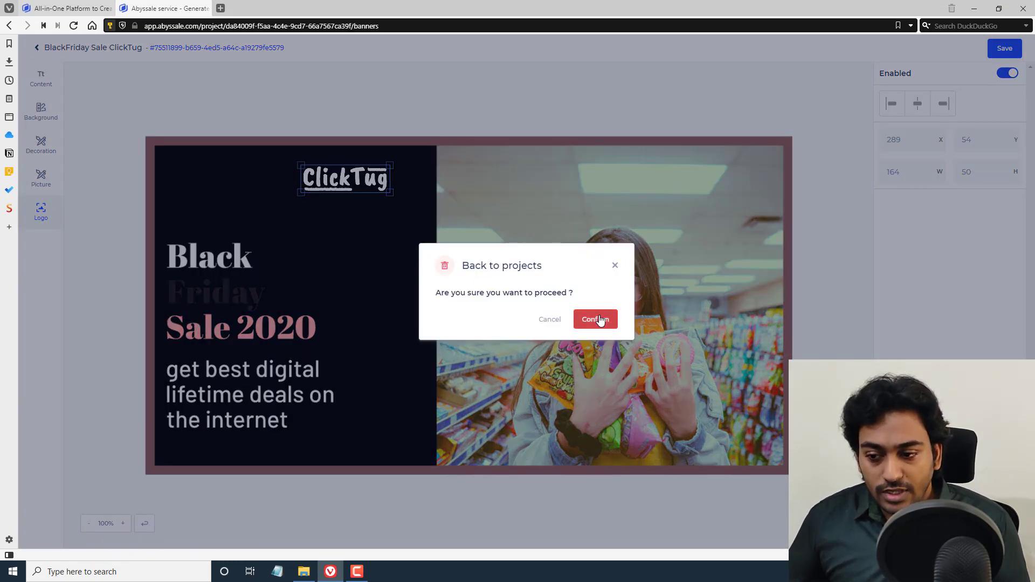
click(594, 319)
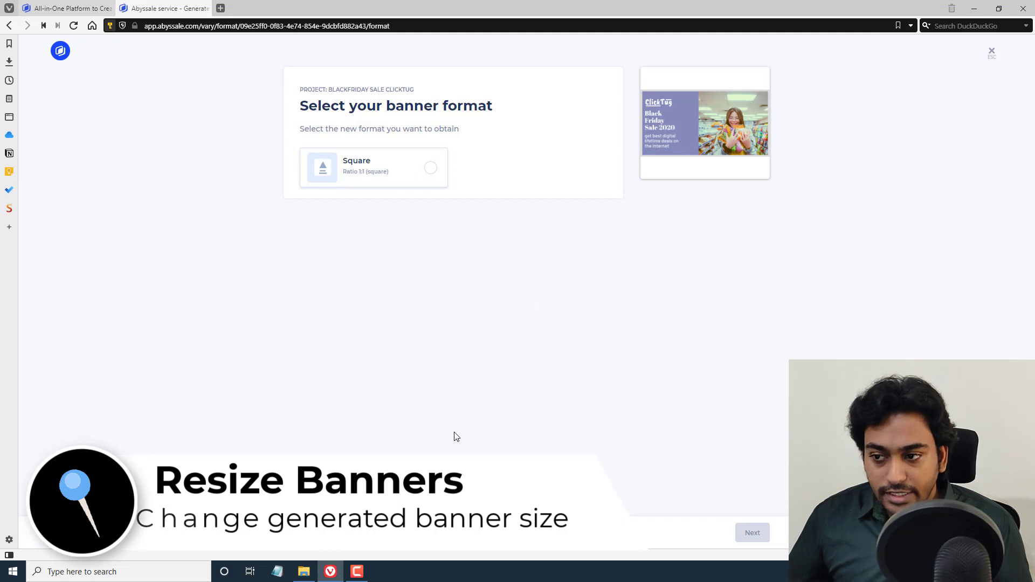
click(373, 167)
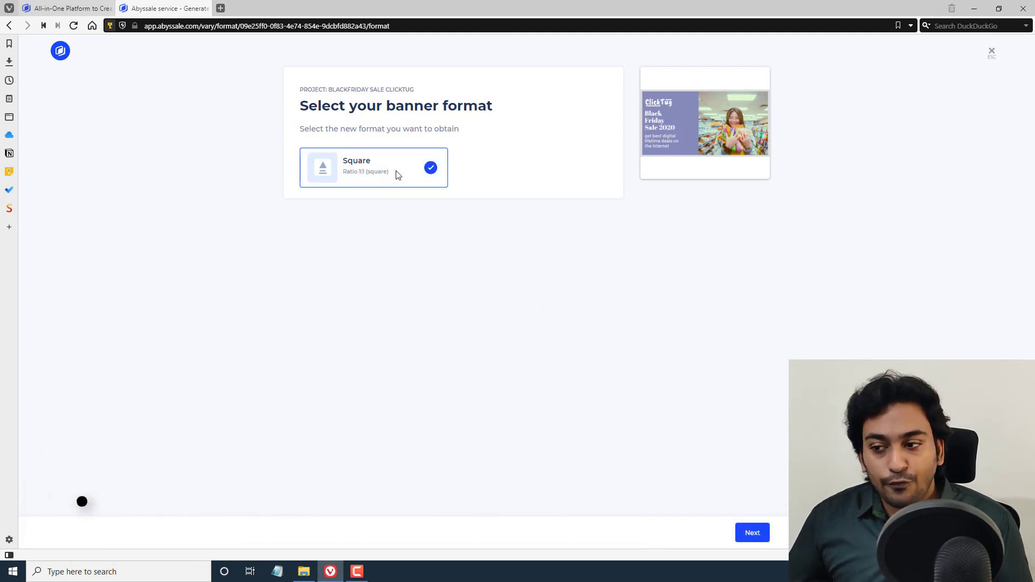
click(753, 533)
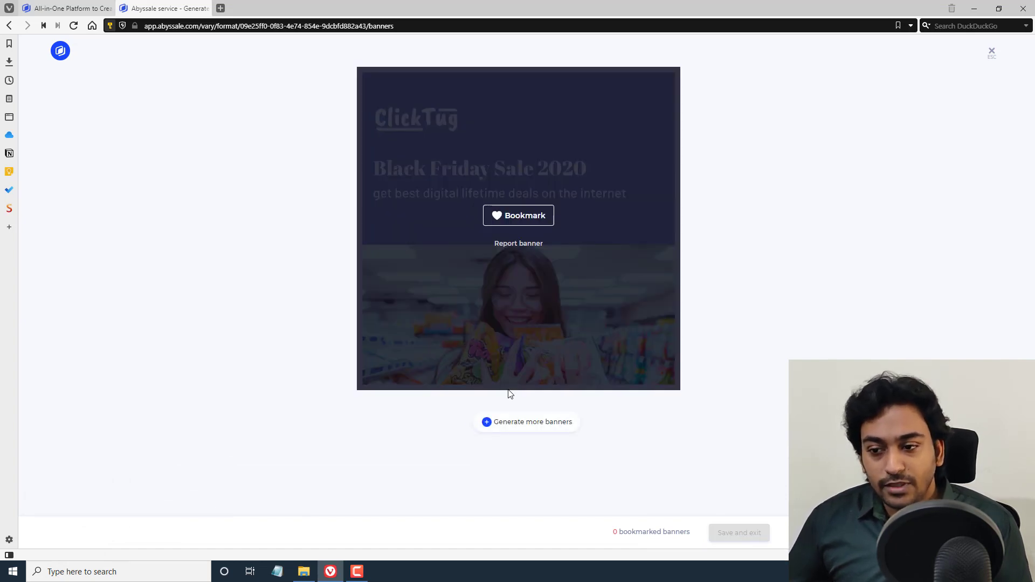
mouse_move(719, 323)
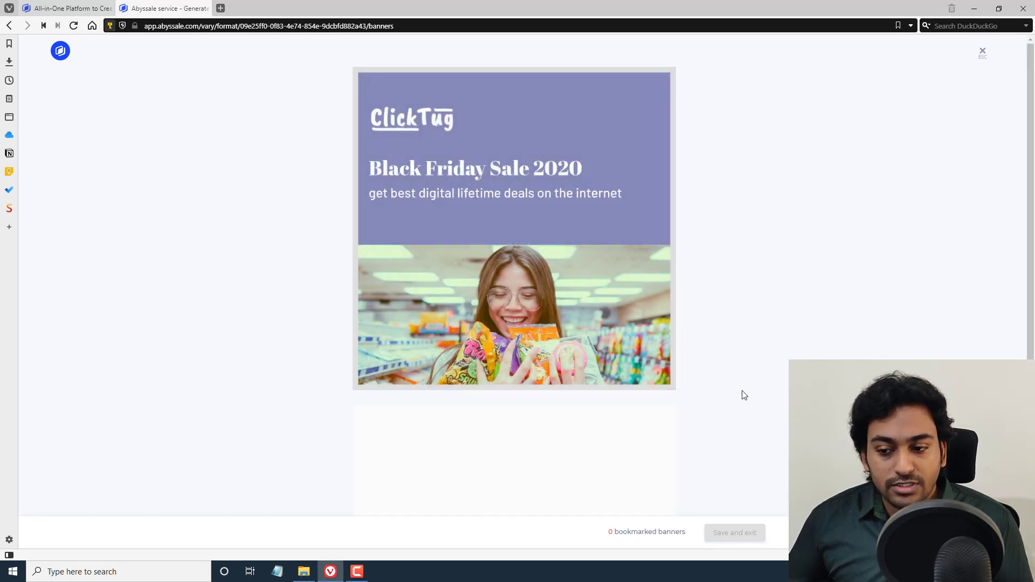
Generate more square Black Friday variations twice, then exit the square banner generator
scroll(down, 3)
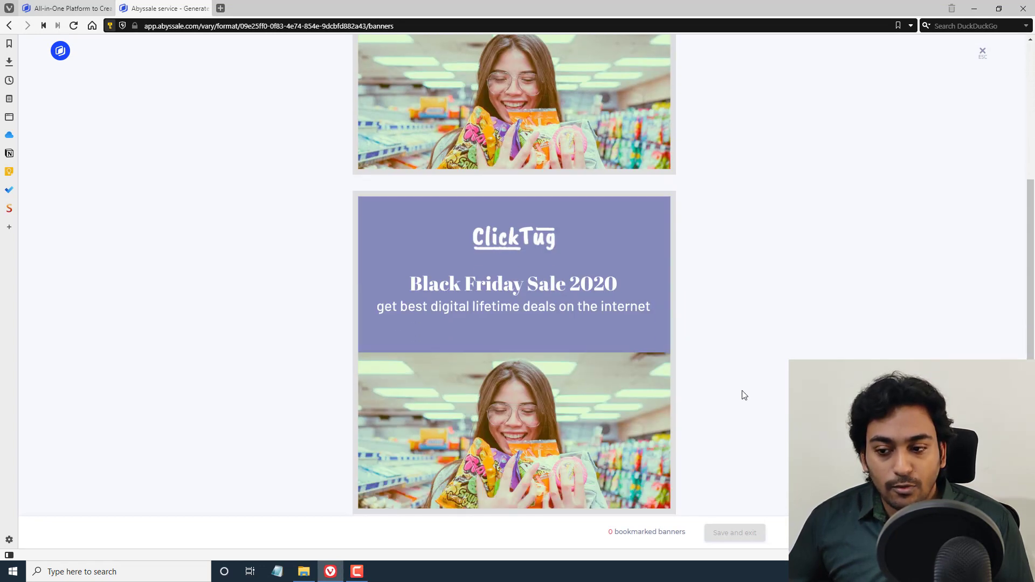
scroll(down, 3)
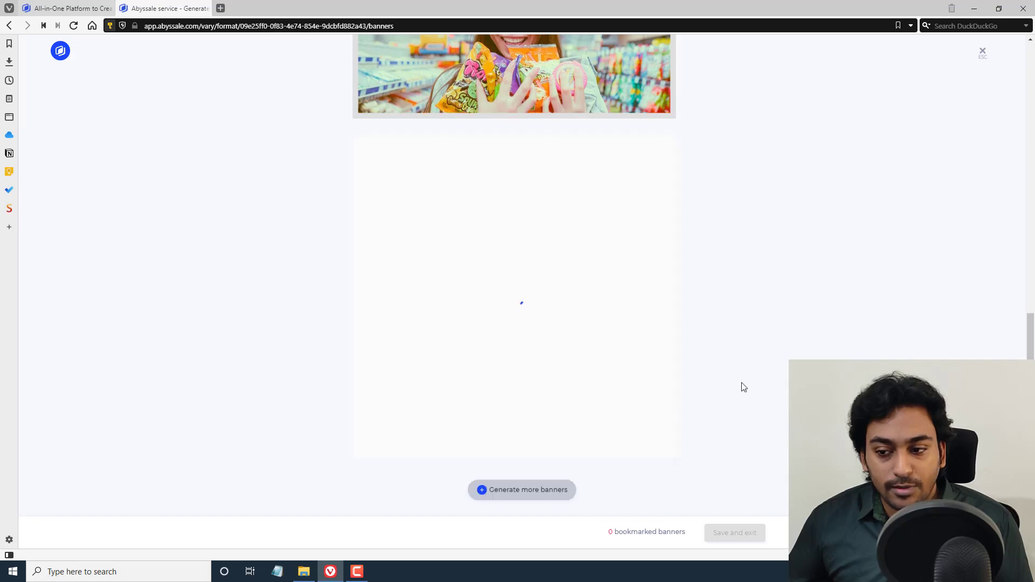
click(521, 489)
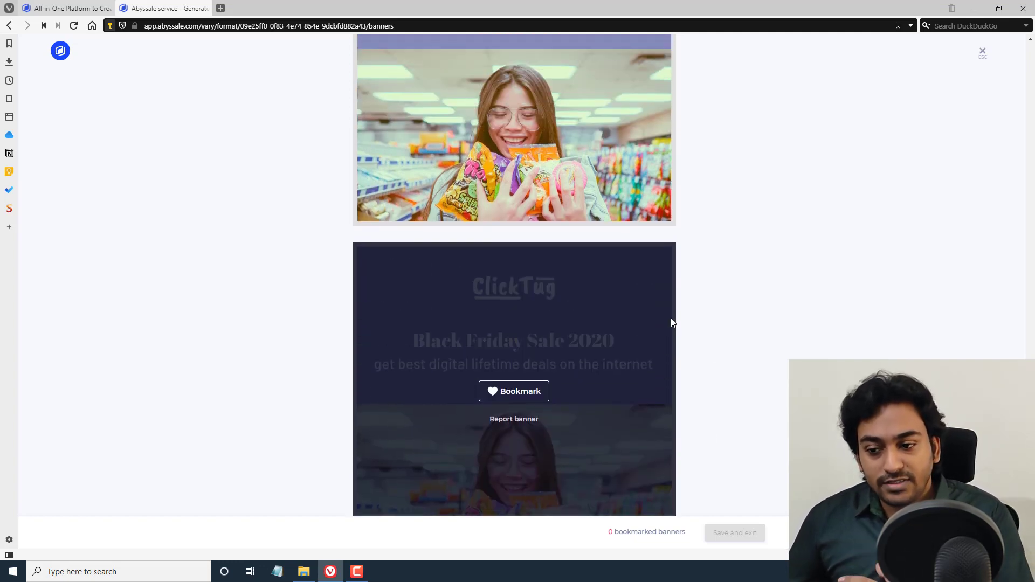
scroll(down, 3)
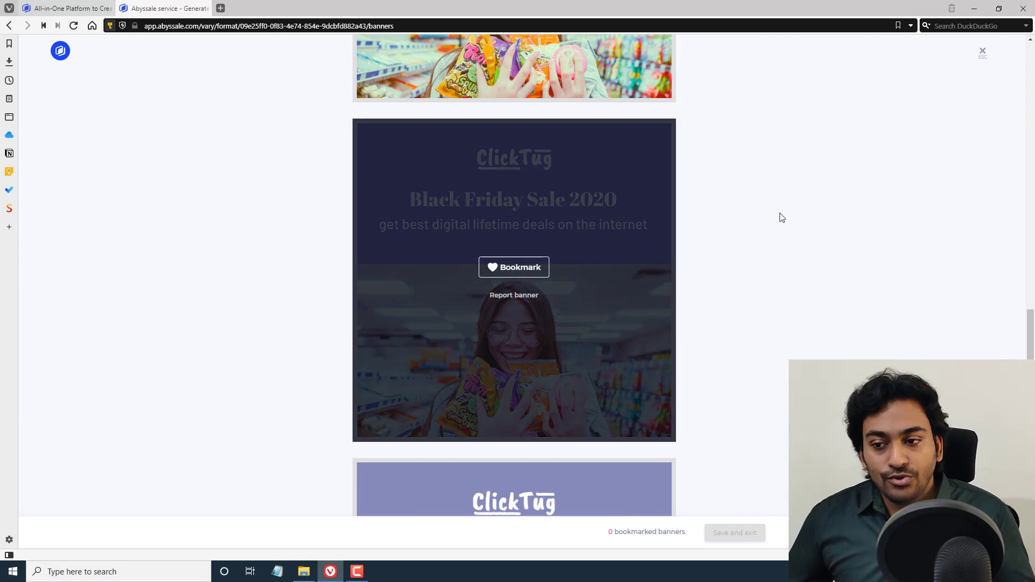
scroll(down, 3)
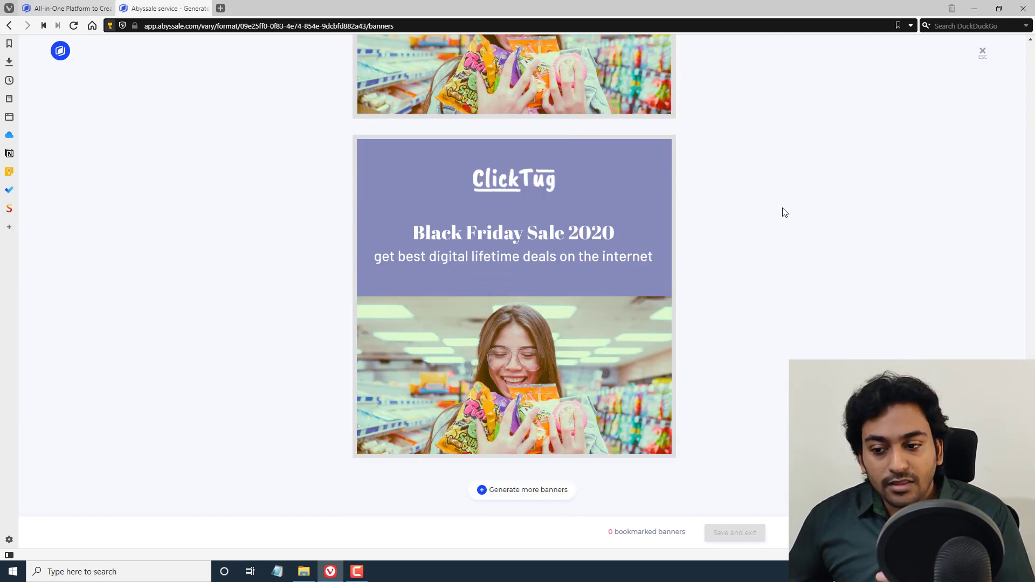
click(522, 489)
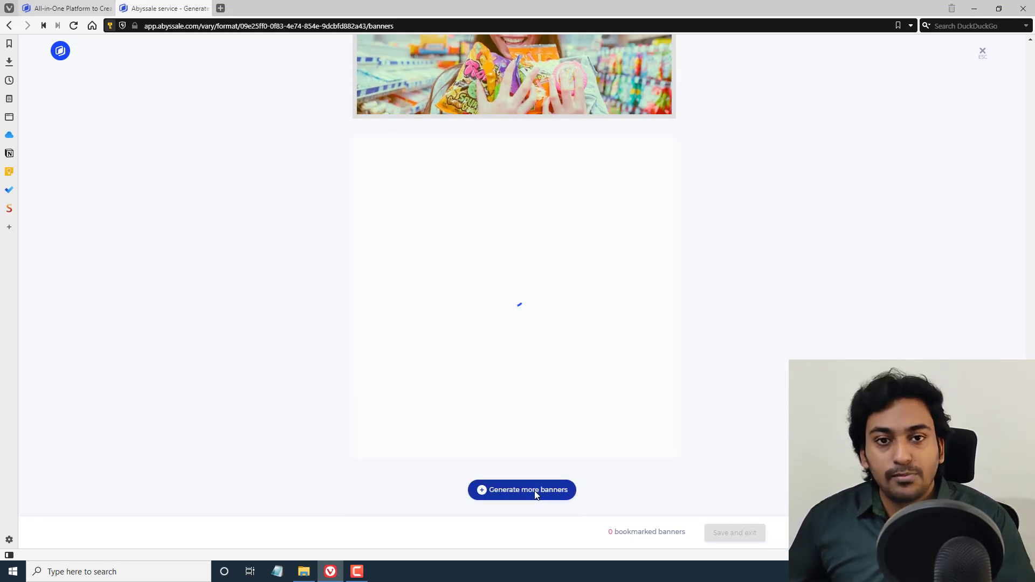
click(521, 490)
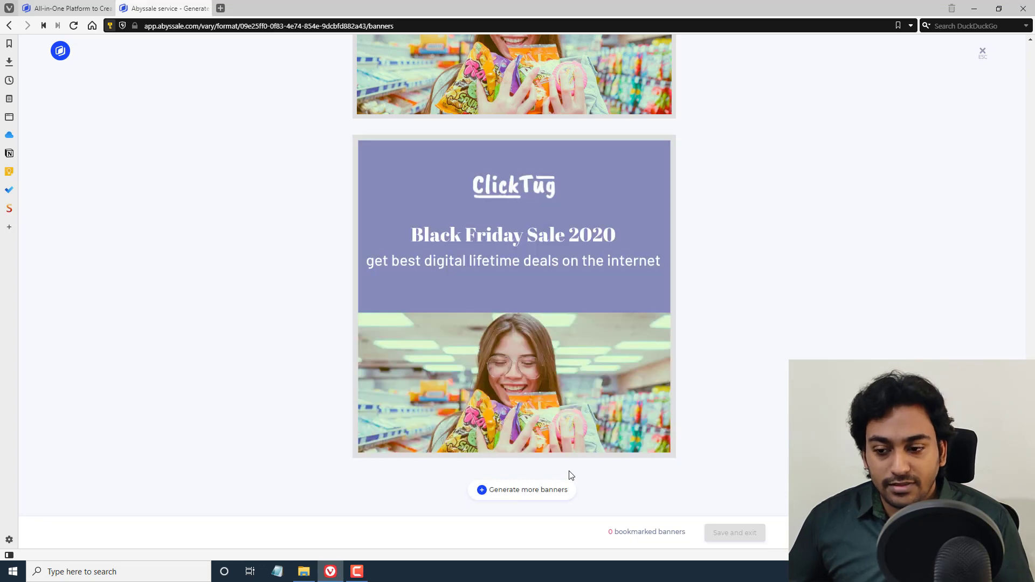
mouse_move(514, 297)
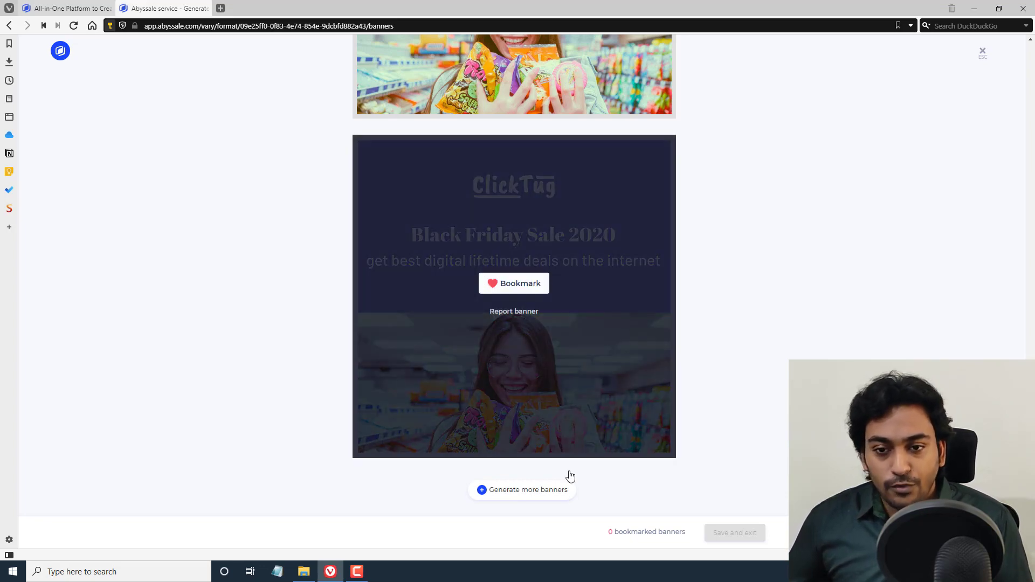
click(983, 51)
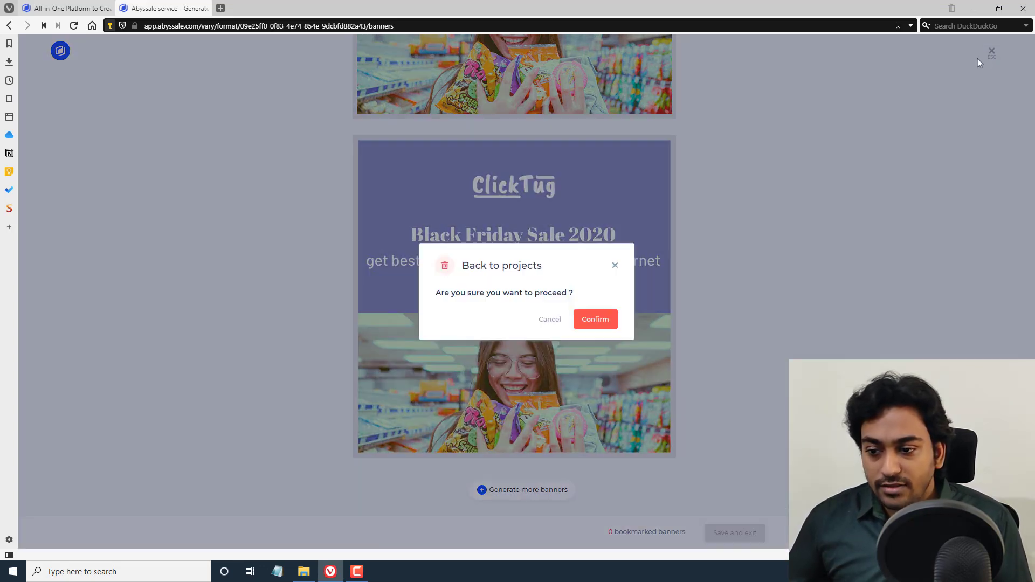
Return to the project and start Change content for the banner with Change image switched on
click(594, 319)
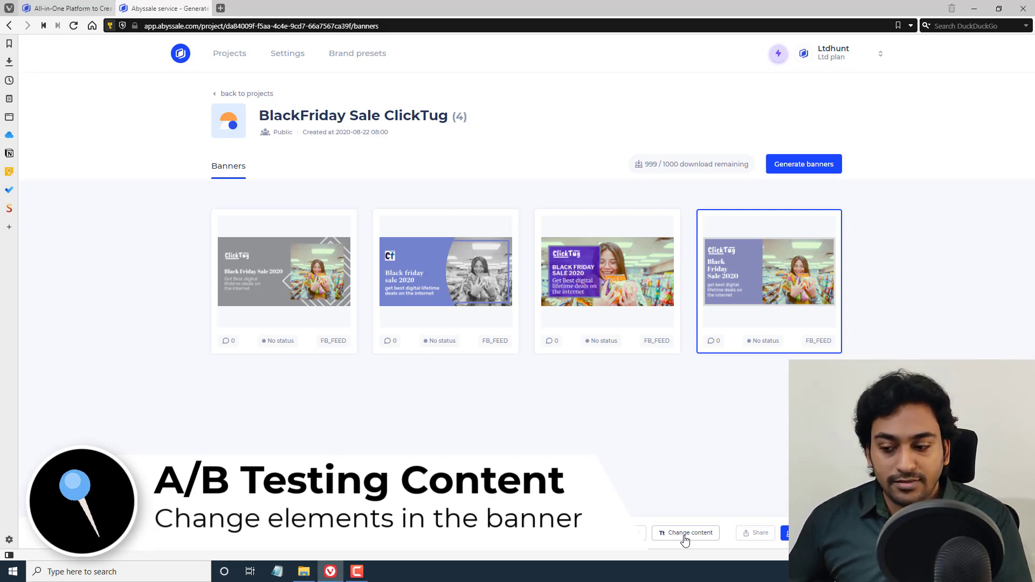
click(685, 533)
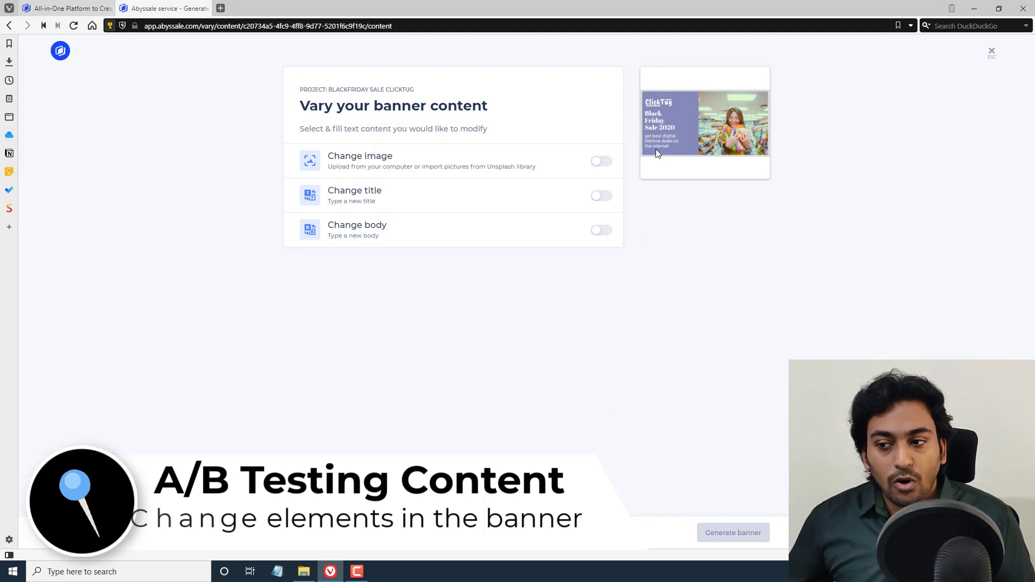
mouse_move(725, 138)
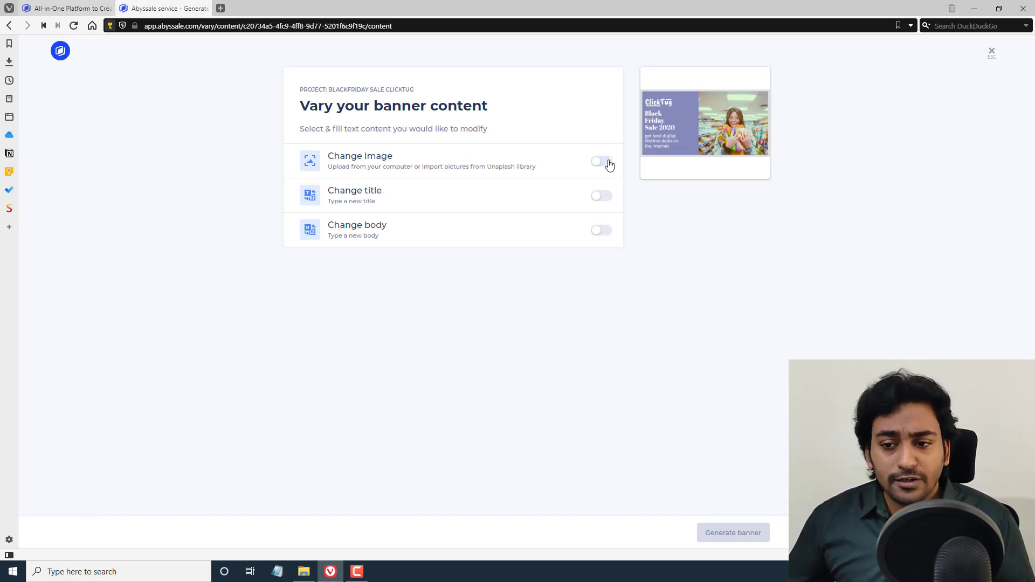
click(601, 165)
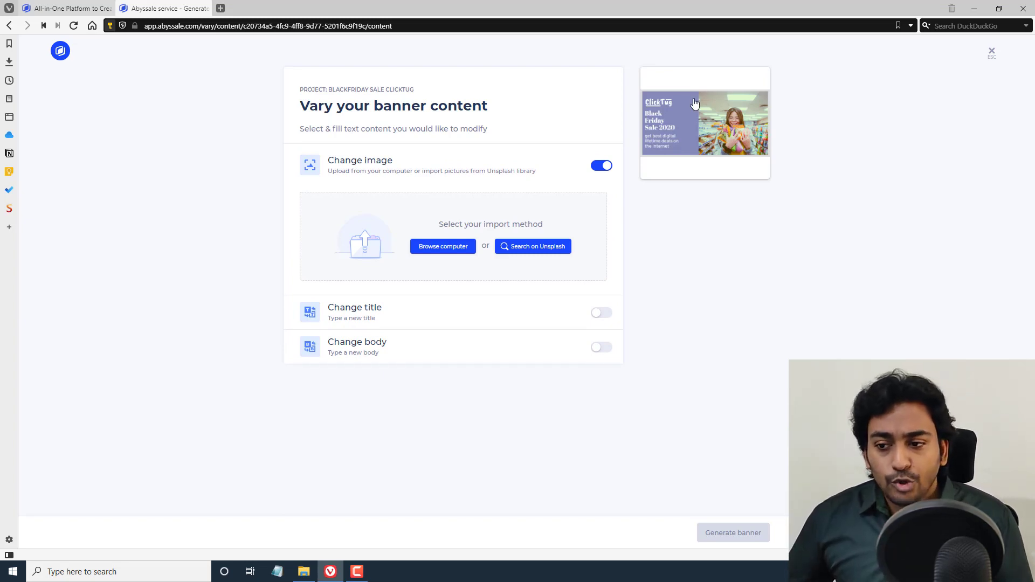
mouse_move(723, 128)
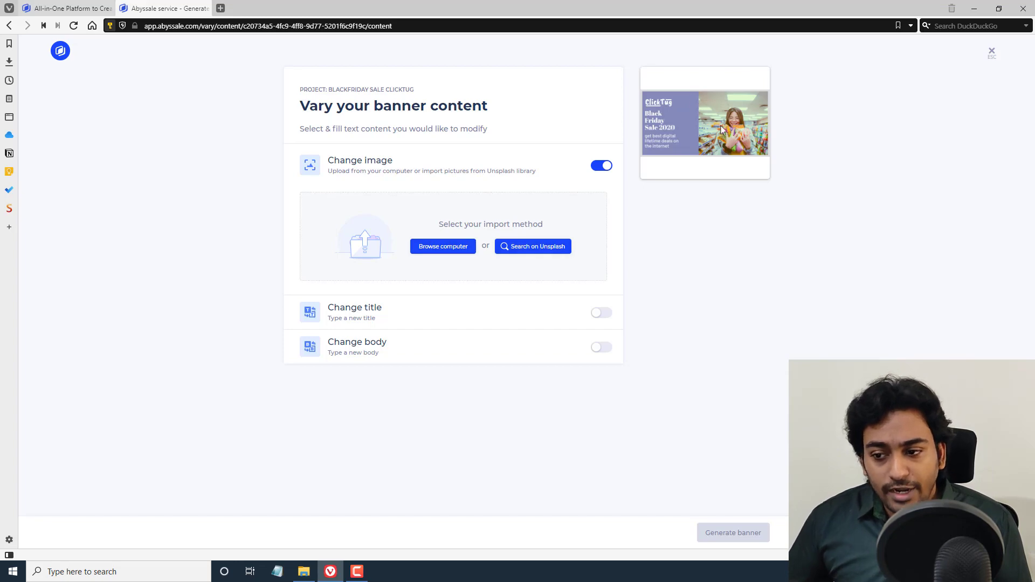
mouse_move(735, 141)
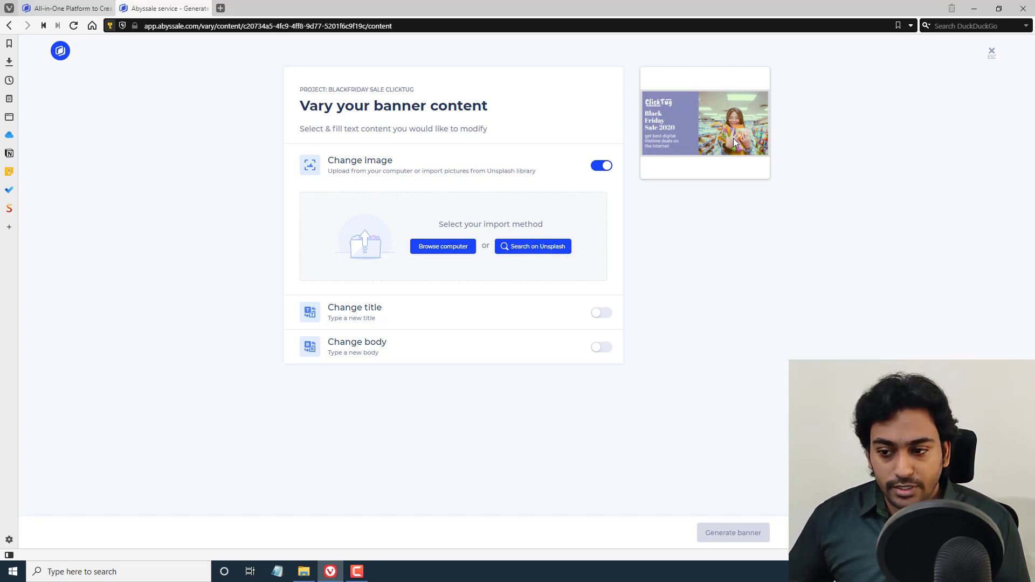
Replace the banner image with the Unsplash 'business' photo of a man in a suit
click(532, 247)
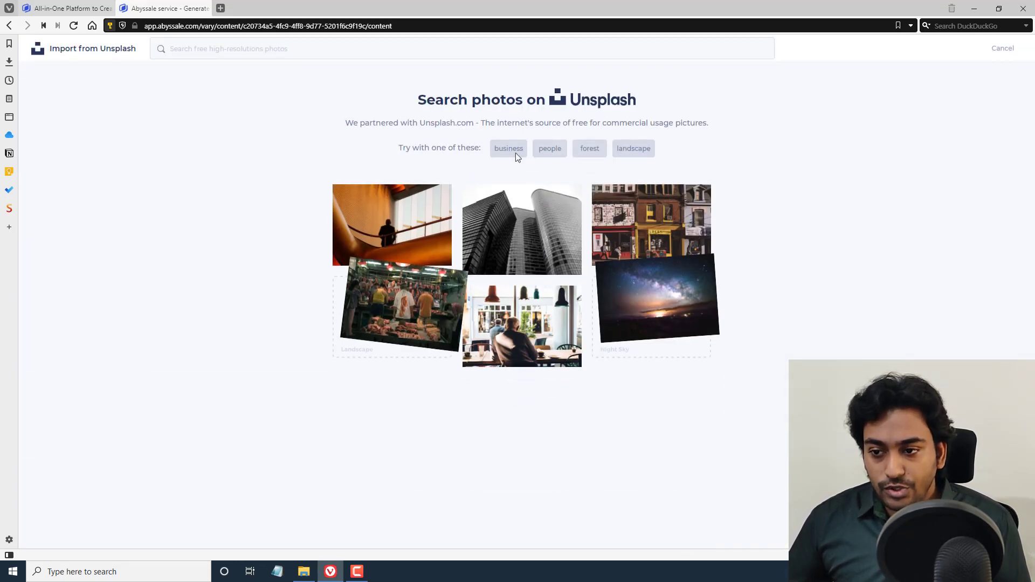
click(508, 148)
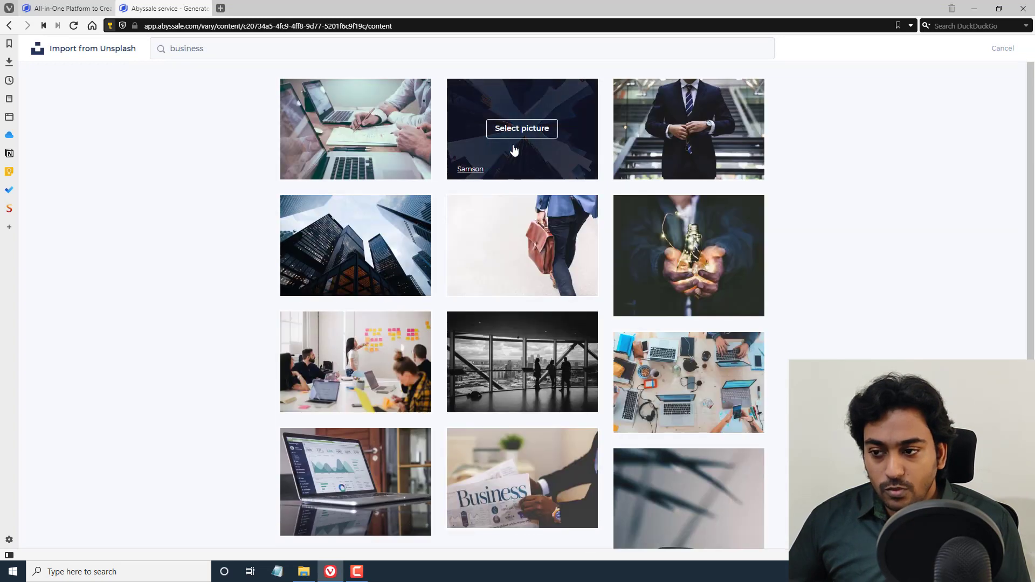
click(521, 128)
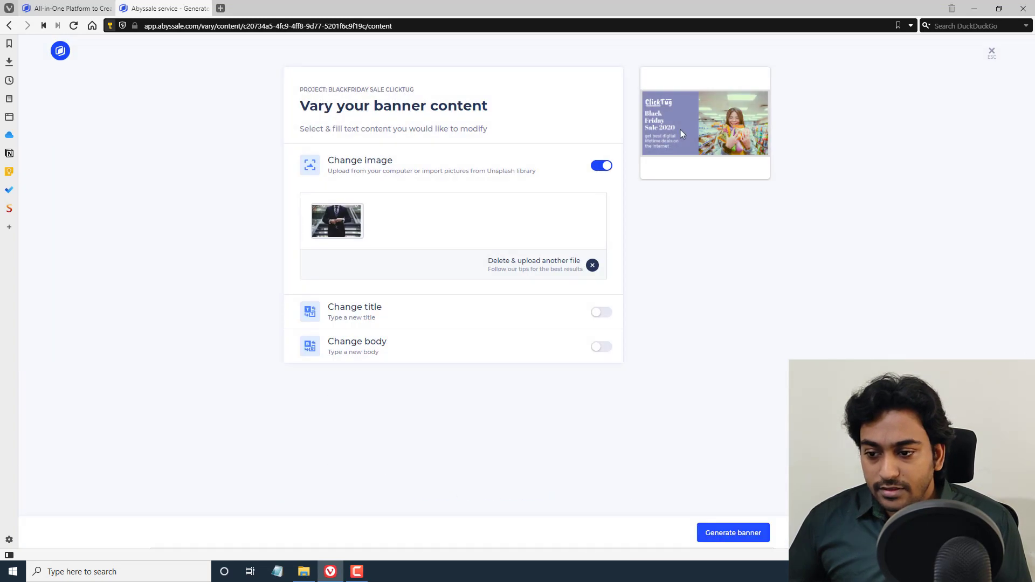
Enable Change title and set the title to 'Cyber Monday Sale 2020'
click(601, 312)
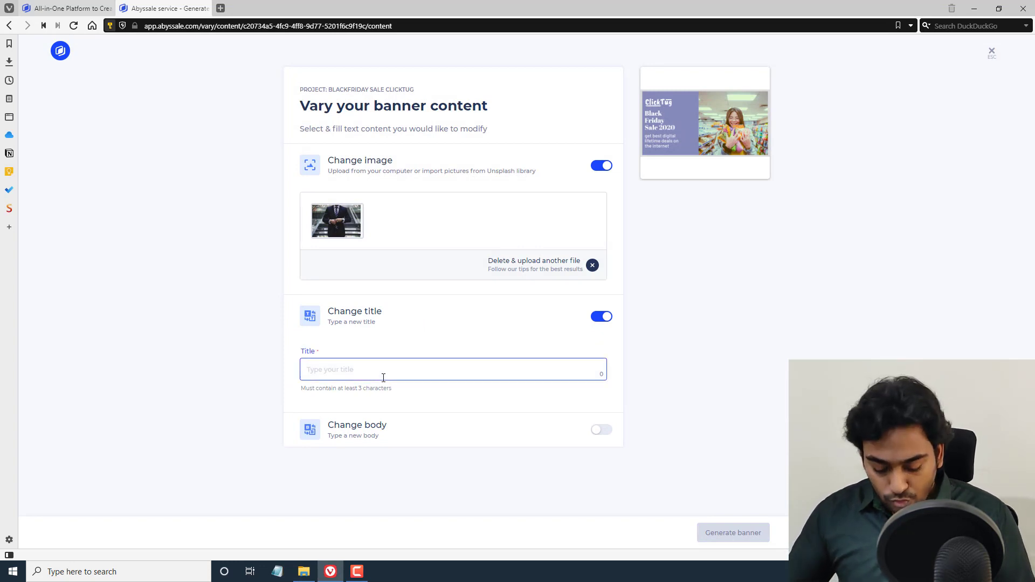
text(Cy)
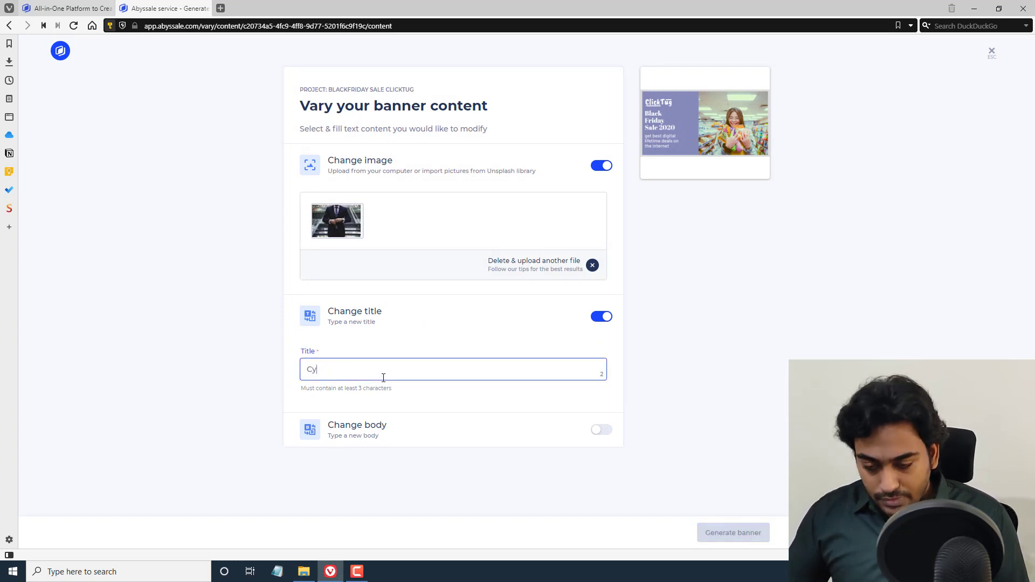
text(ber Monday Sale)
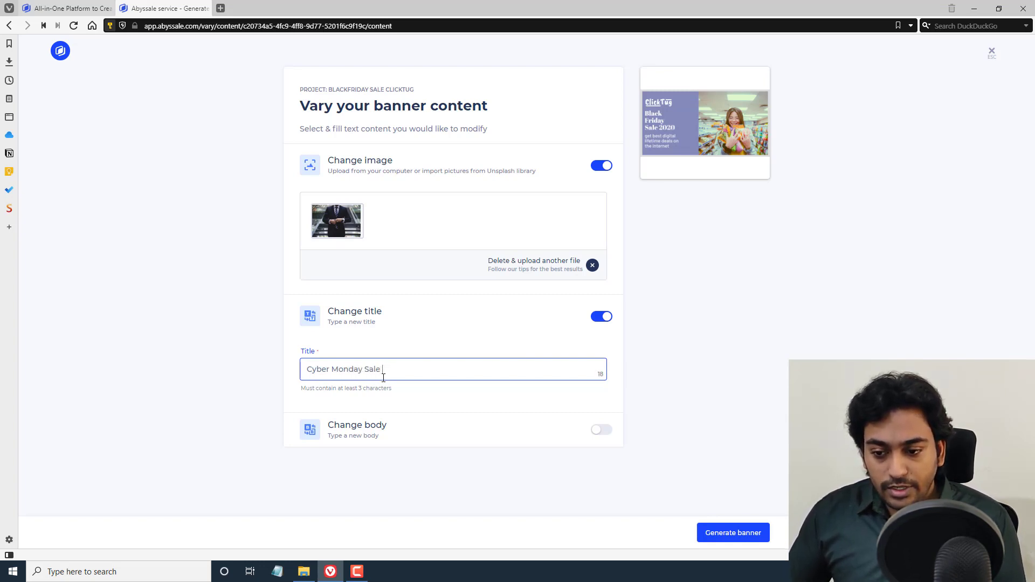
text(2020)
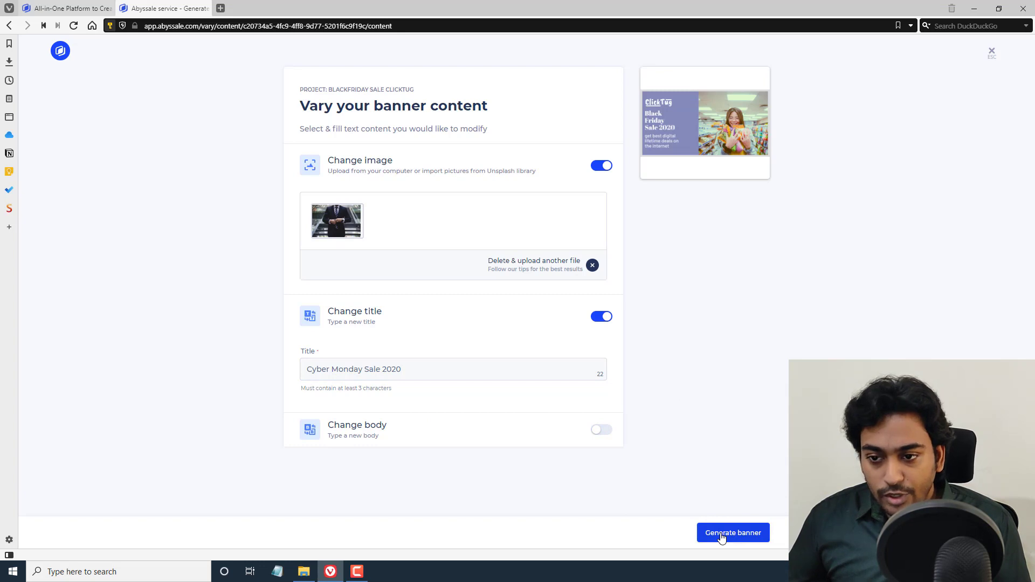
Generate the Cyber Monday Sale 2020 suit banner and save it as the project's fifth banner
click(733, 533)
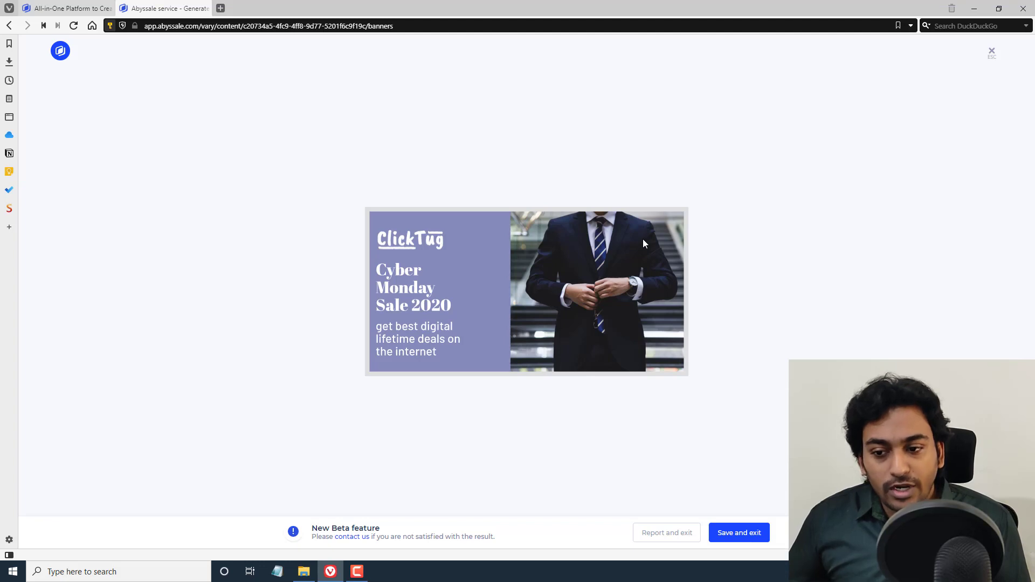
mouse_move(605, 305)
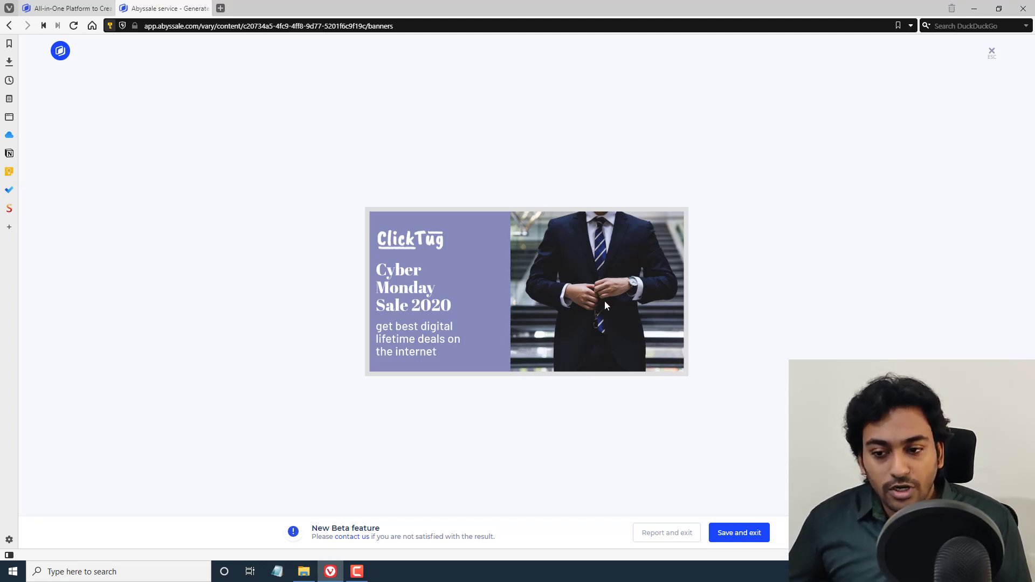
mouse_move(739, 533)
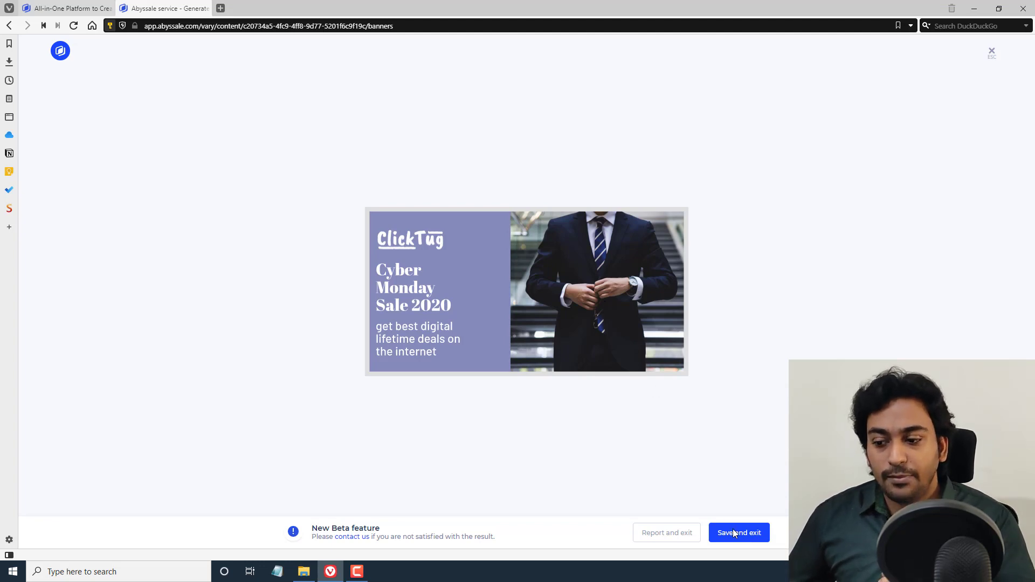
click(738, 533)
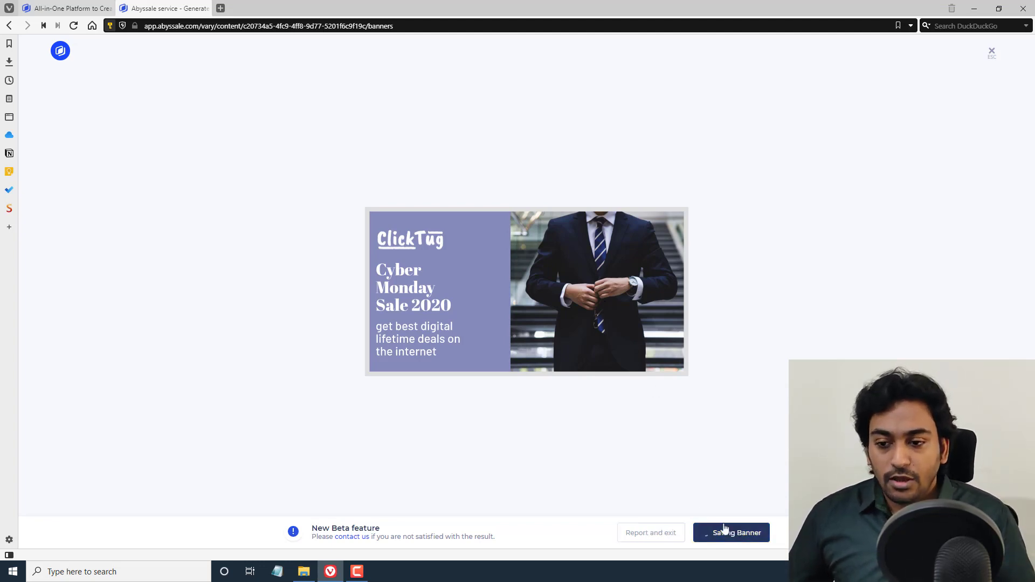
click(731, 533)
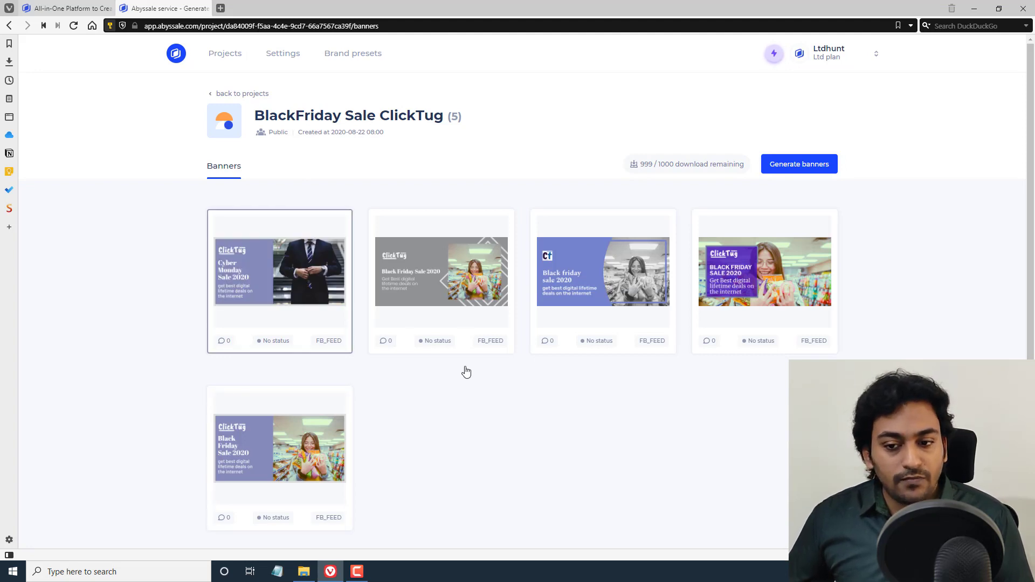
Share the purple Black Friday Sale 2020 banner and copy its short link
click(279, 449)
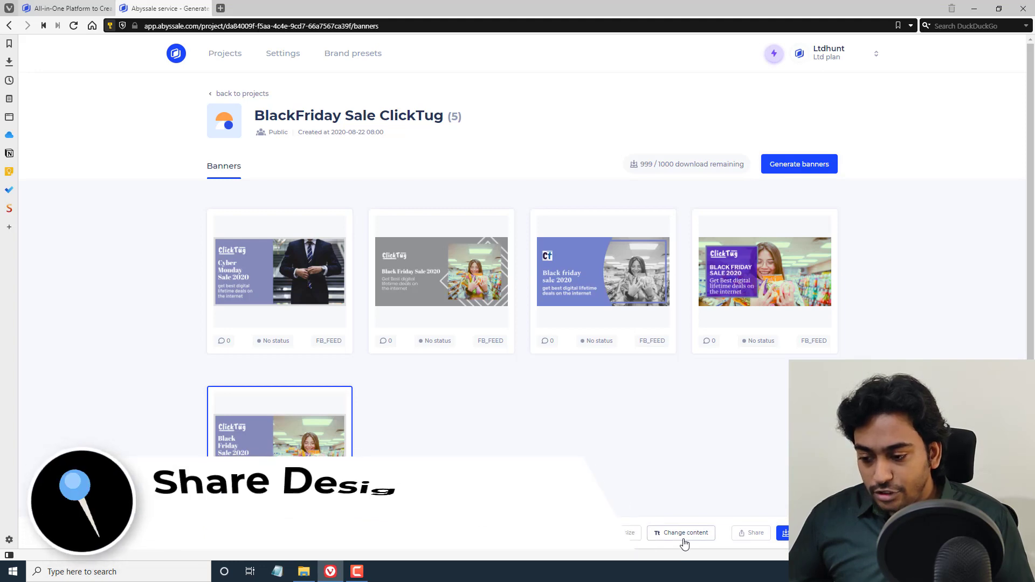
click(756, 533)
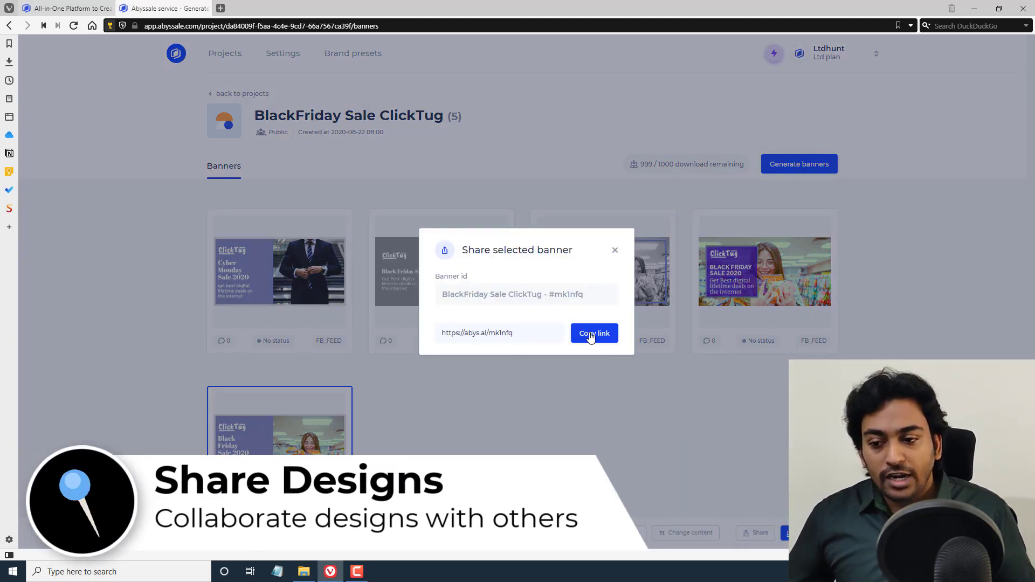
click(594, 333)
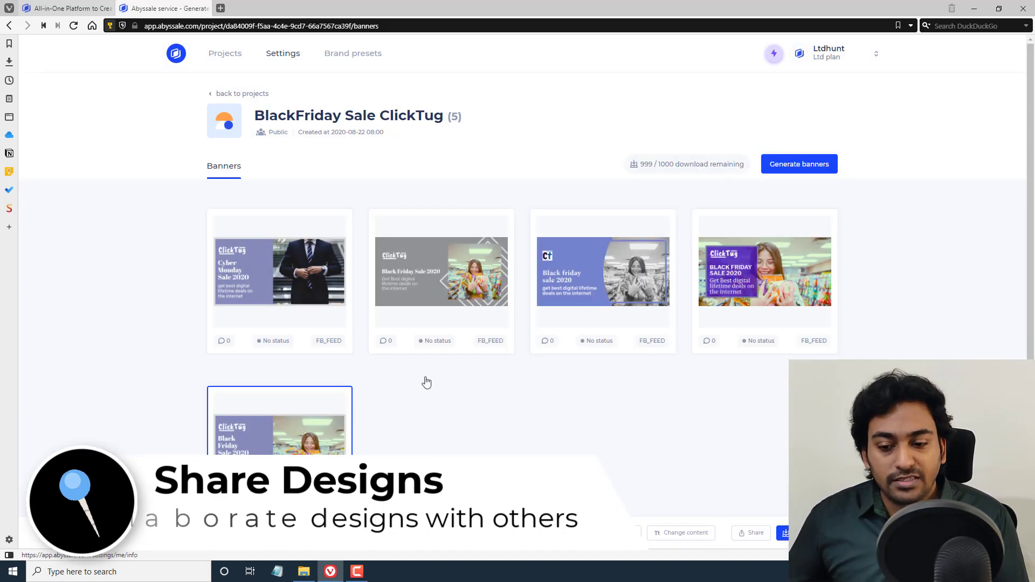
click(280, 449)
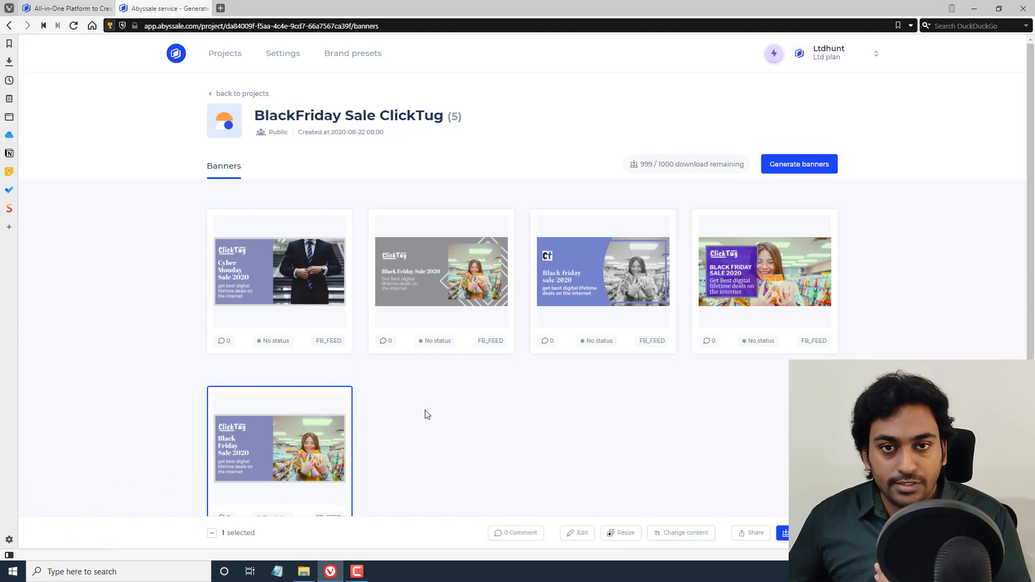
scroll(down, 3)
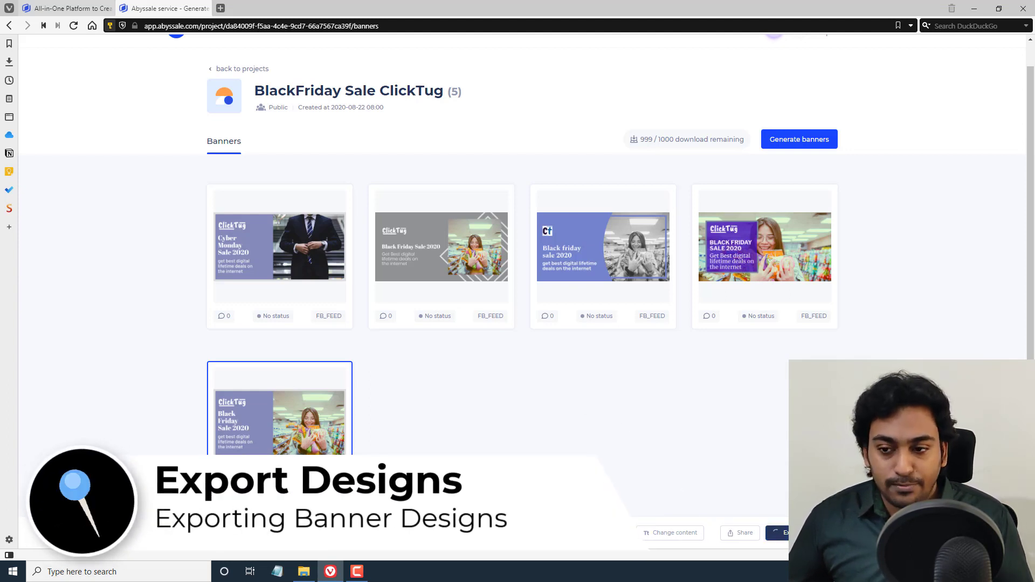
Export the Black Friday Sale 2020 banner as a zip, cancelling the browser download prompt
click(783, 533)
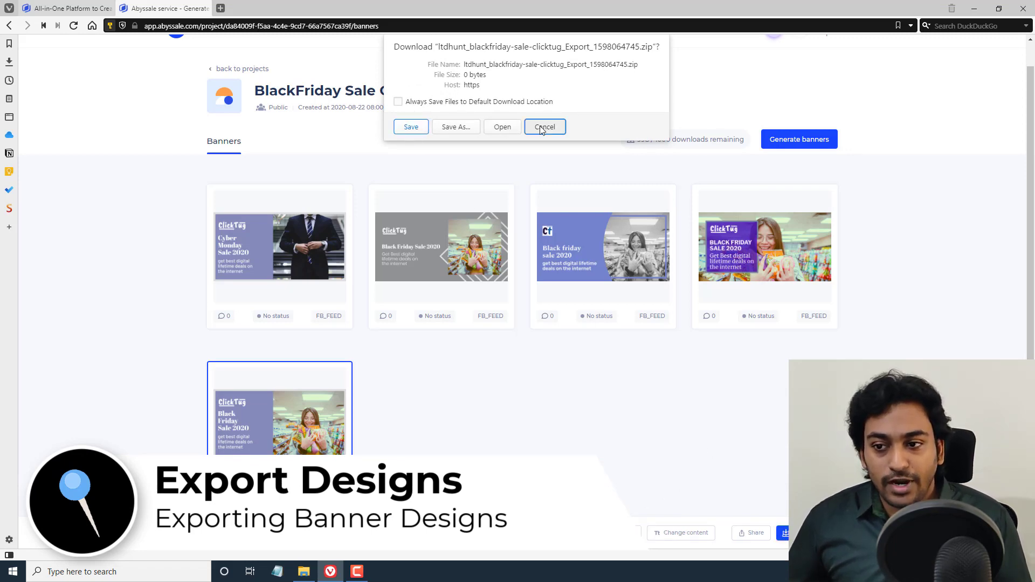
click(544, 126)
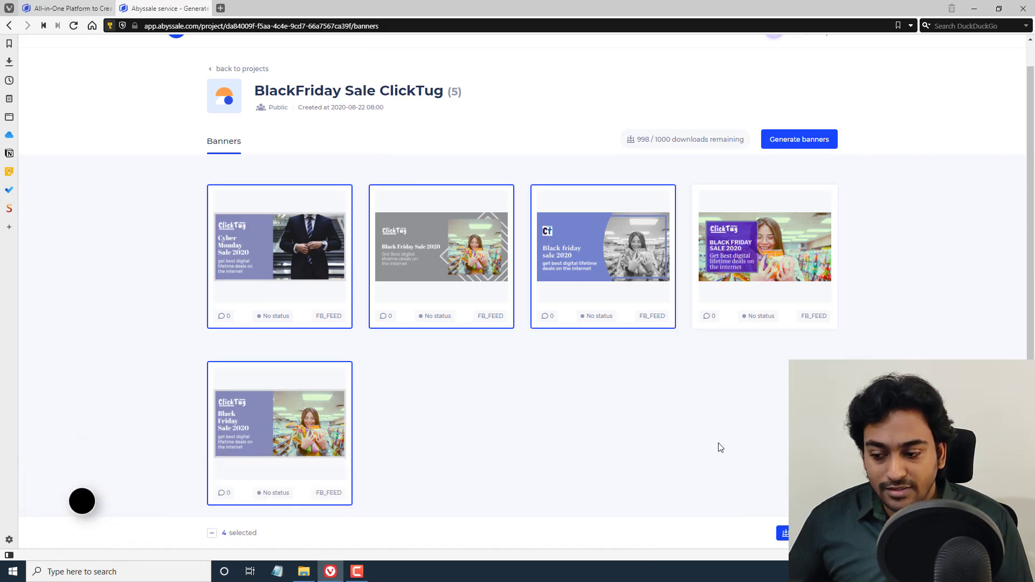
mouse_move(636, 476)
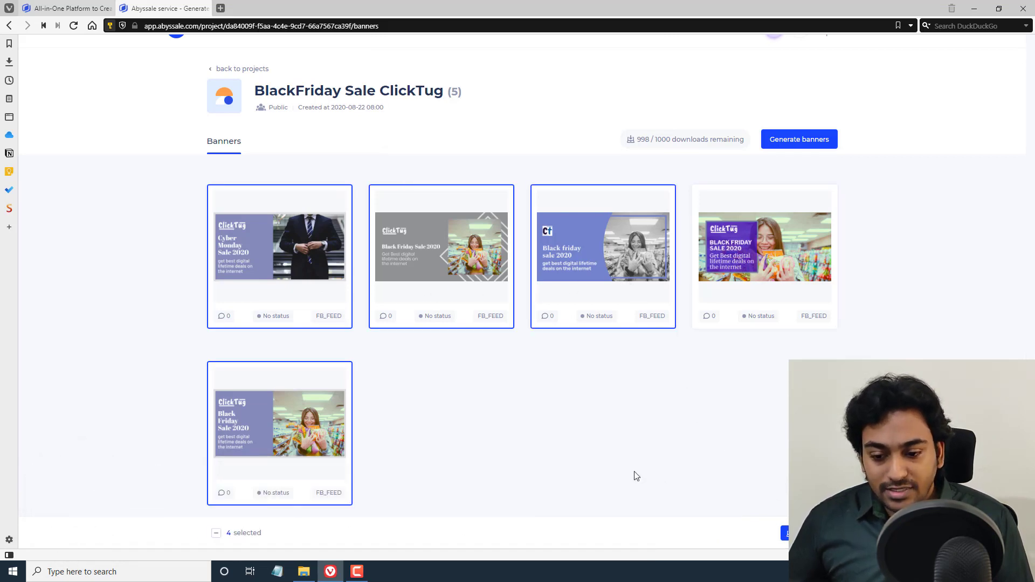
scroll(up, 3)
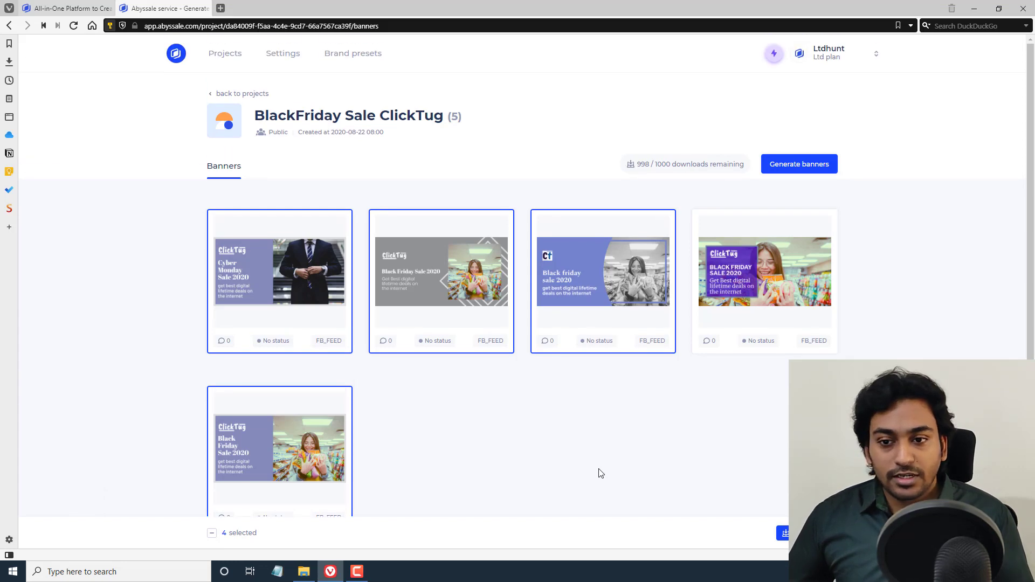